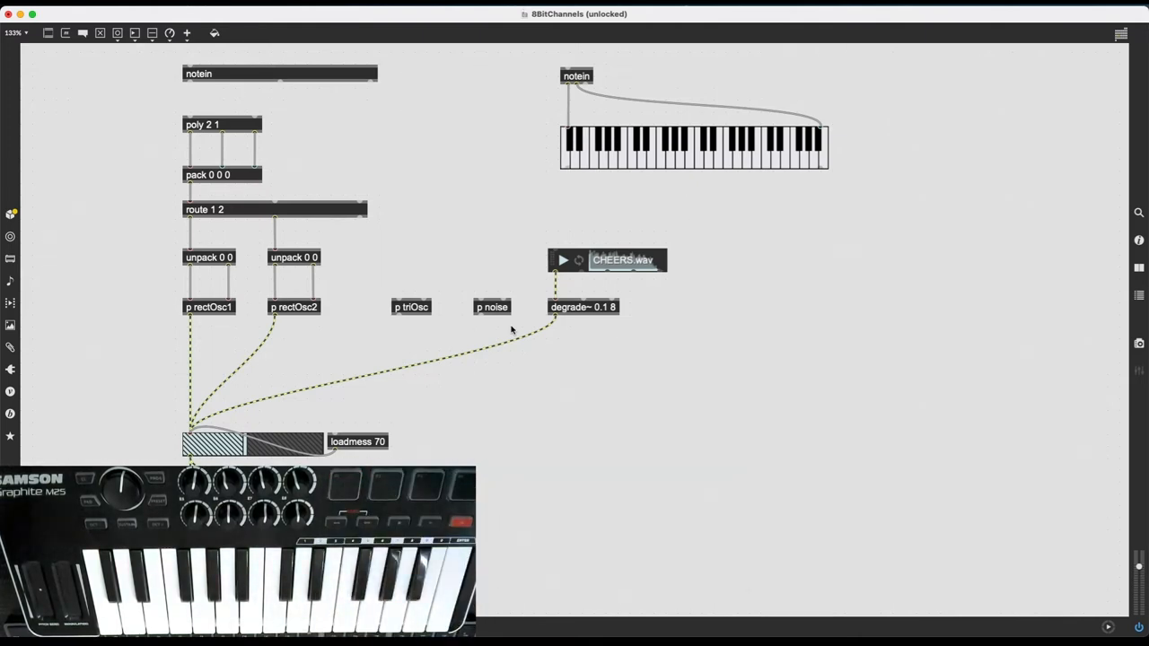
mouse_move(207, 241)
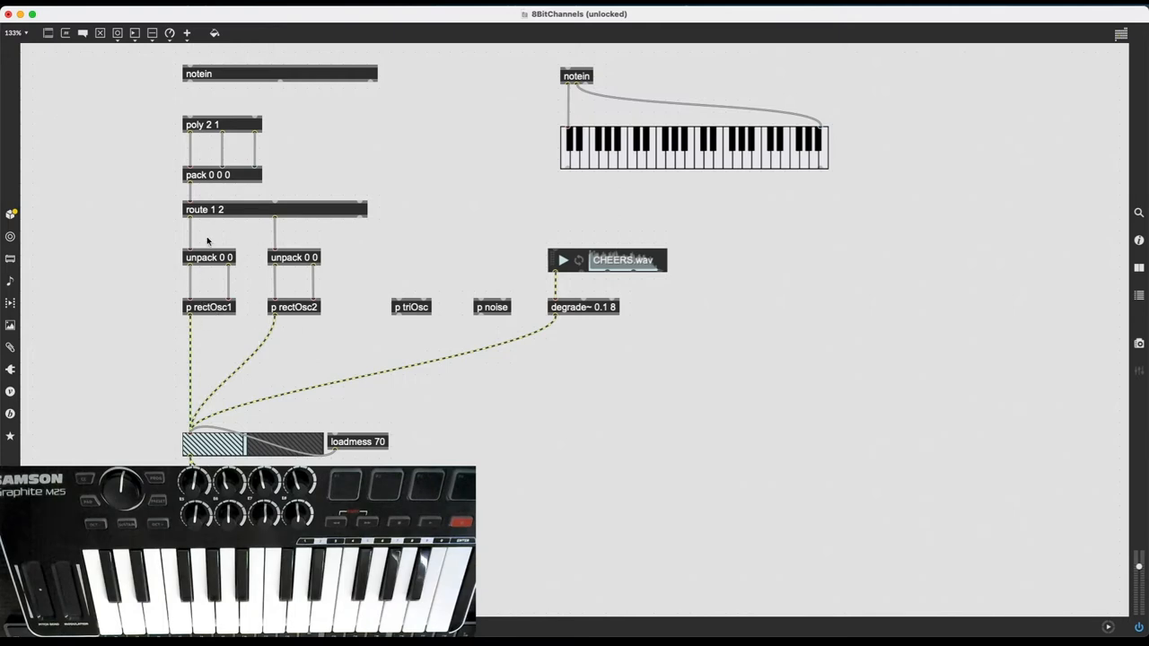
mouse_move(389, 311)
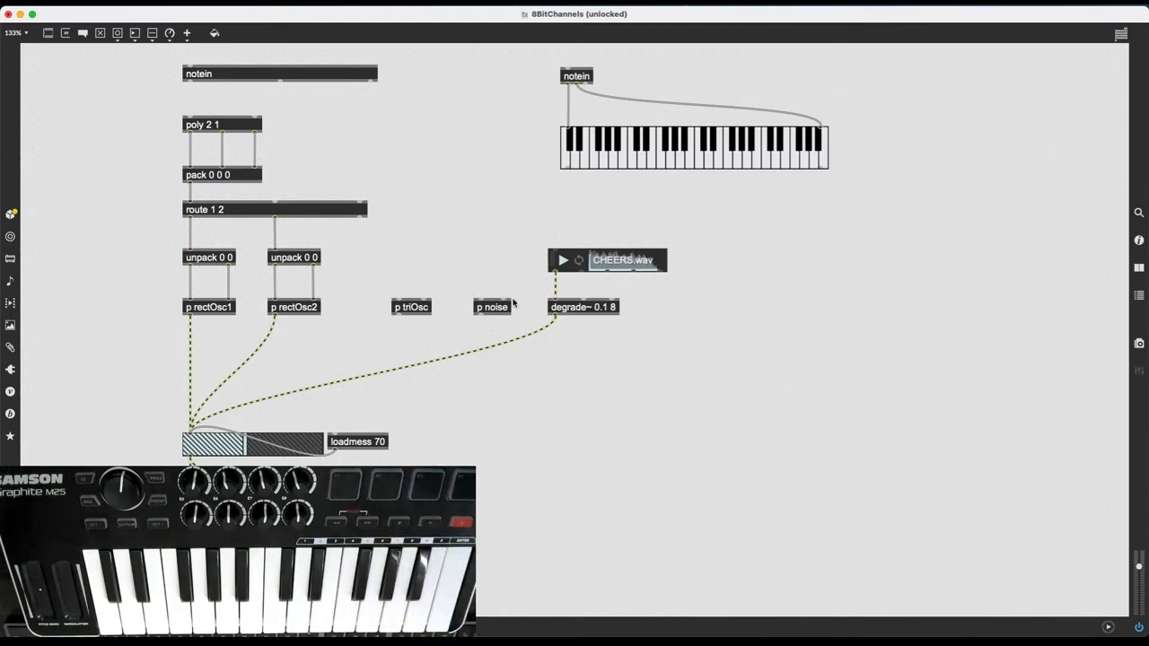
mouse_move(559, 307)
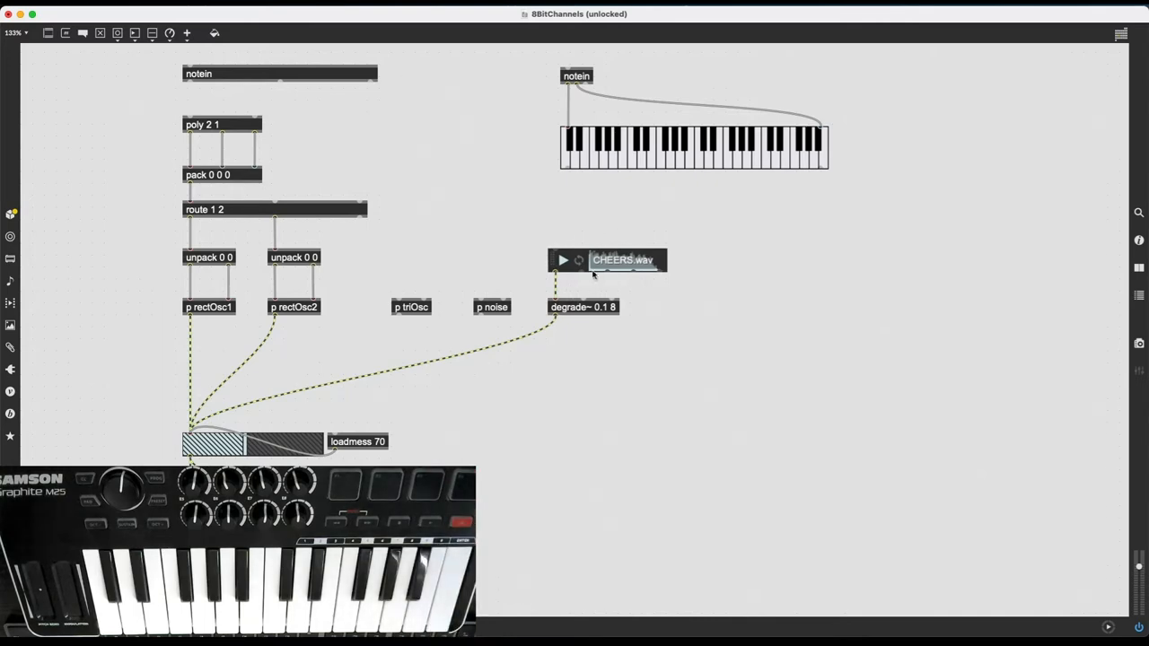
mouse_move(719, 443)
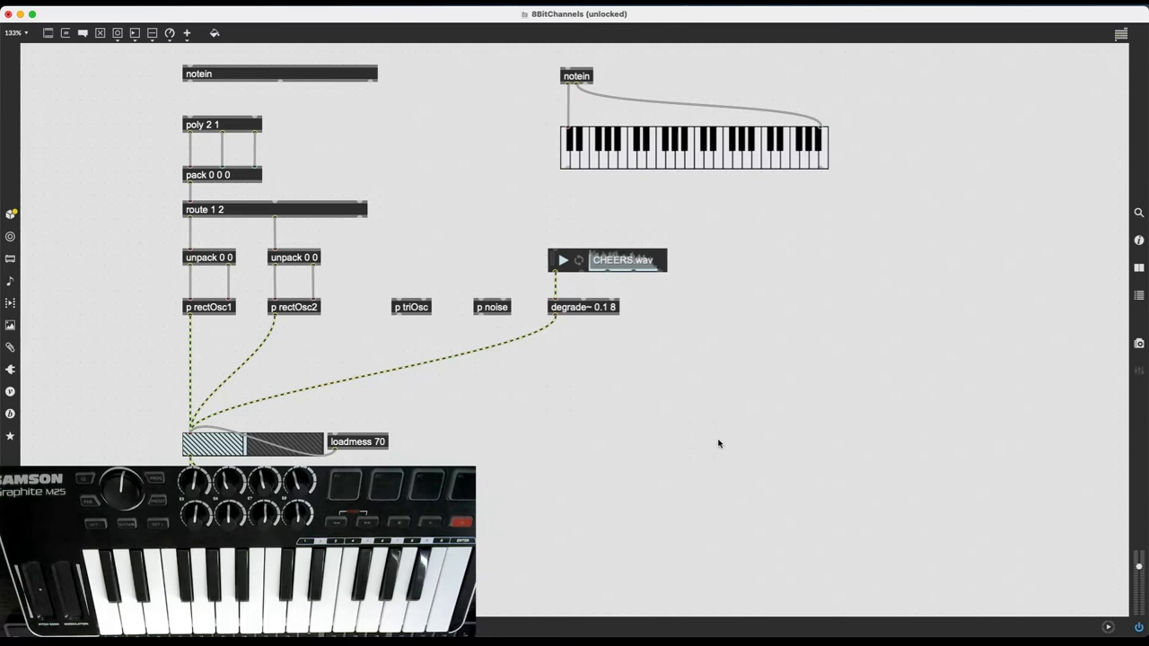
mouse_move(696, 444)
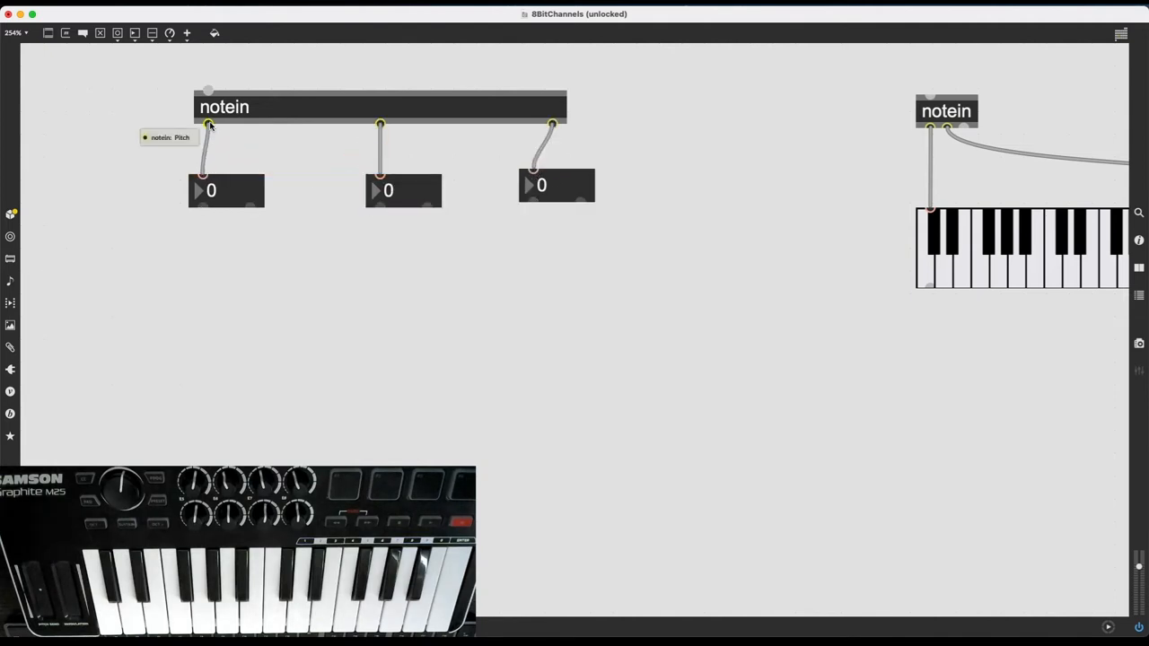
mouse_move(382, 124)
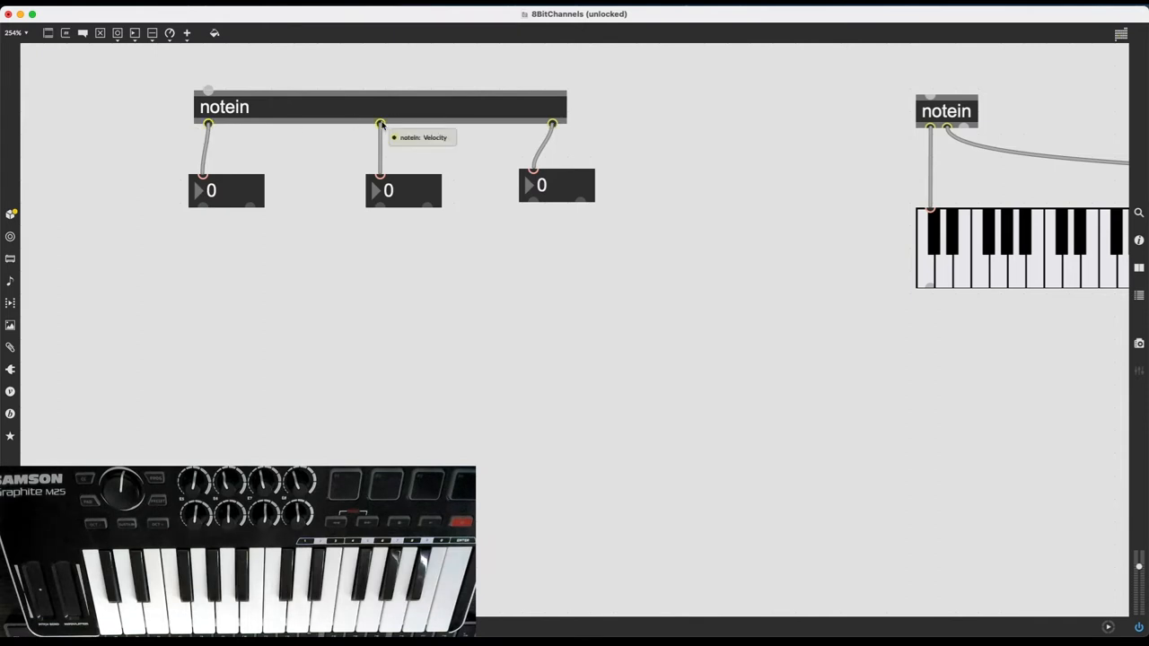
mouse_move(554, 125)
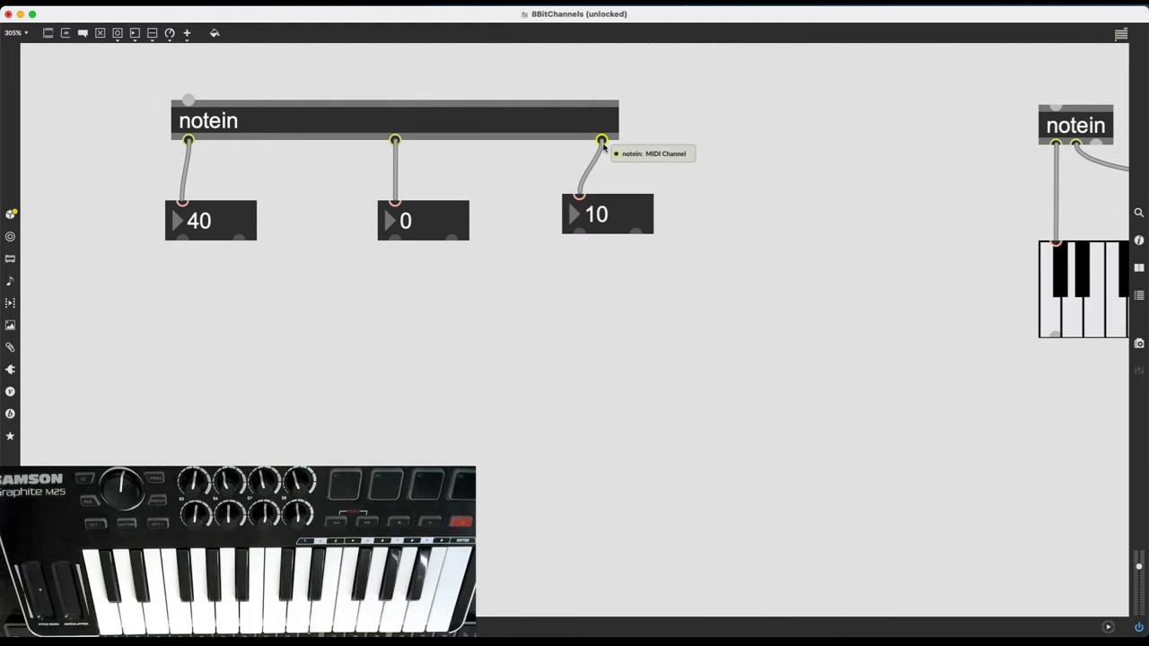
mouse_move(268, 338)
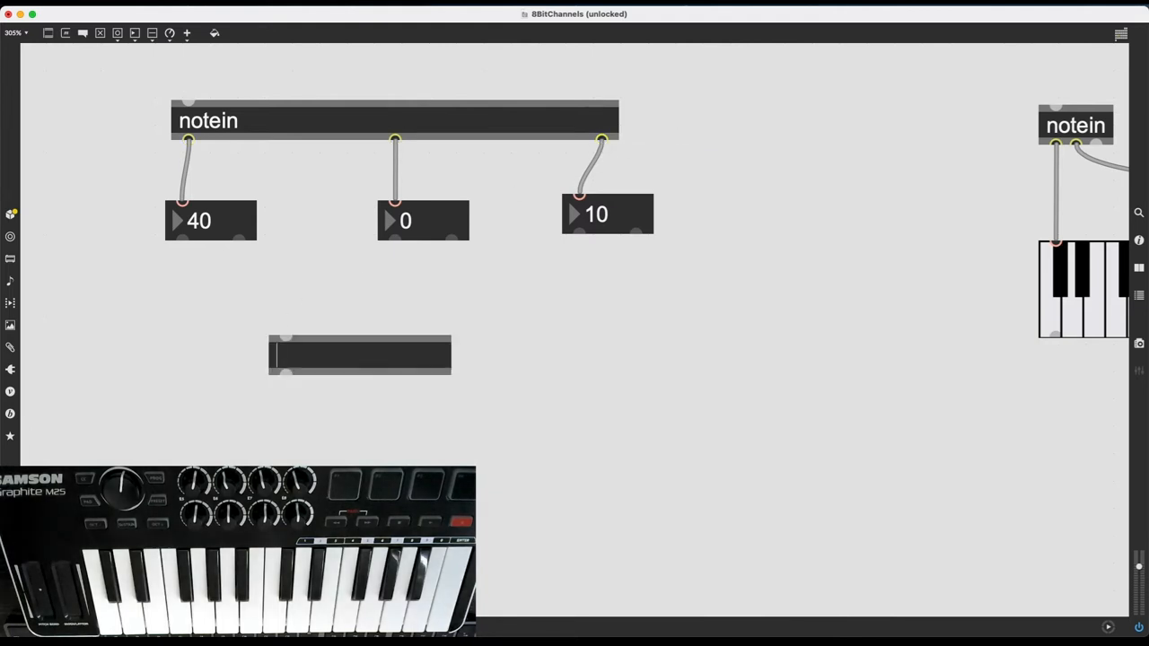
- Create a notein 10 object so it listens only to MIDI channel 10
text(notein)
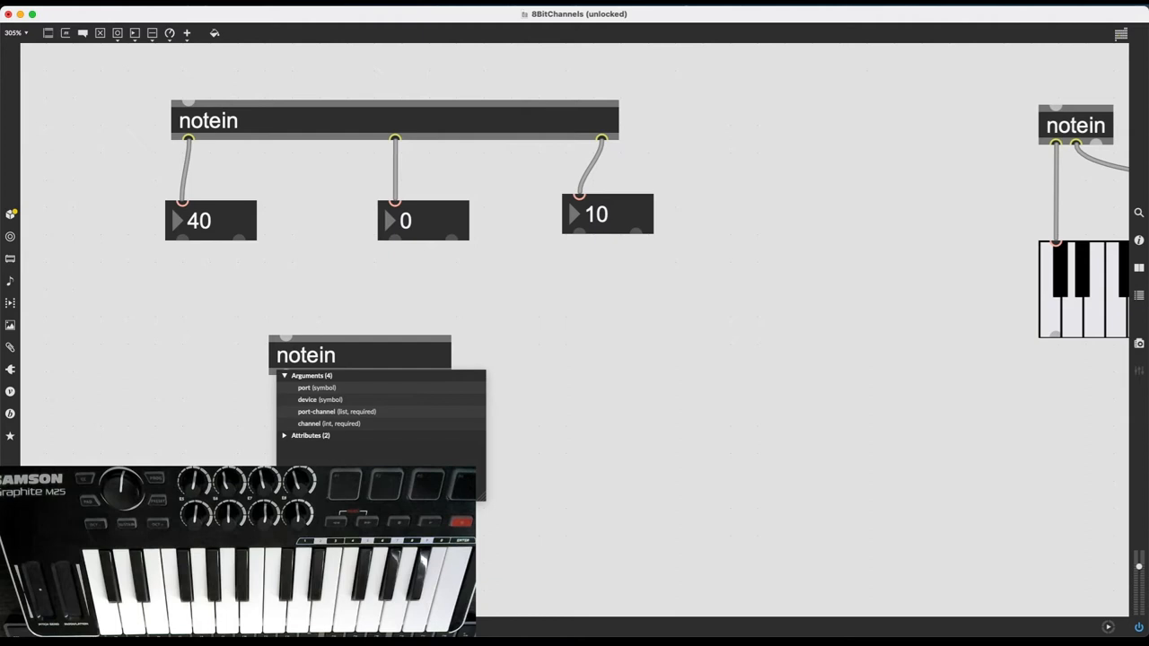
text(10)
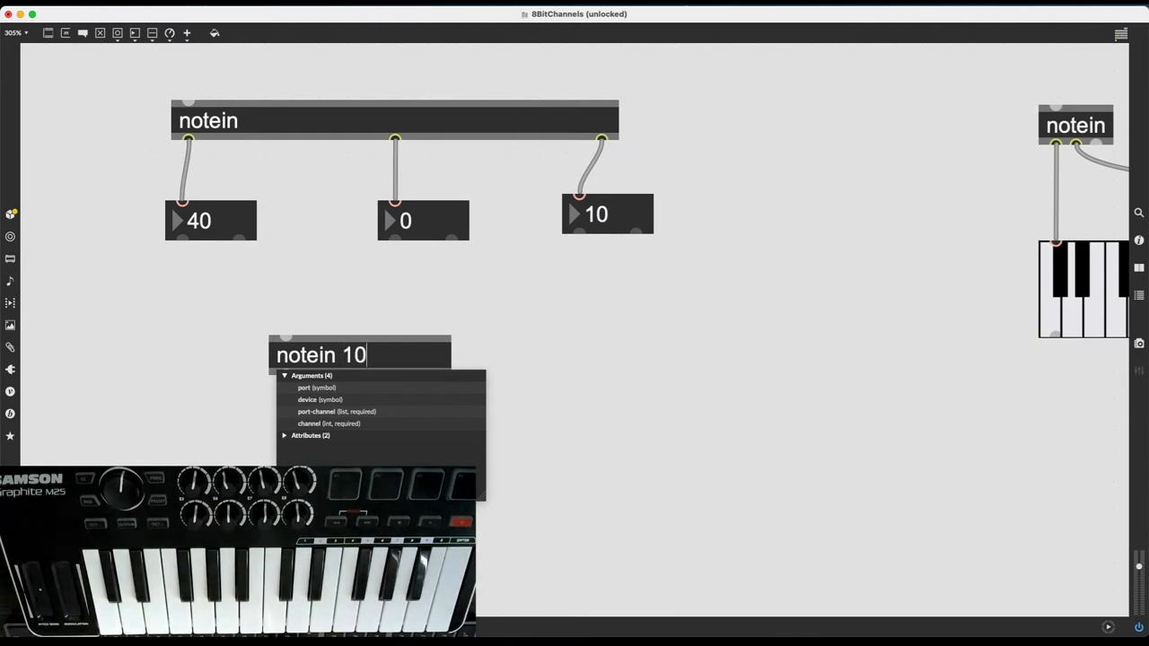
click(538, 407)
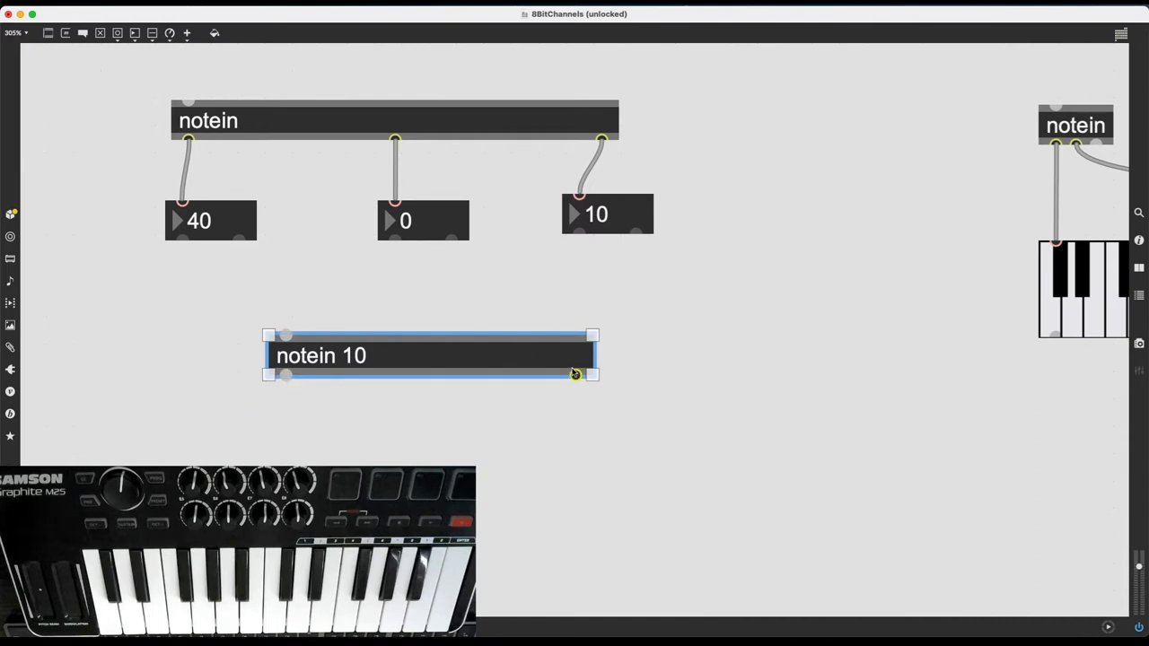
mouse_move(512, 394)
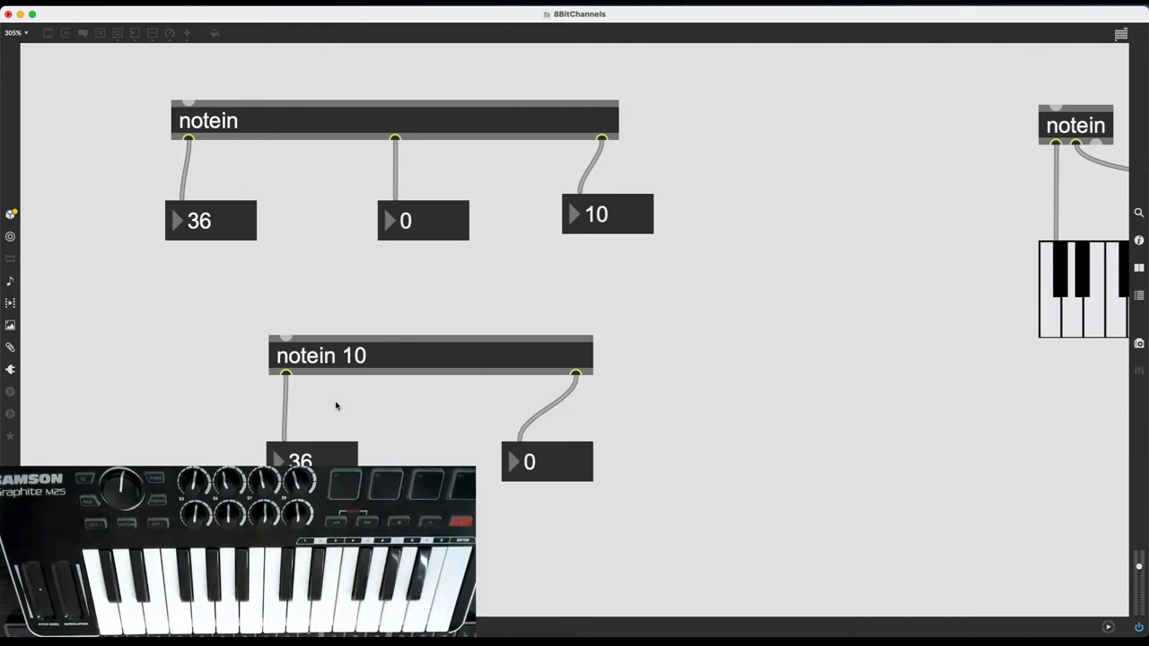
mouse_move(594, 438)
text(notein 1)
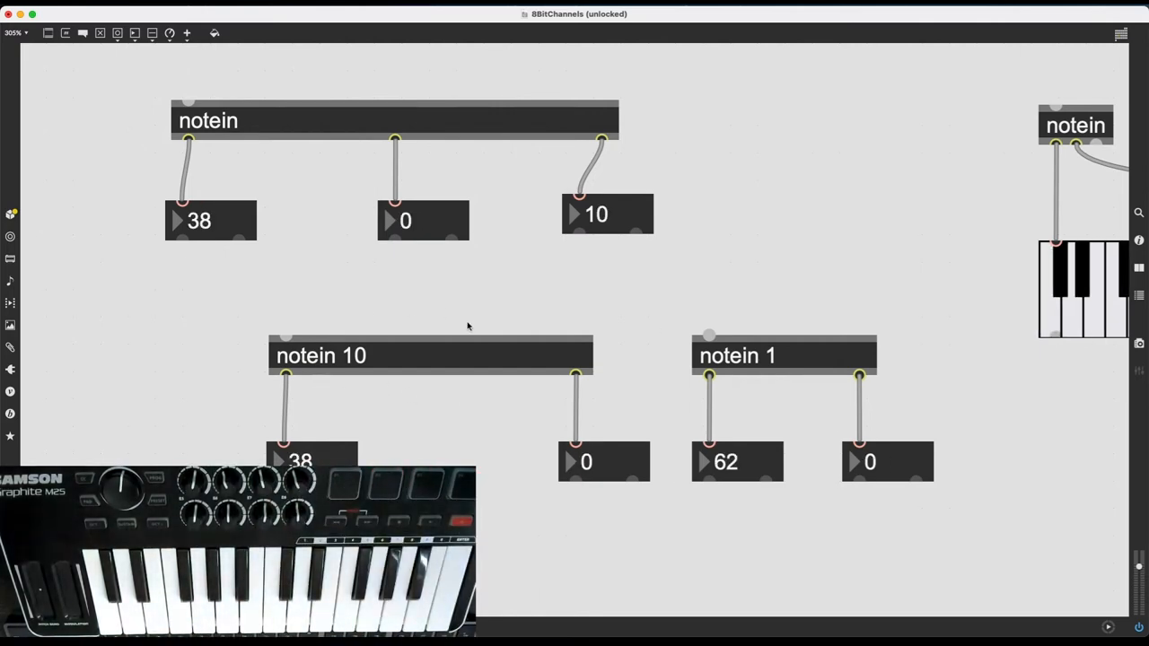
mouse_move(366, 378)
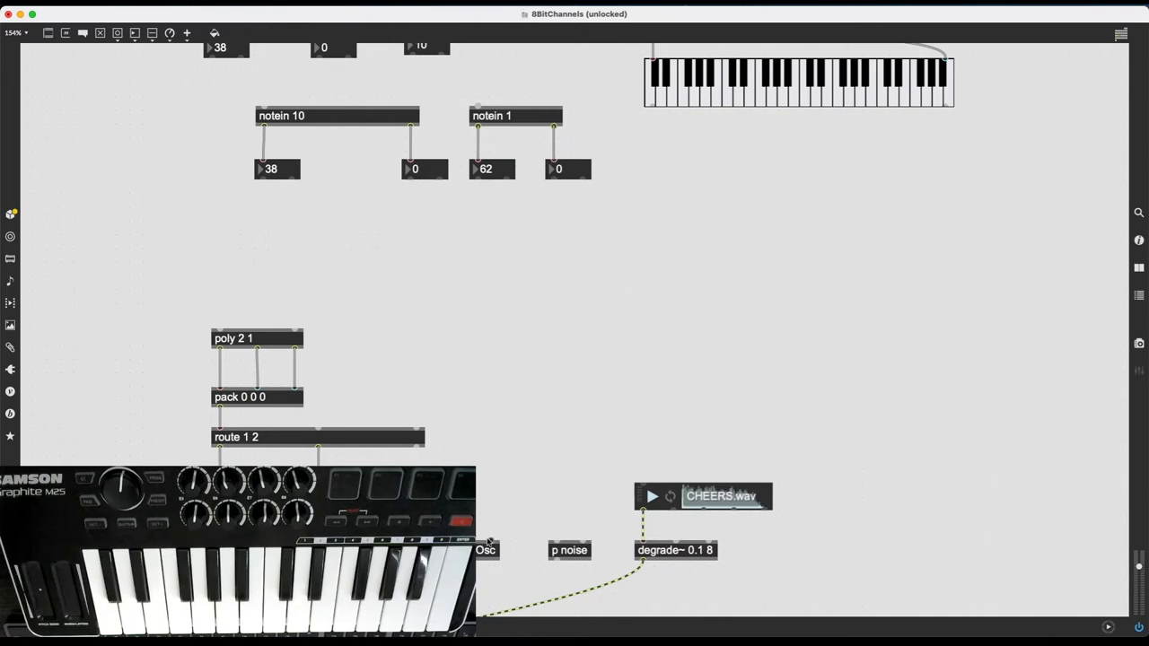
mouse_move(505, 540)
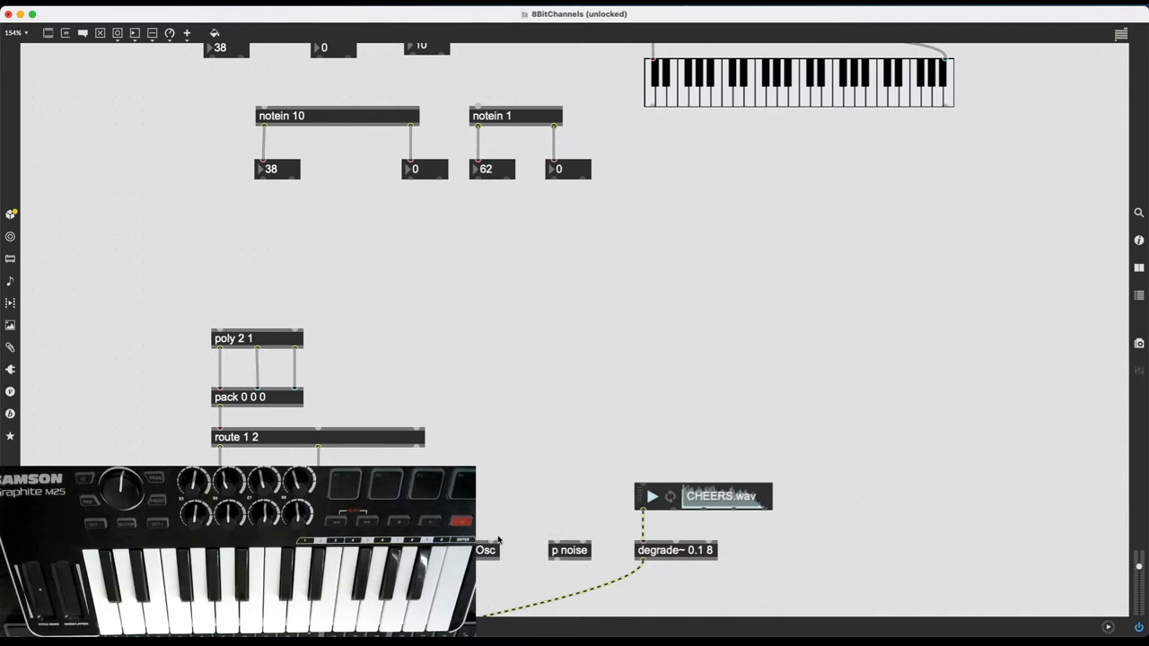
click(566, 550)
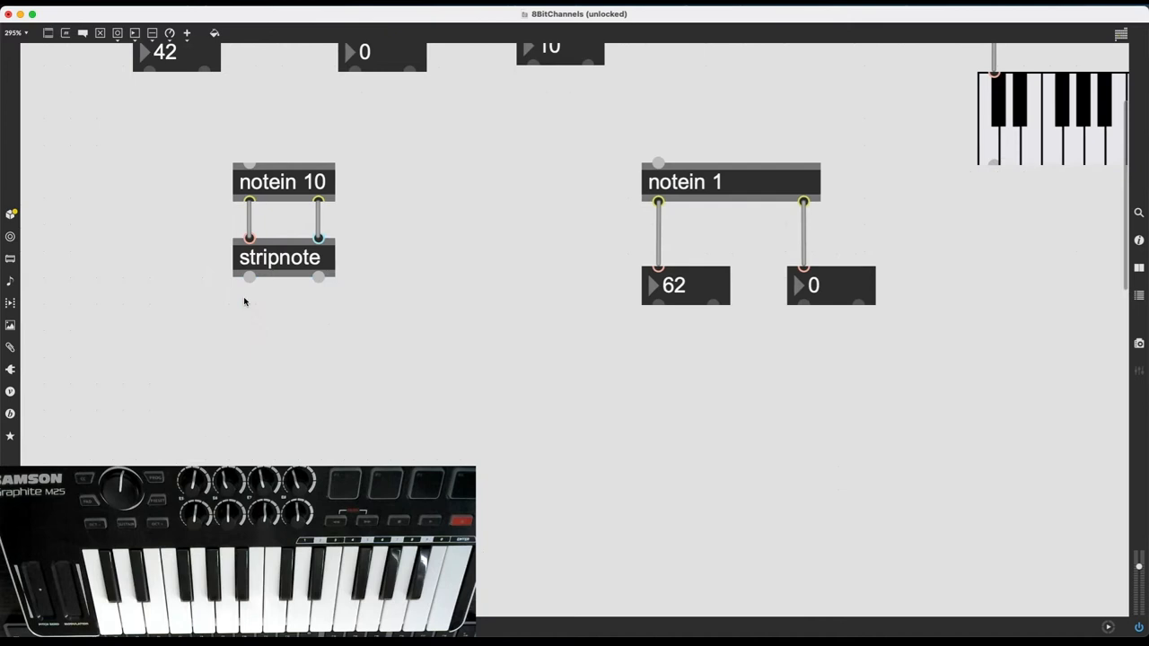
- Add a number readout under stripnote and a message listing drum notes 36 38 40 42
click(287, 321)
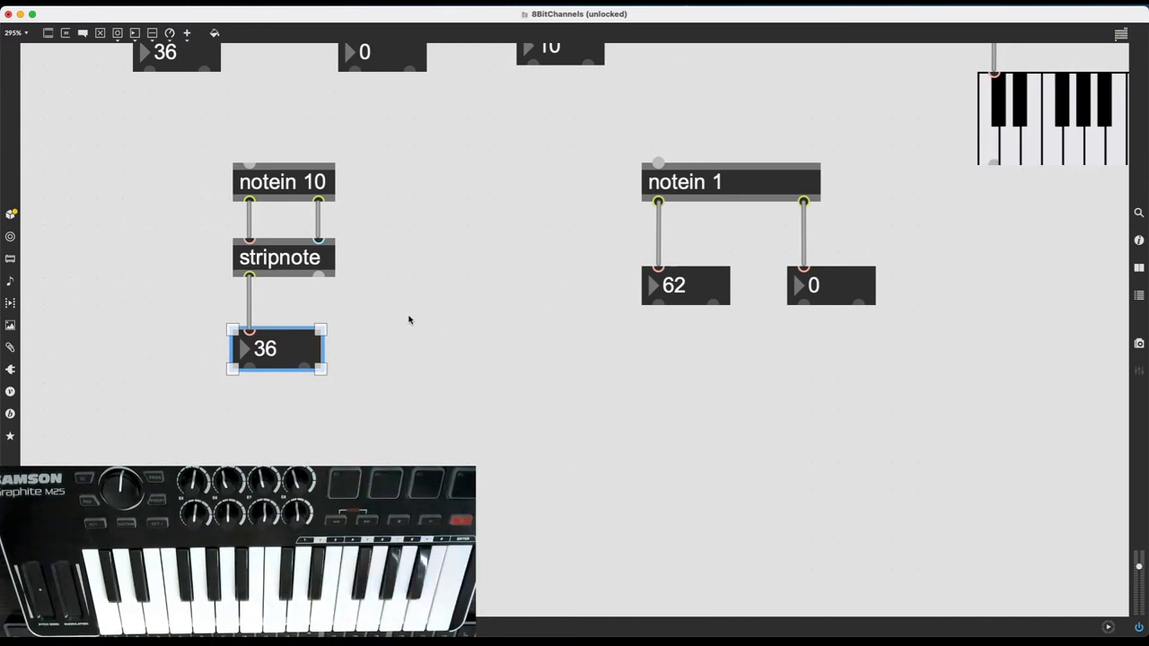
key(Delete)
text(36 38 40 42)
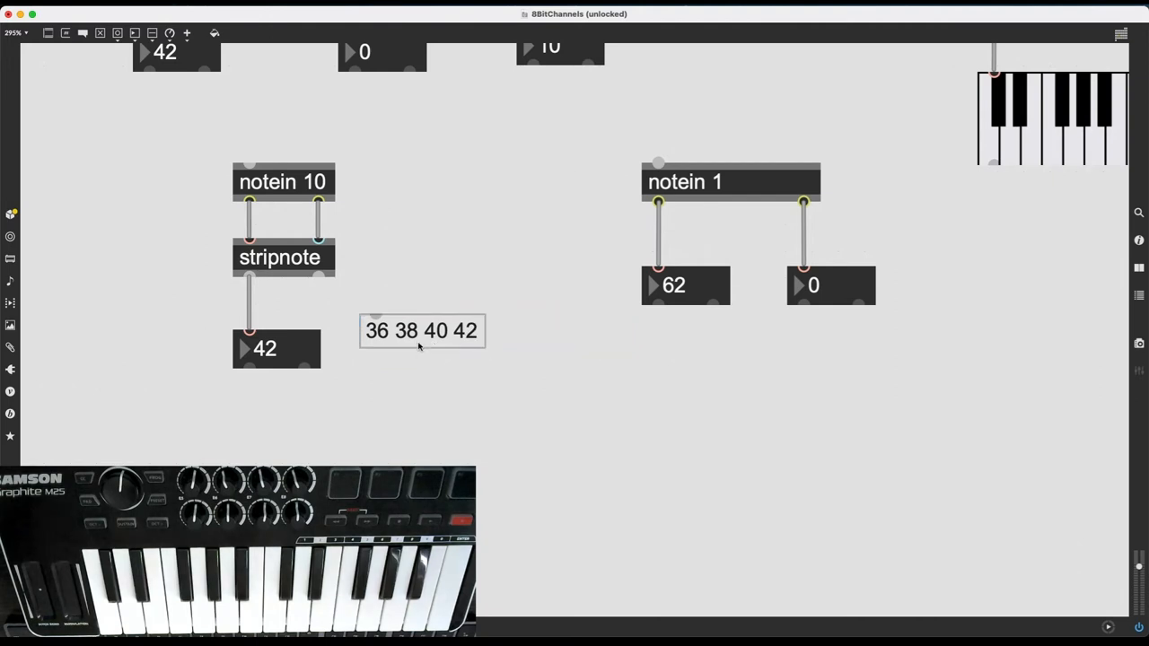
click(275, 347)
text(sel)
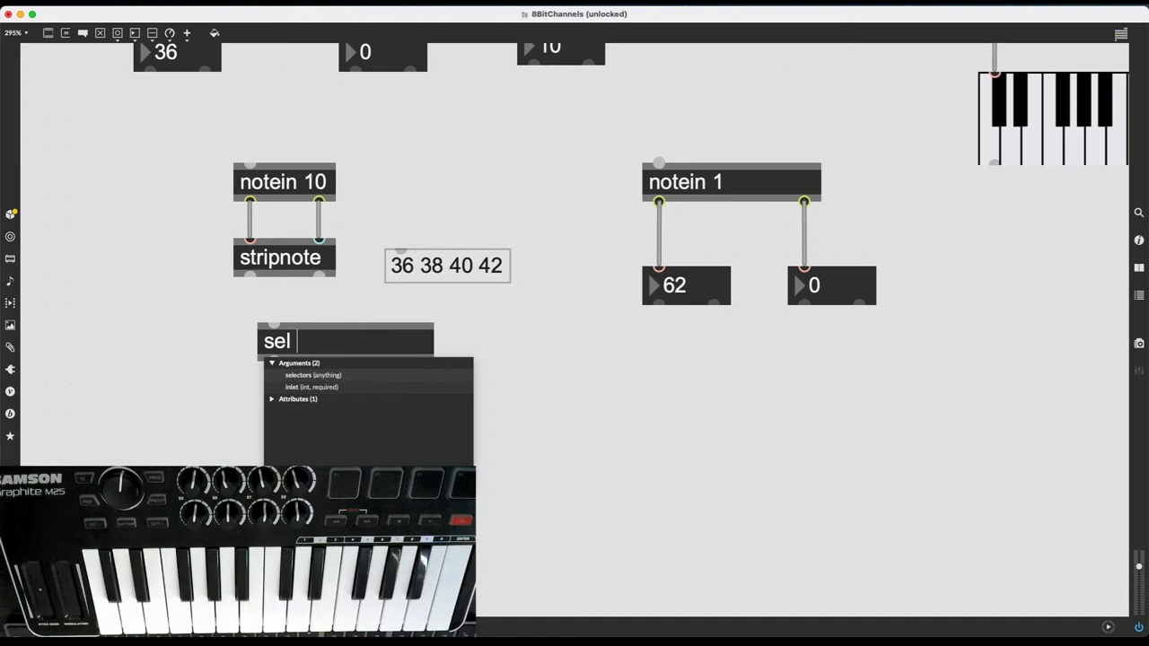
- Enter the sel arguments 36 38 40 42 and patch stripnote's output into it
text(36)
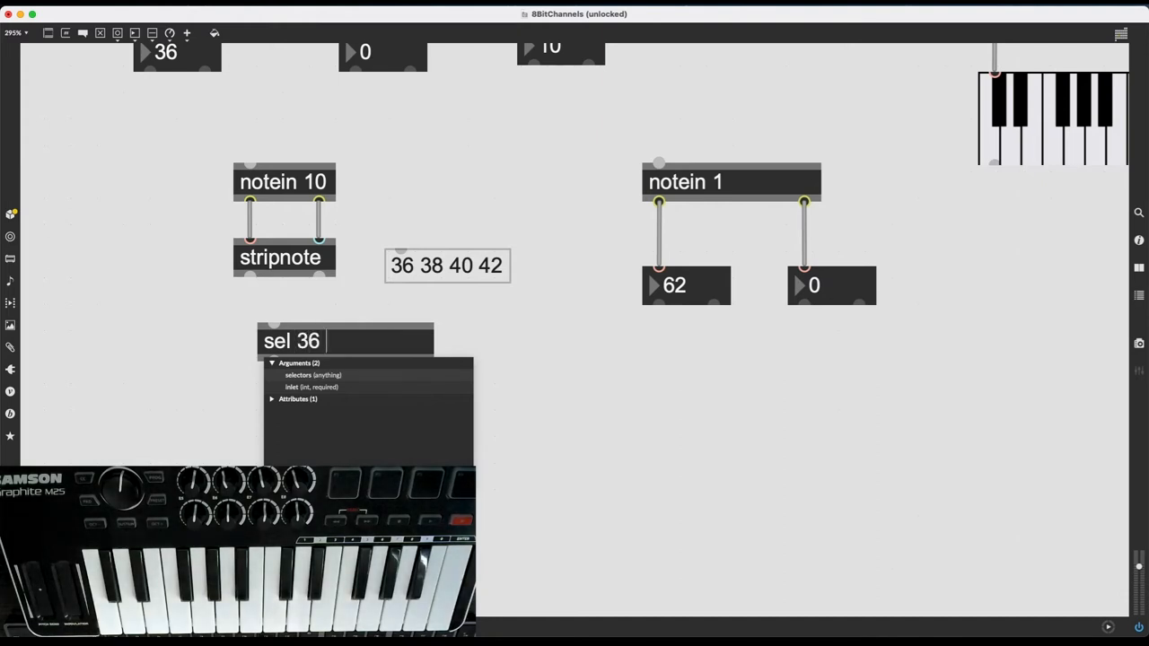
text(38 40 42)
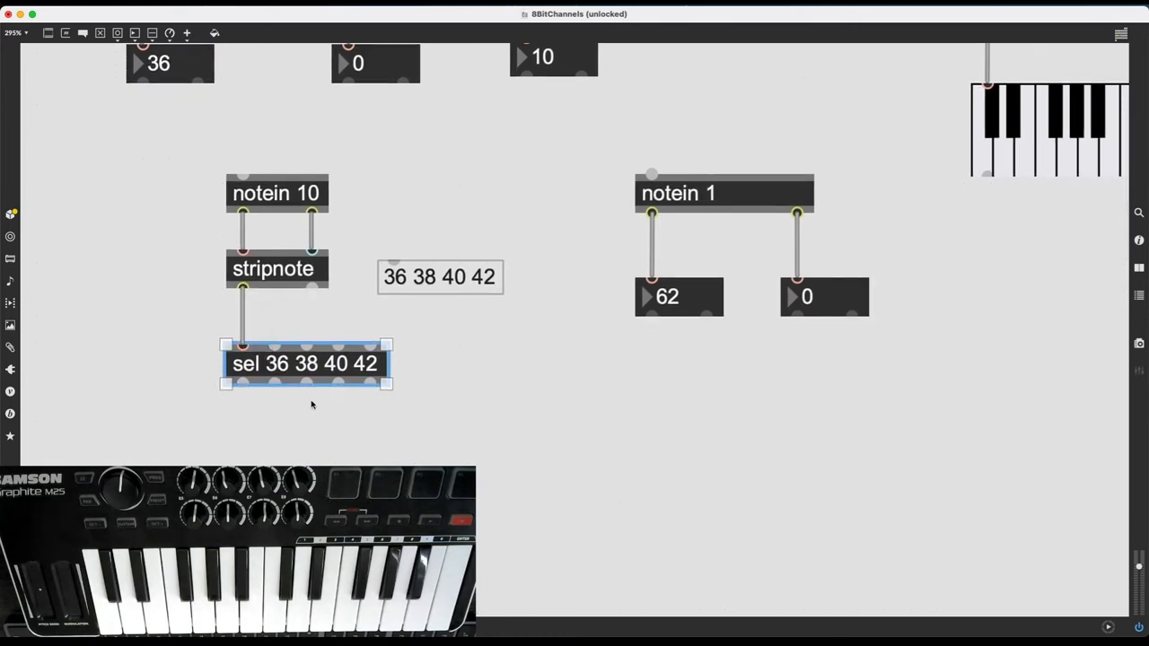
drag(368, 382, 379, 447)
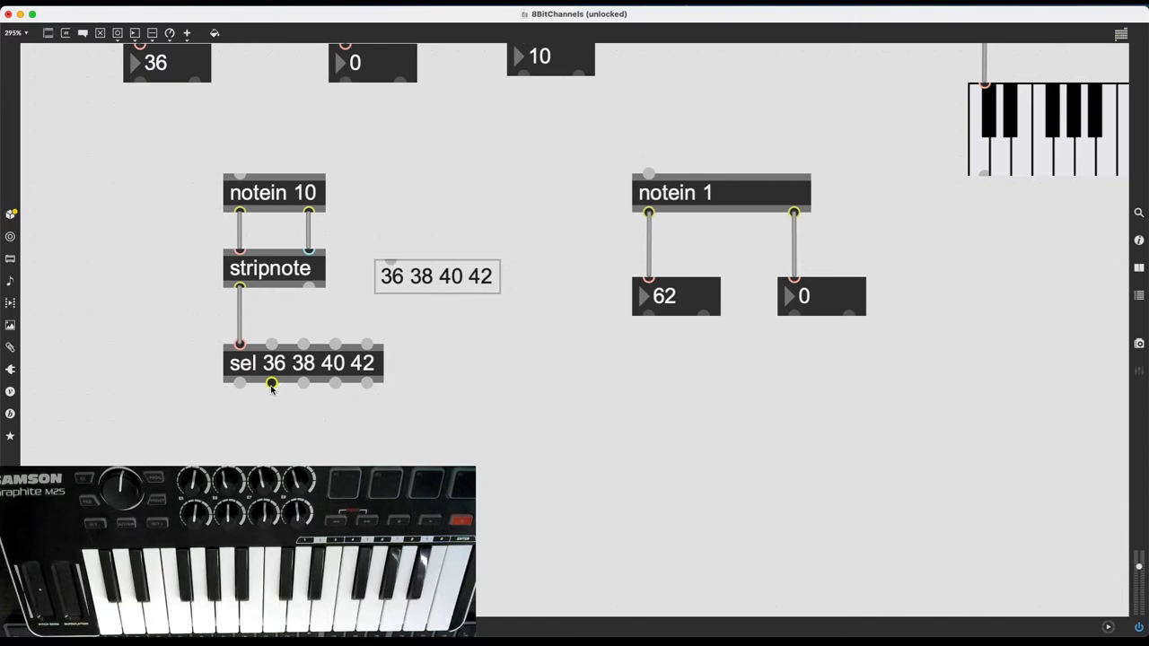
mouse_move(303, 383)
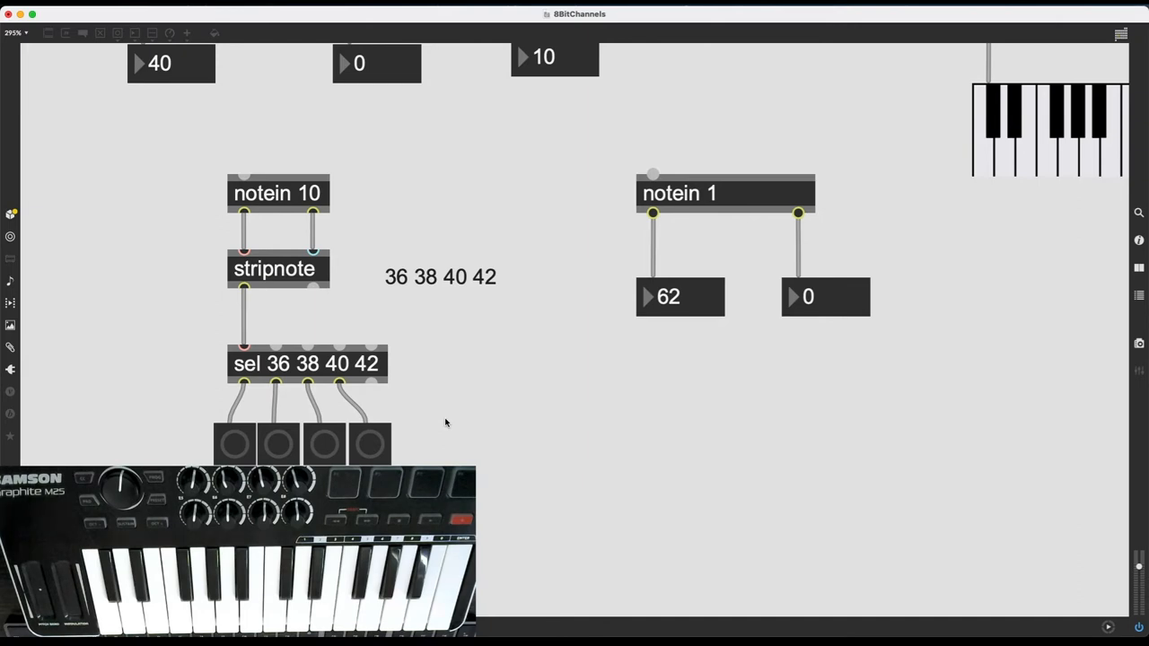
mouse_move(398, 435)
text(gate 4)
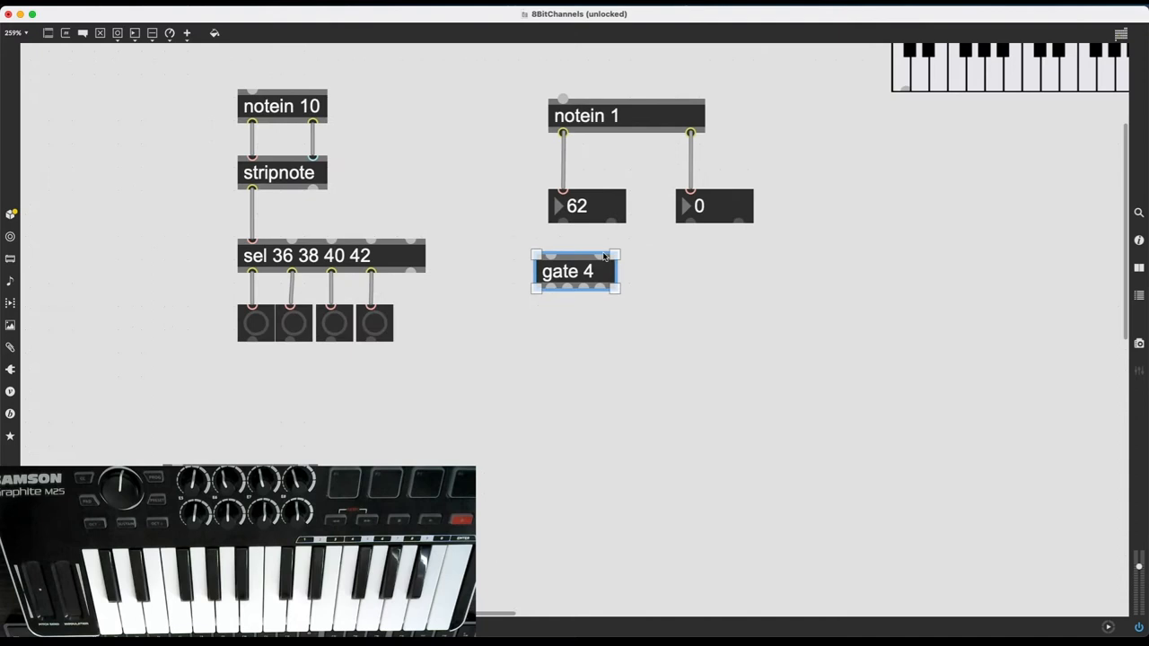
- Drag the gate object lower and edit its argument box, leaving it as gate 4
drag(574, 271, 555, 321)
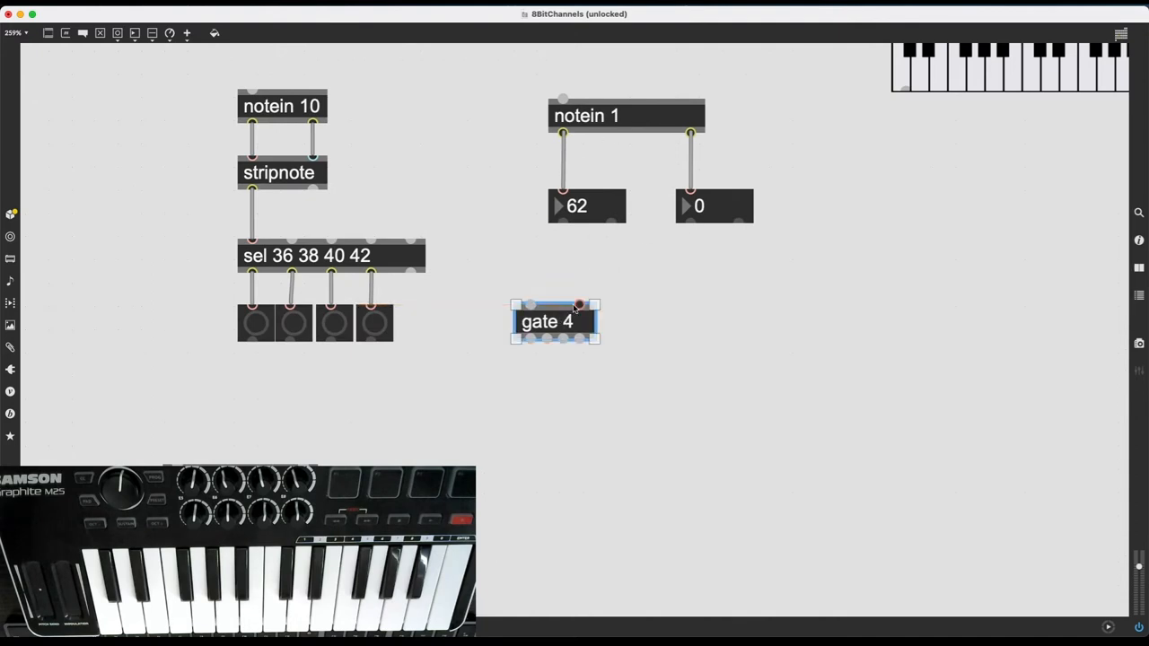
mouse_move(577, 304)
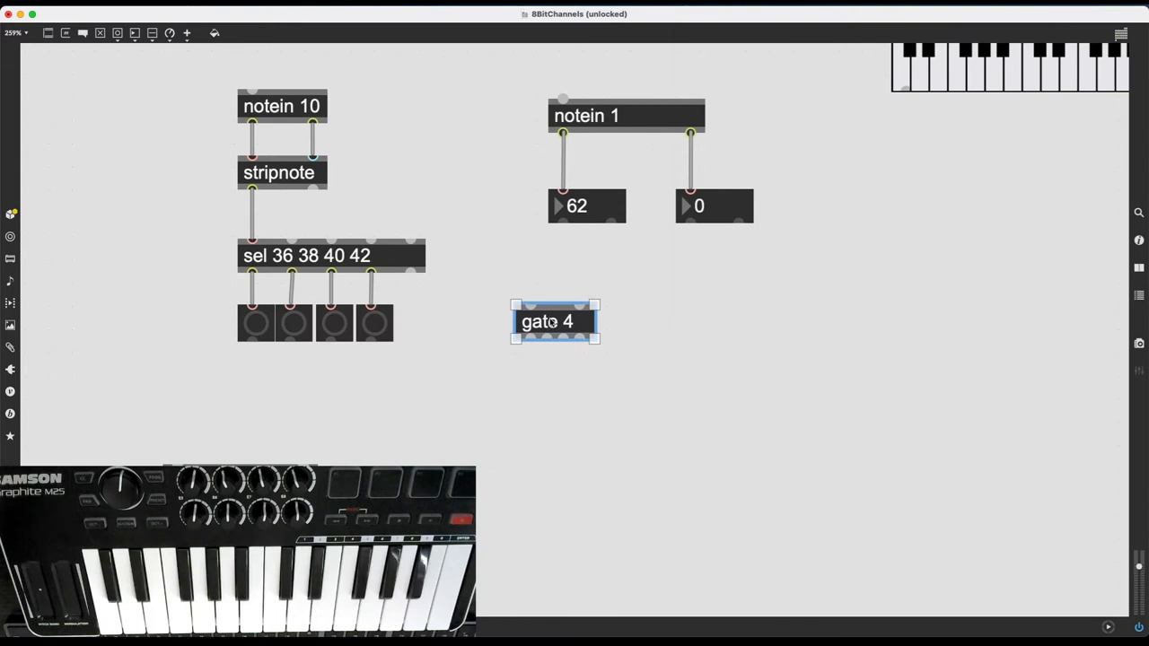
mouse_move(528, 338)
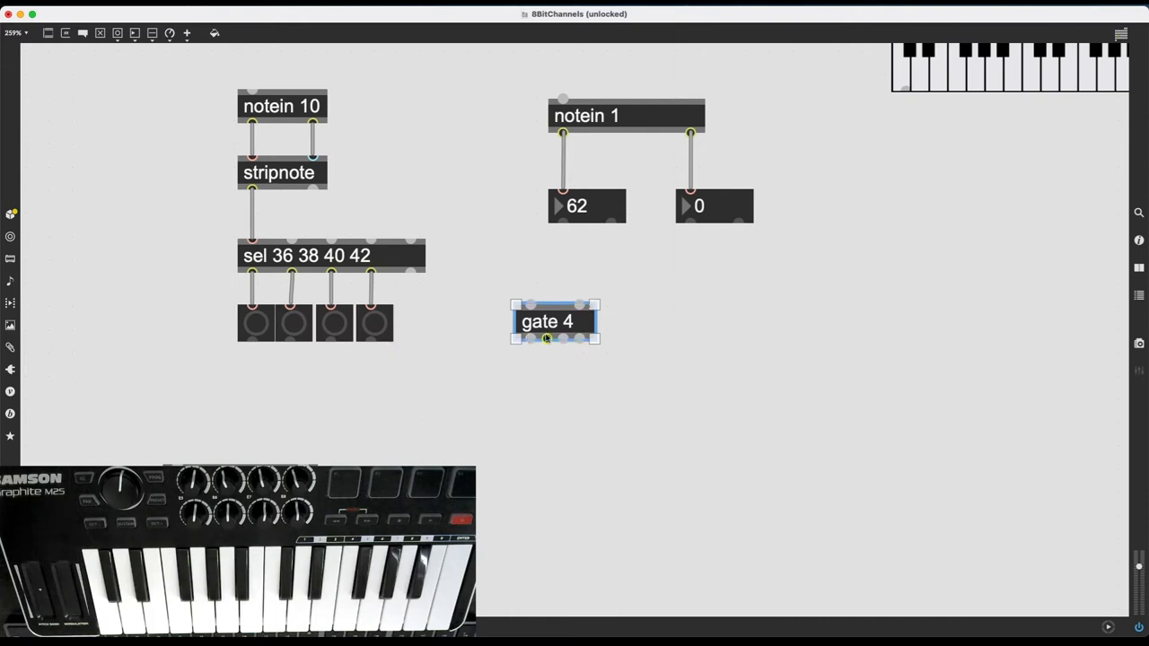
mouse_move(579, 341)
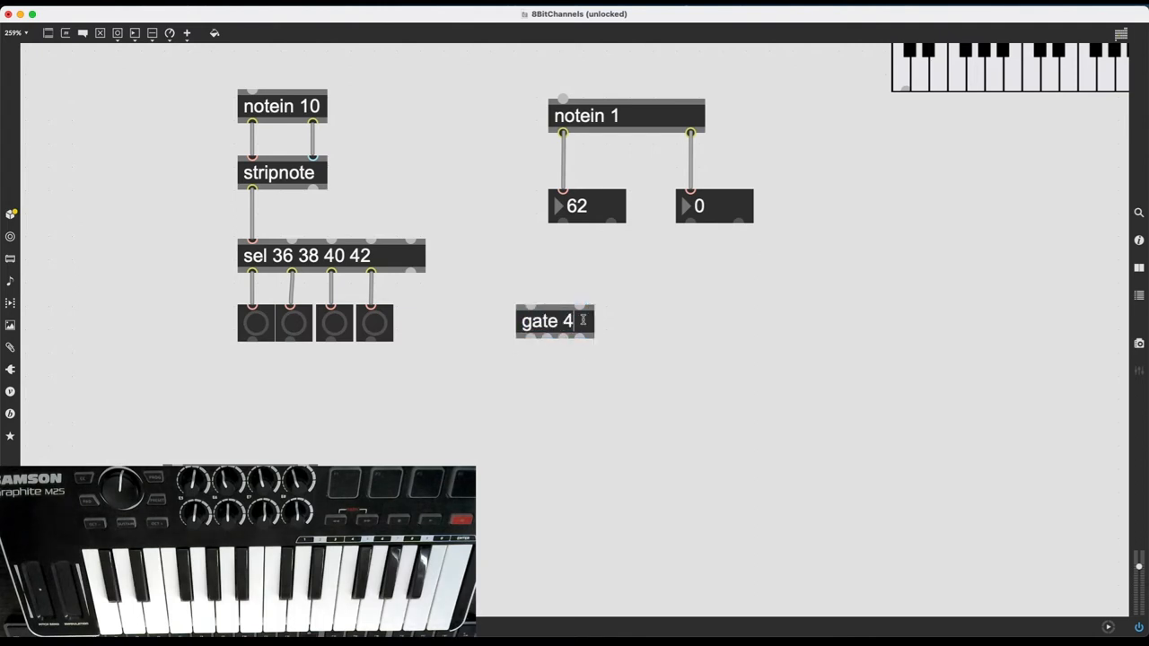
text(5)
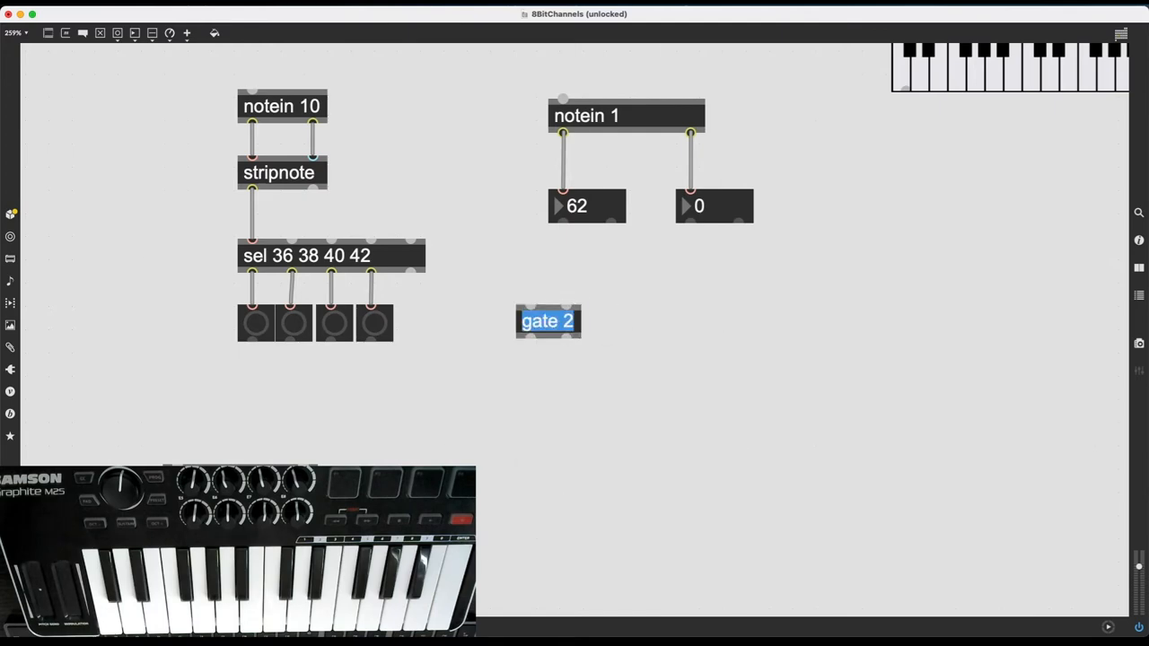
text(10000)
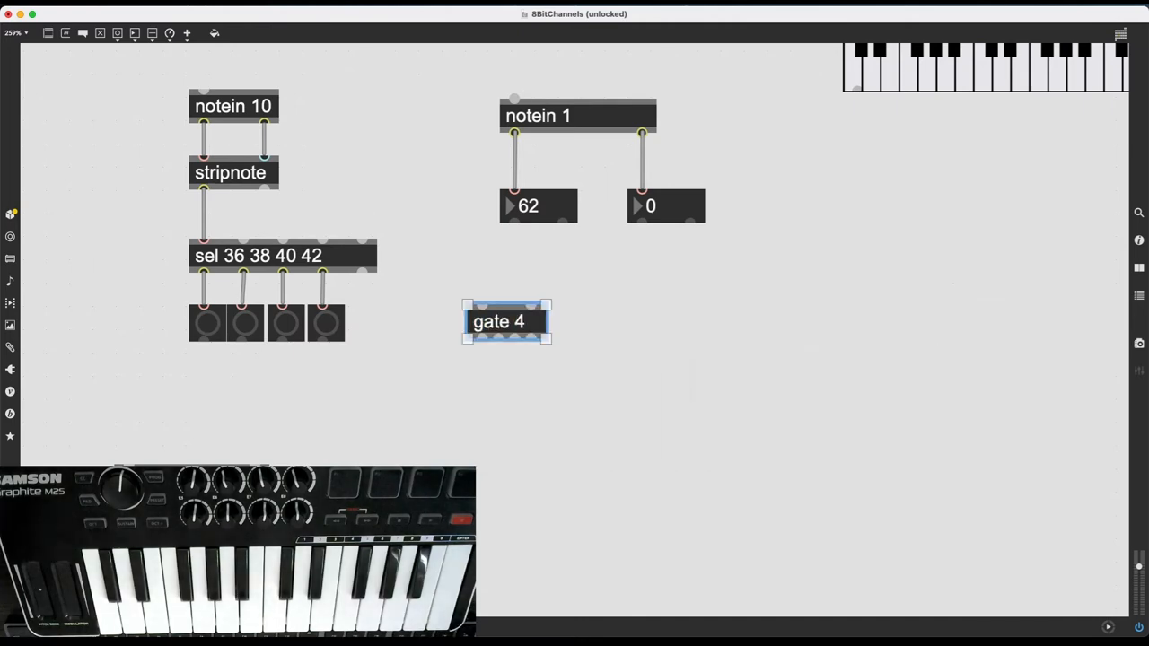
- Create a pack 0 0 object and wire notein 1's pitch and velocity numbers into it
drag(507, 321, 538, 340)
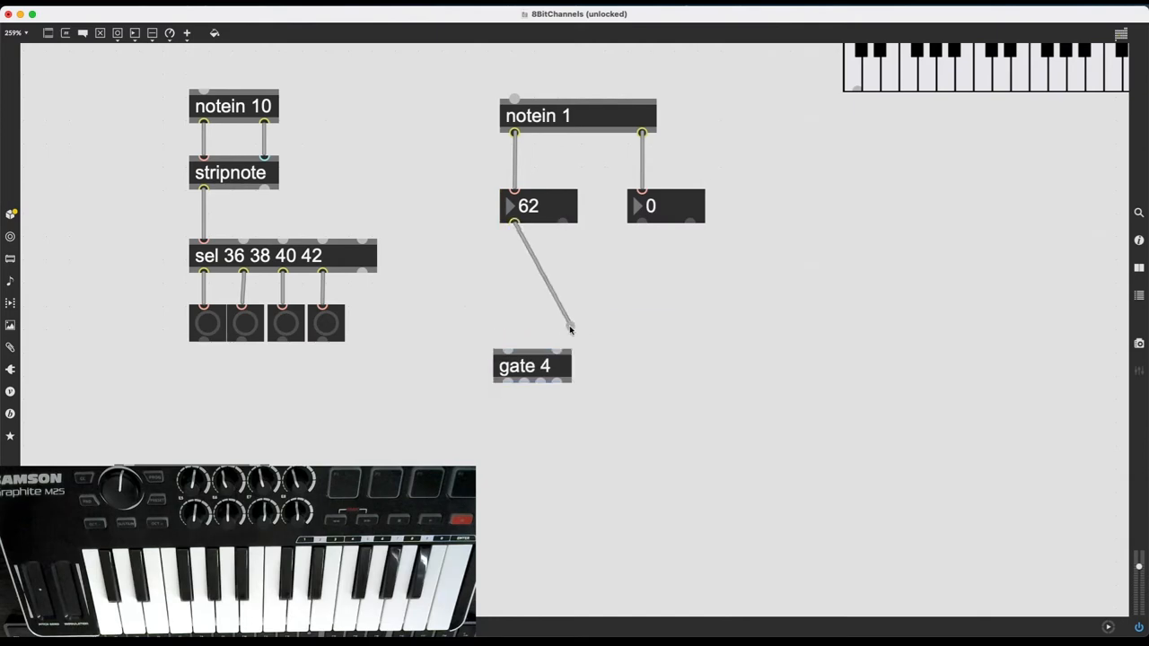
drag(641, 222, 557, 336)
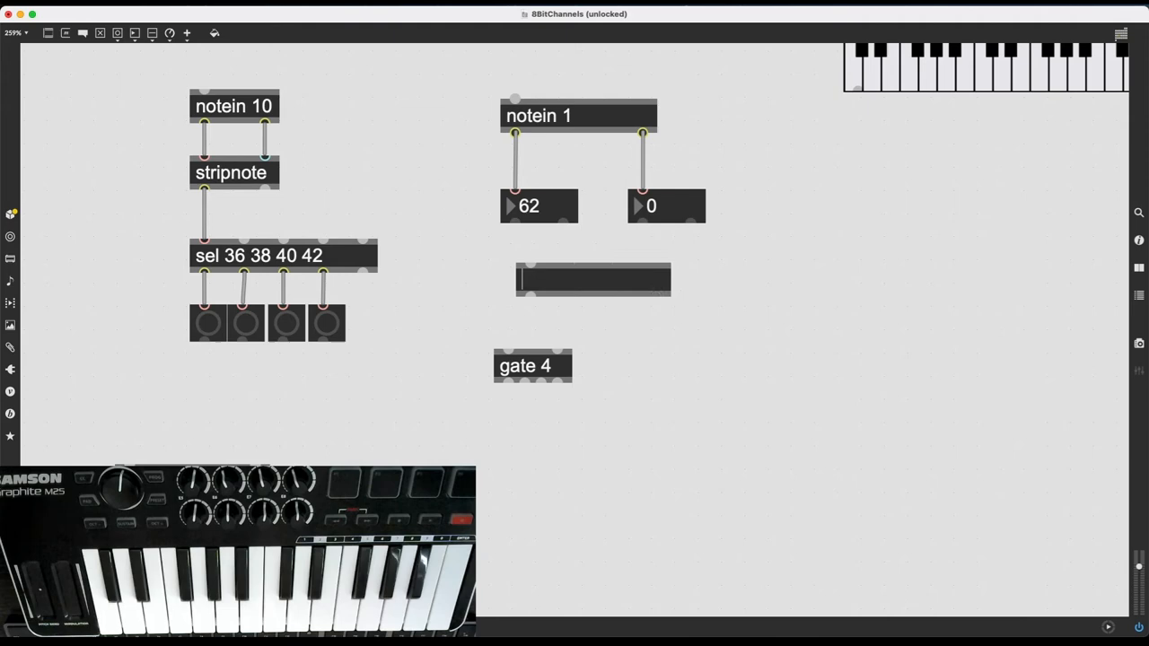
text(pack 0 0)
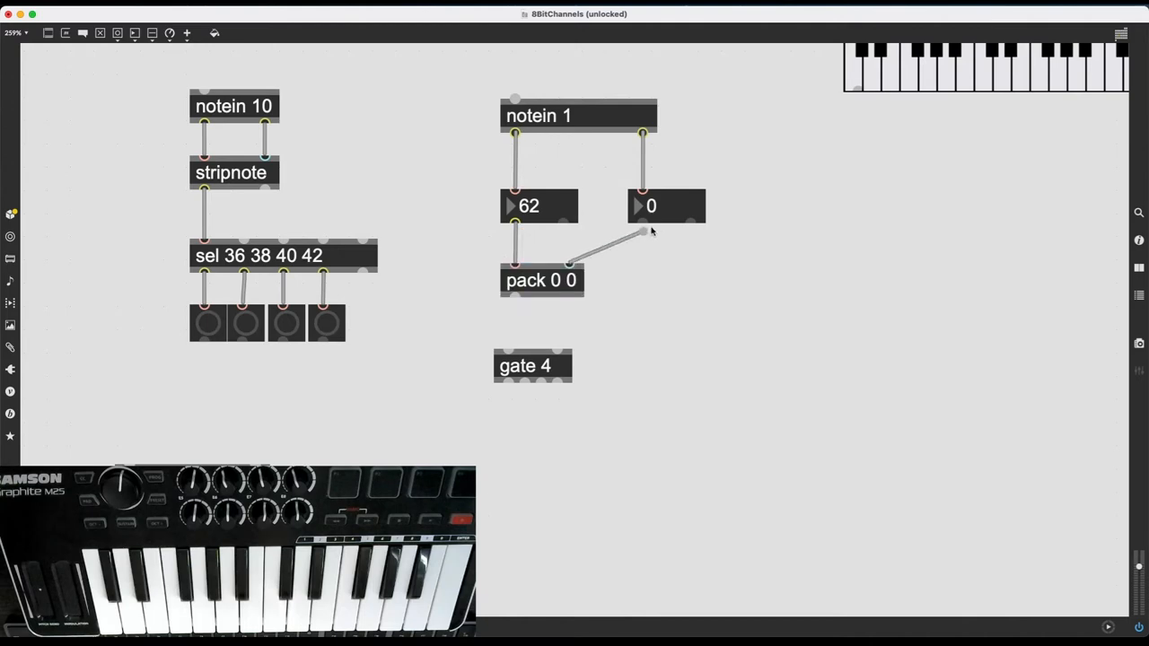
drag(533, 365, 510, 399)
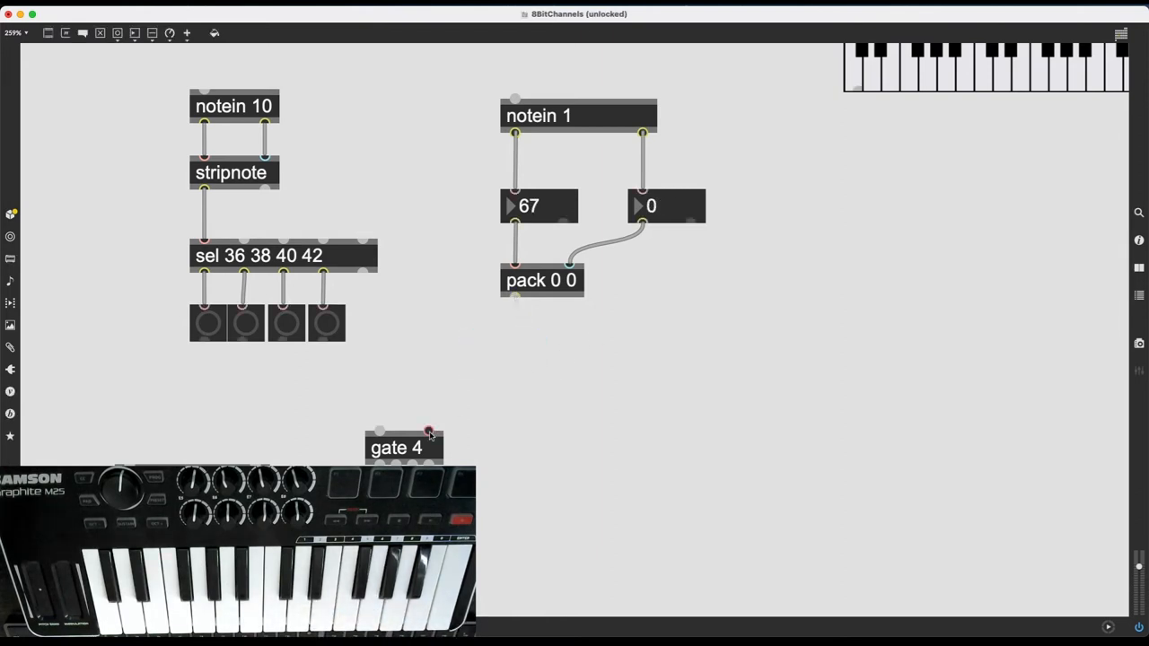
- Feed pack into gate 4's right inlet and a number box into its control inlet
drag(404, 447, 491, 356)
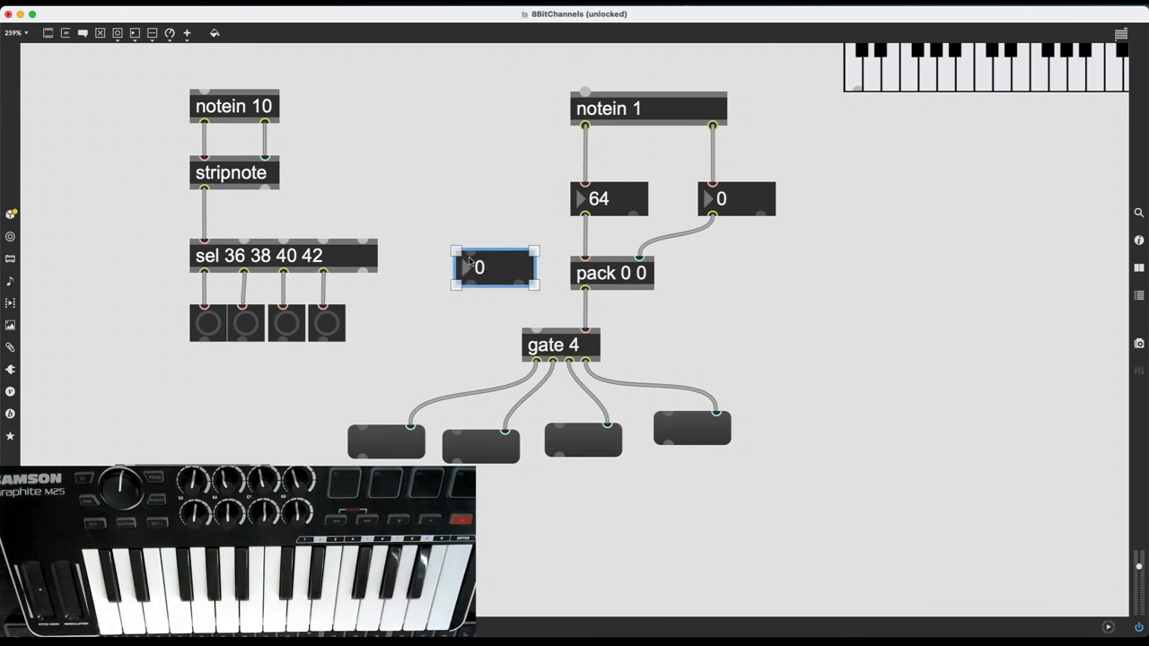
drag(473, 287, 532, 319)
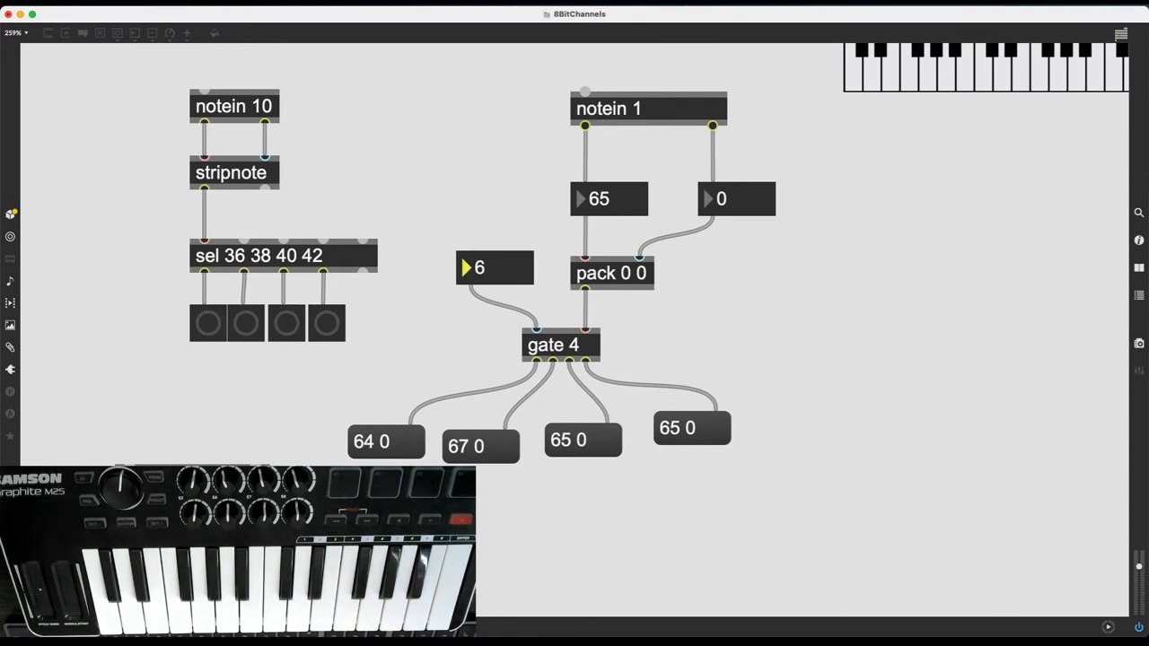
mouse_move(817, 491)
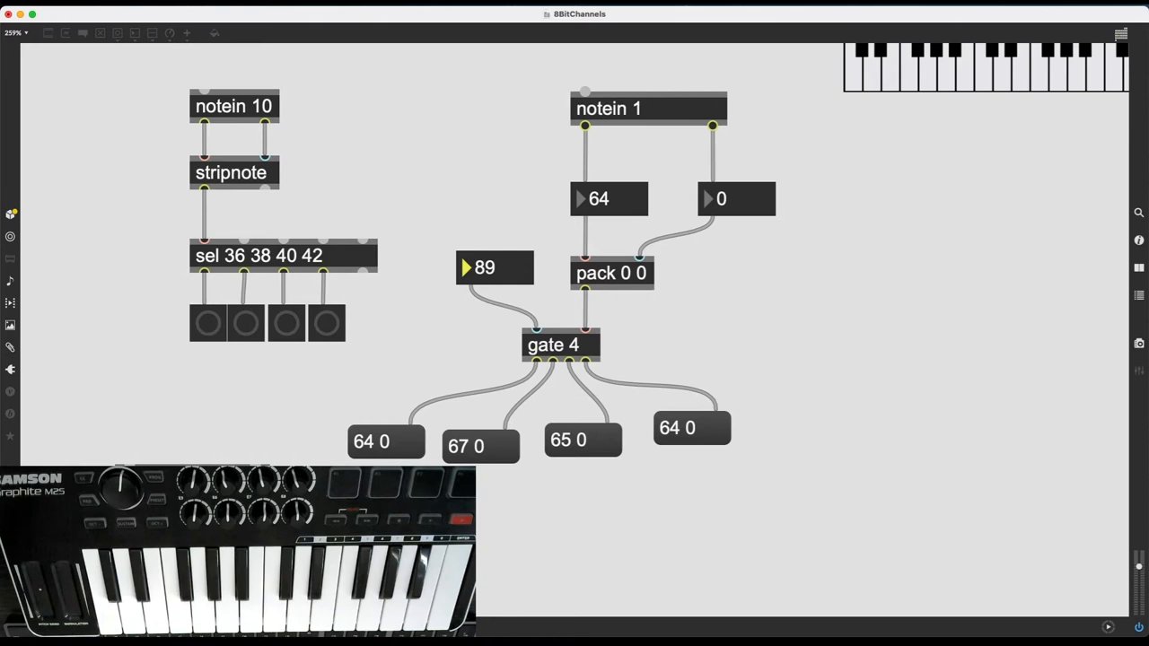
- Unlock the patch and select the test boxes under gate 4 for deletion
click(492, 267)
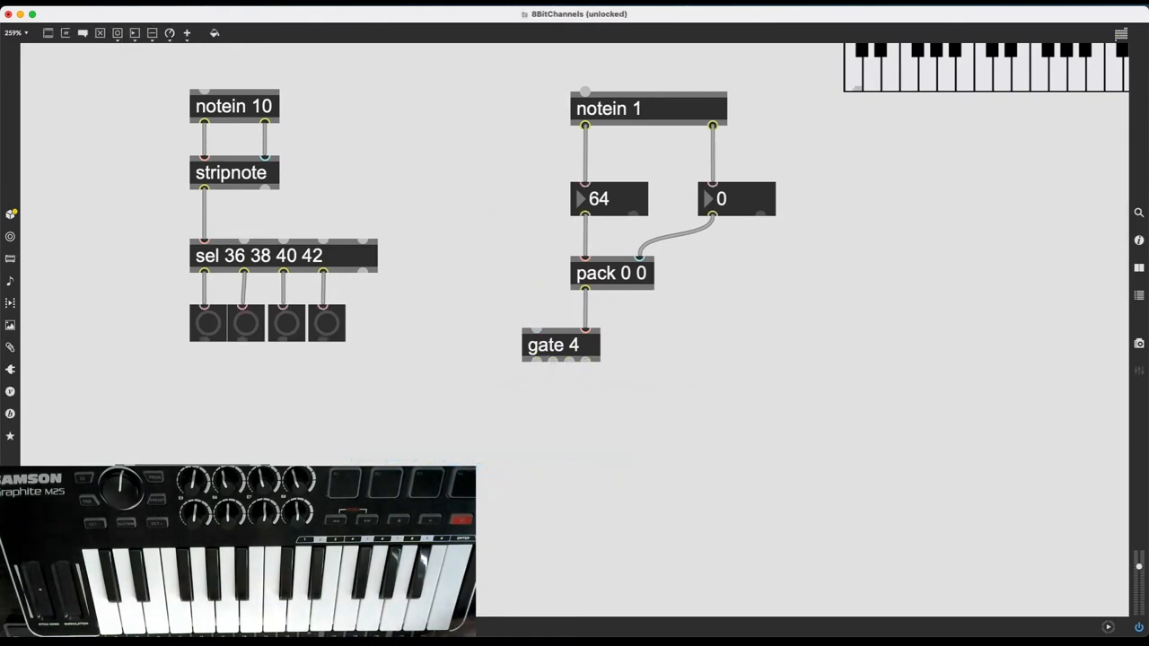
drag(554, 345, 482, 388)
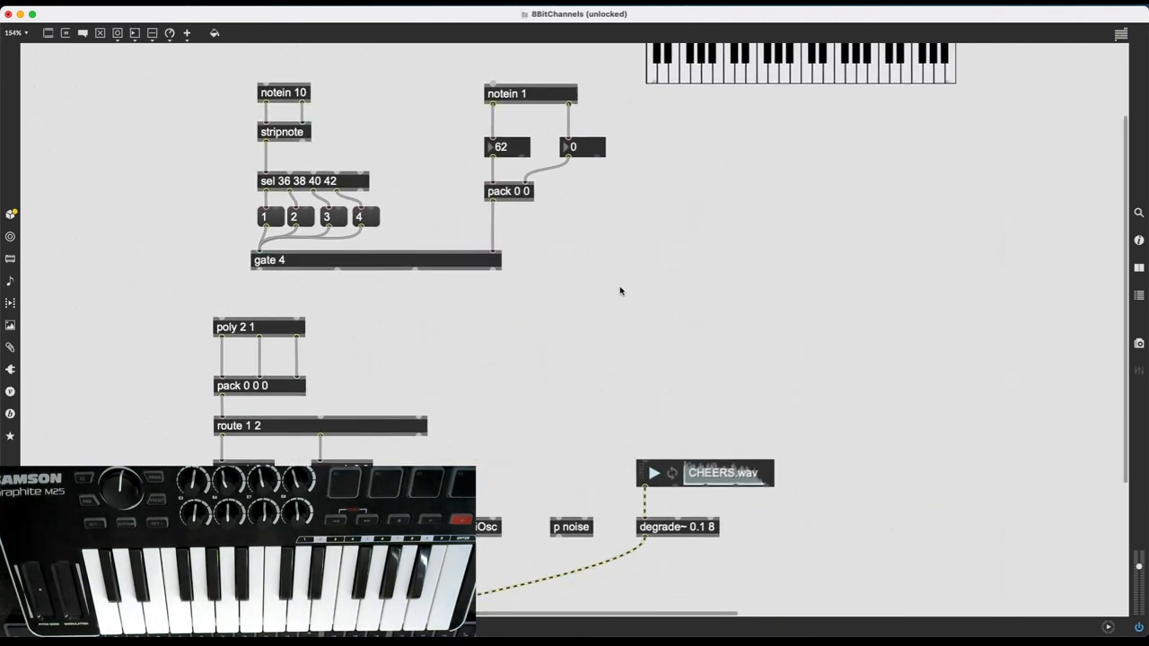
- Add unpack 0 0 objects under gate 4 and wire the first one's output into poly
scroll(down, 3)
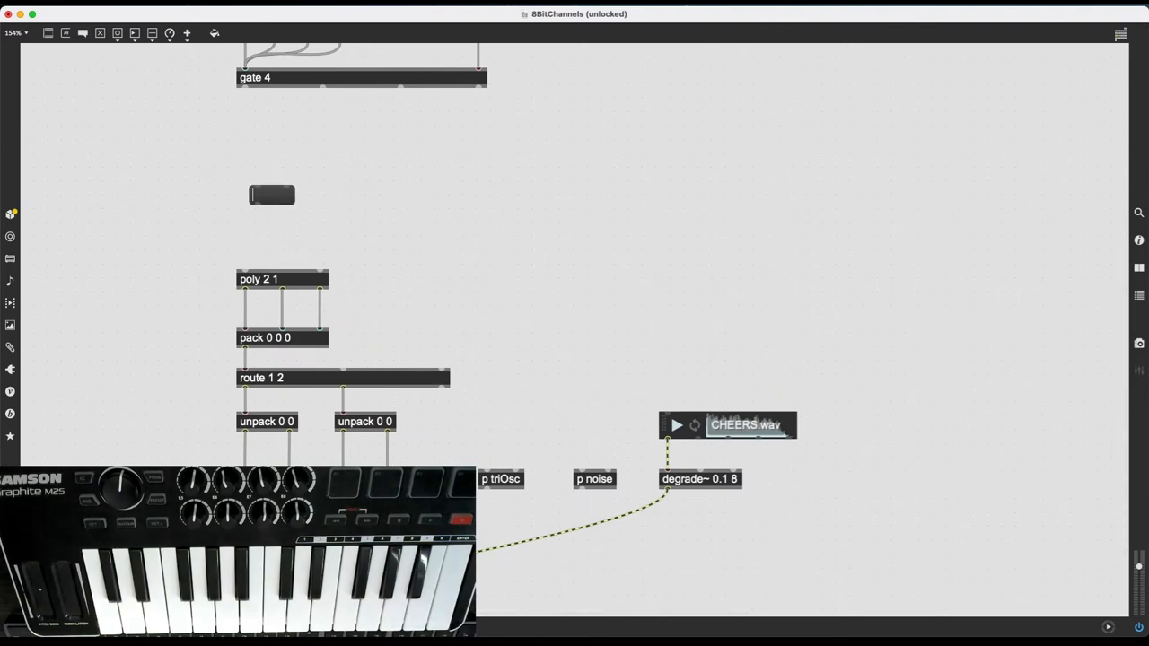
text(unpack 0 0)
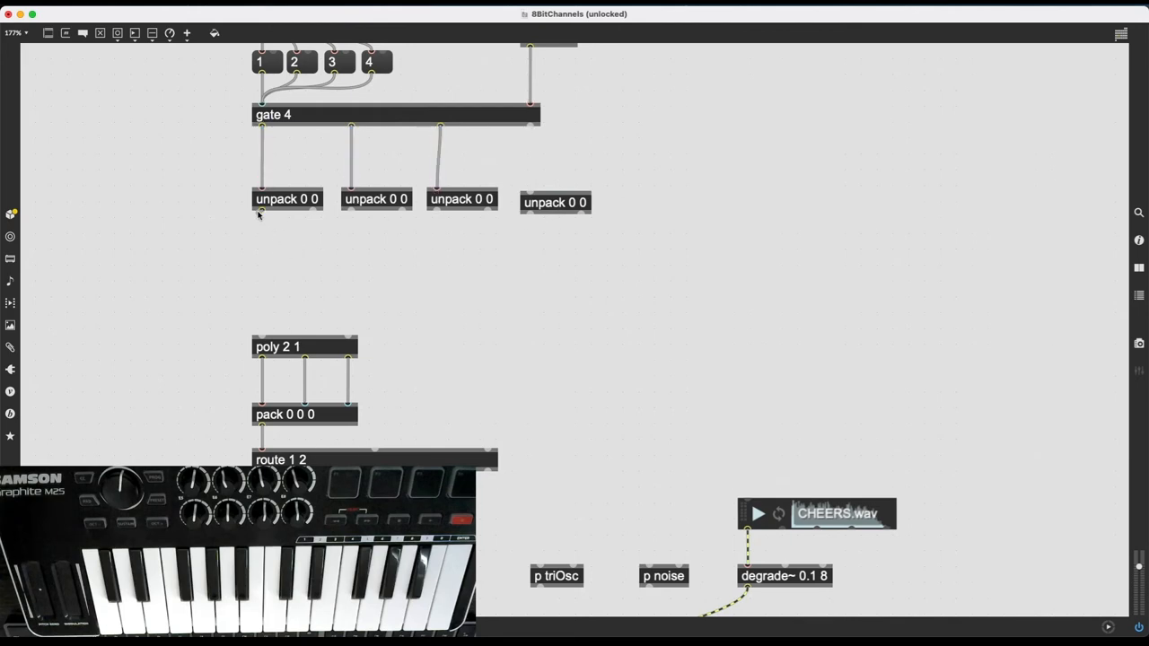
drag(311, 215, 349, 331)
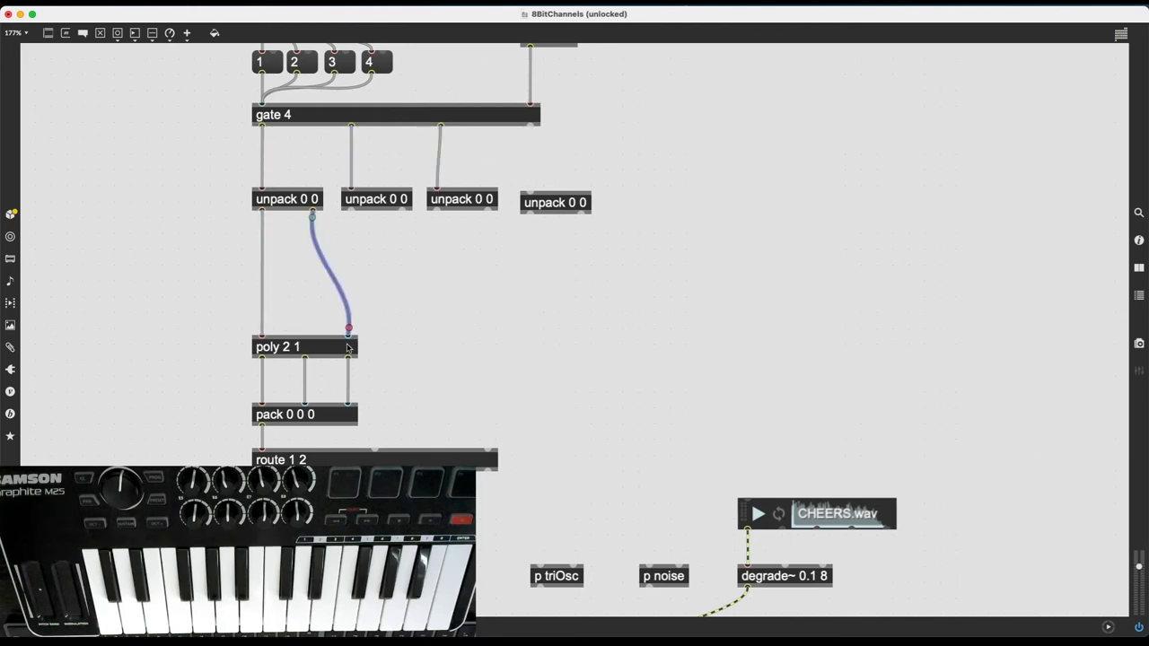
scroll(down, 3)
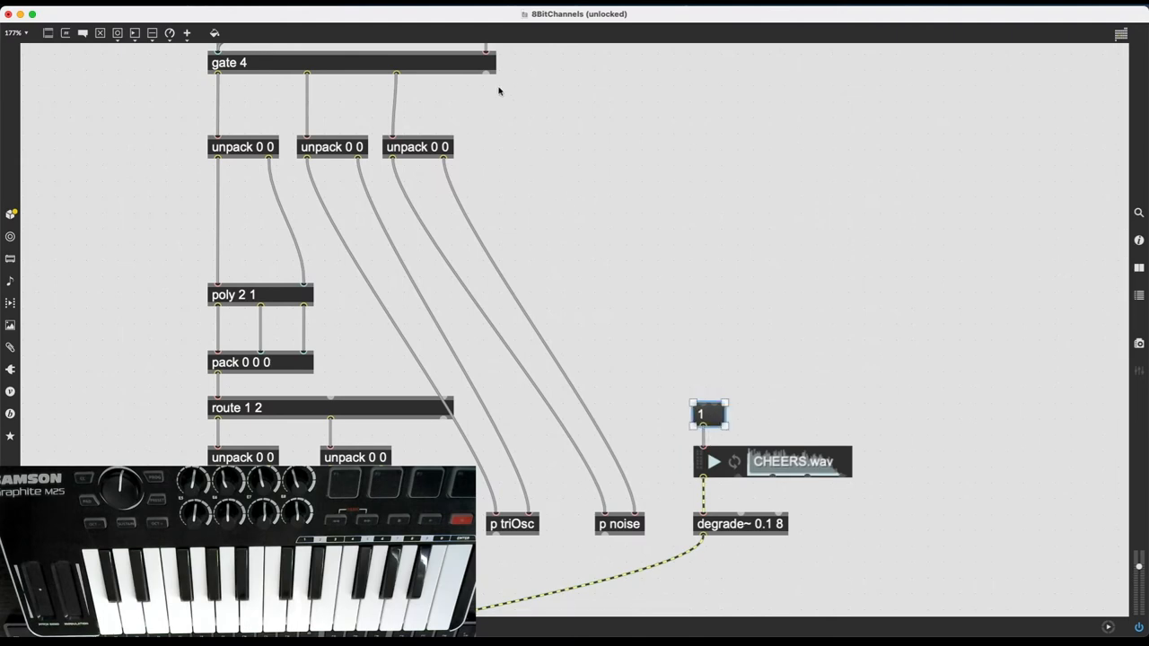
- Patch gate 4's fourth outlet down toward the 1 message that triggers CHEERS.wav
drag(488, 73, 702, 408)
text(stripnote)
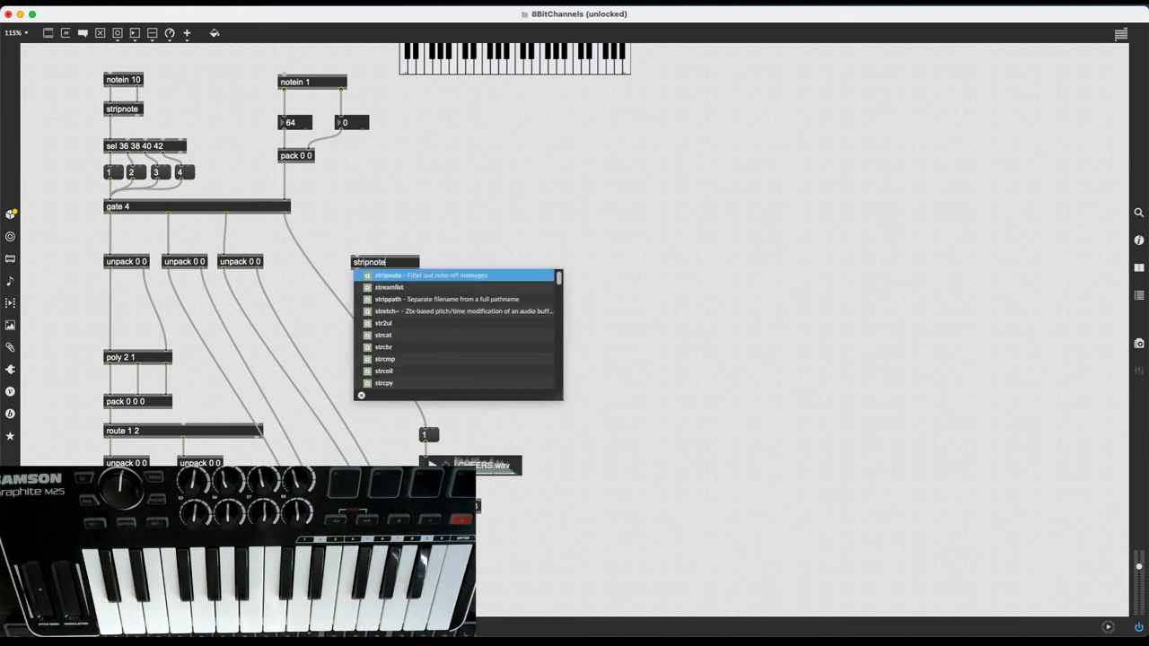
- Instantiate stripnote from autocomplete in the cord between gate 4 and the CHEERS.wav message
click(377, 275)
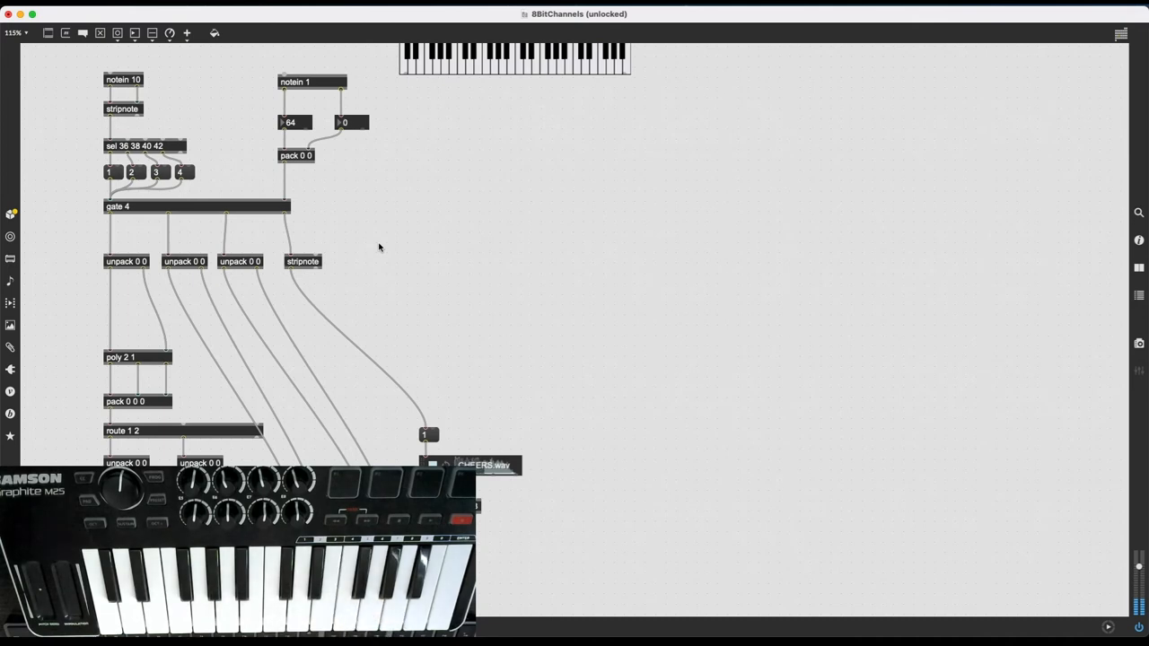
scroll(down, 3)
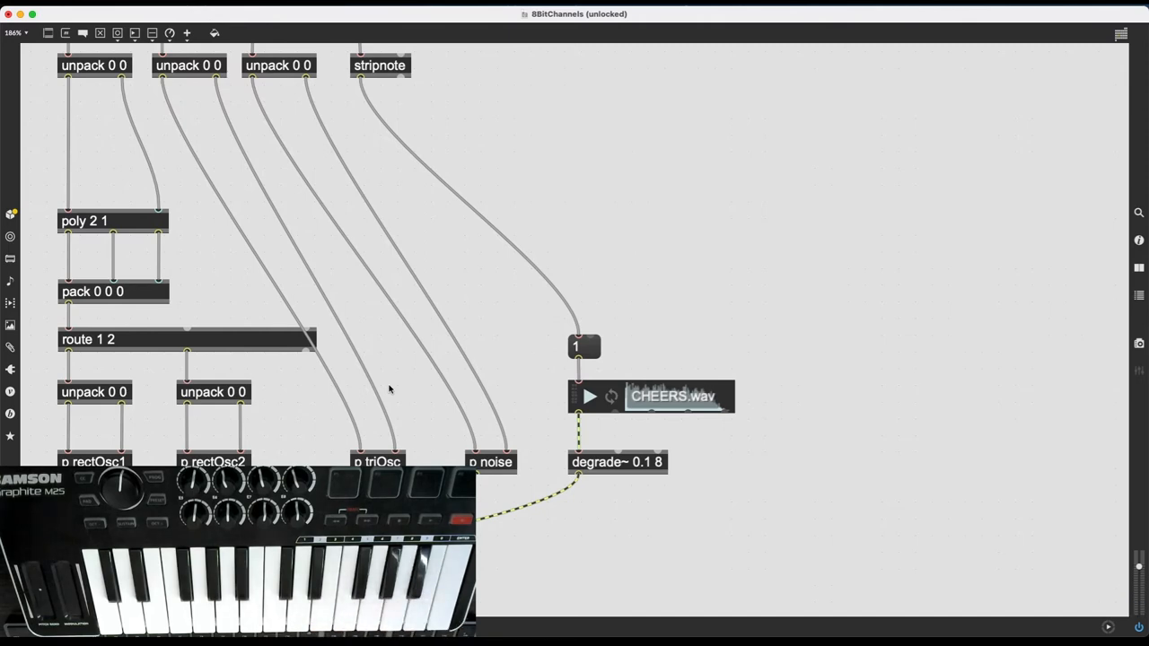
mouse_move(400, 399)
text(poly 1 1)
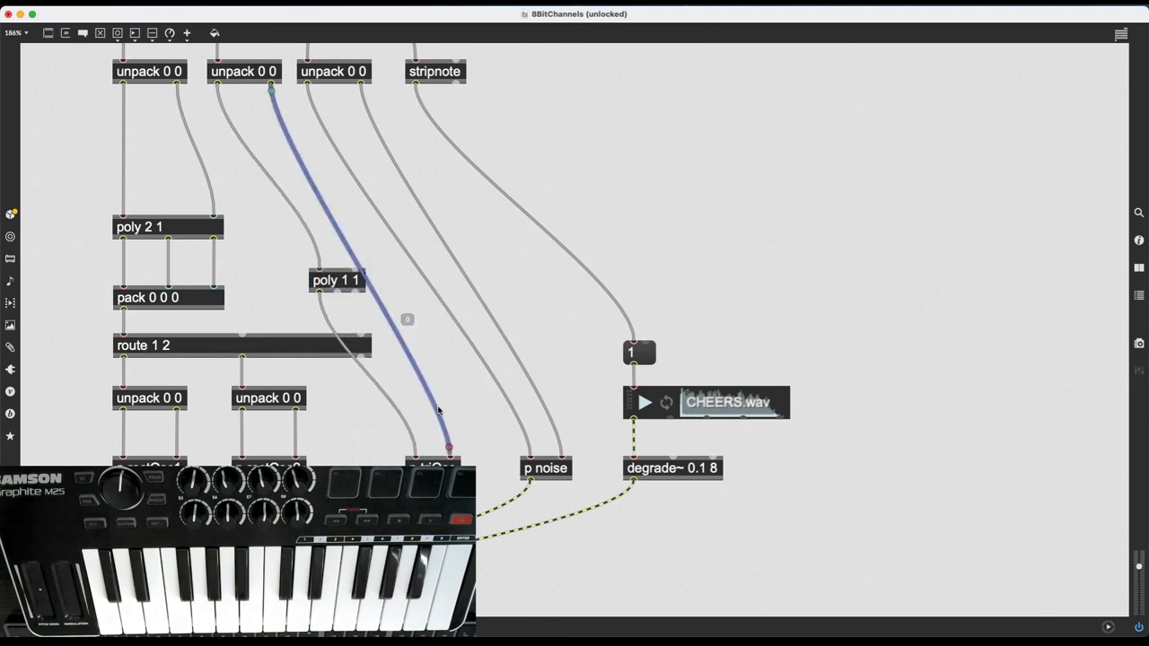
- Wire poly 1 1's outputs into the p triOsc subpatcher
drag(336, 280, 413, 313)
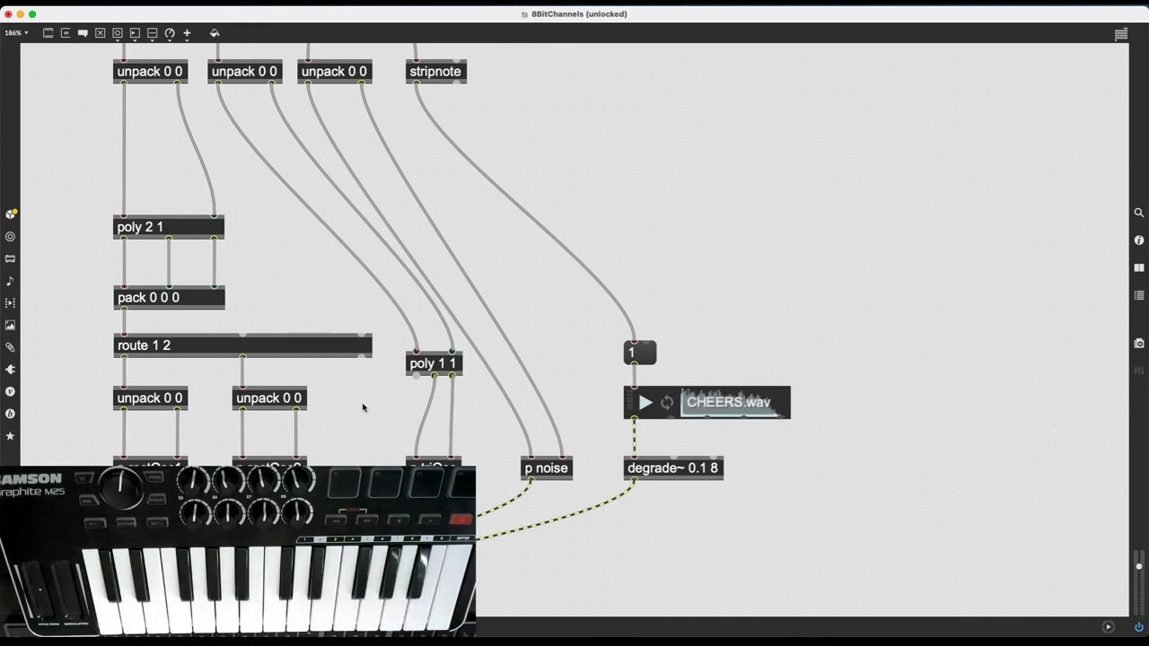
mouse_move(361, 413)
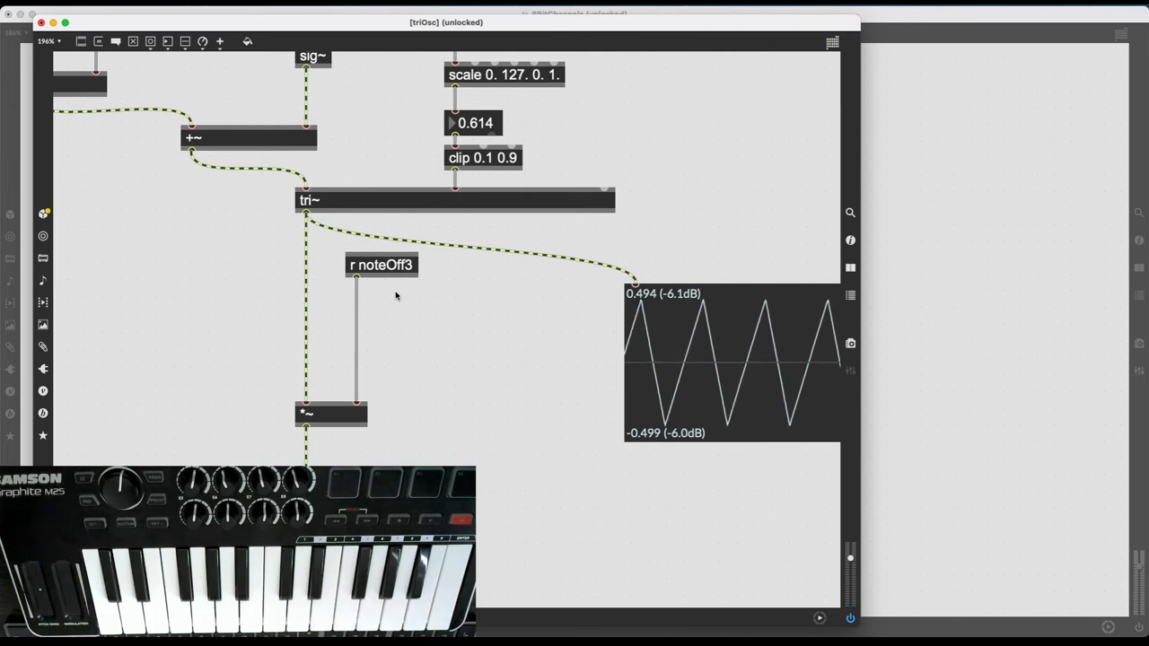
- Replace the r noteOff3 cord with a sig~ feeding the right inlet of *~
click(356, 341)
text(sig~)
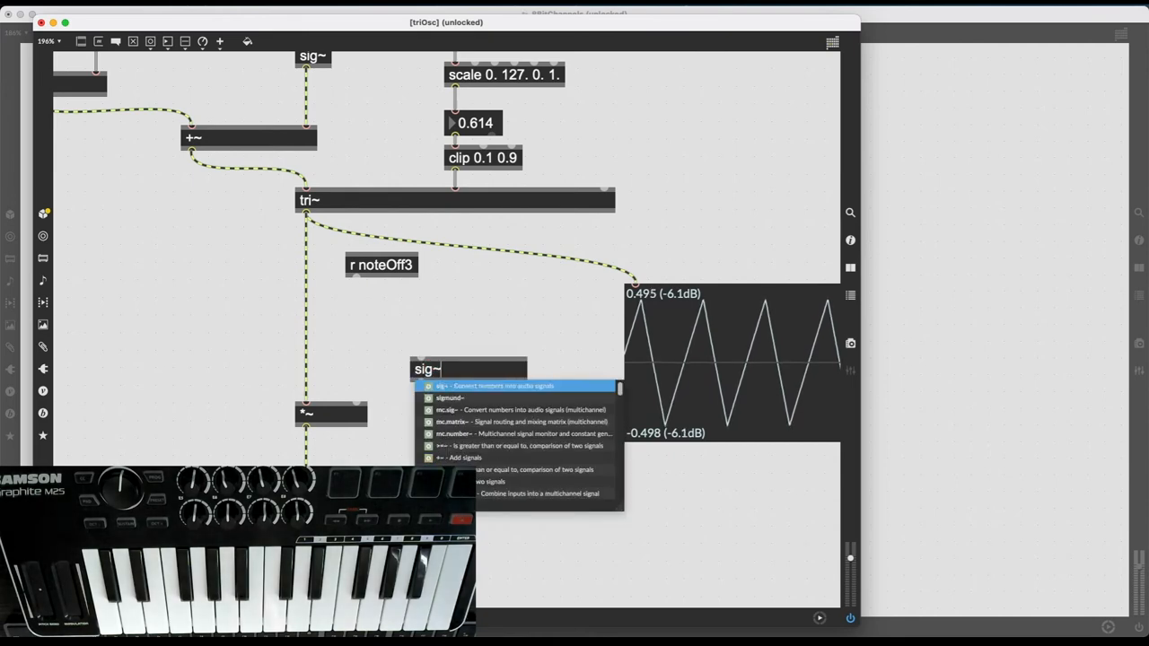
click(435, 386)
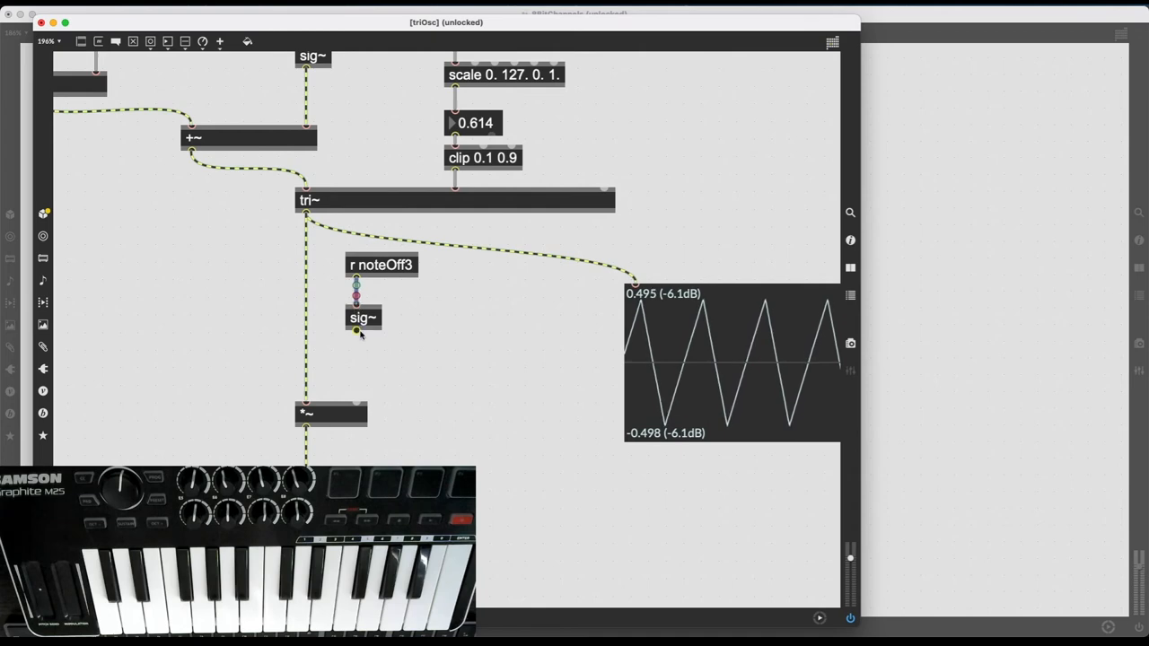
drag(357, 334, 357, 404)
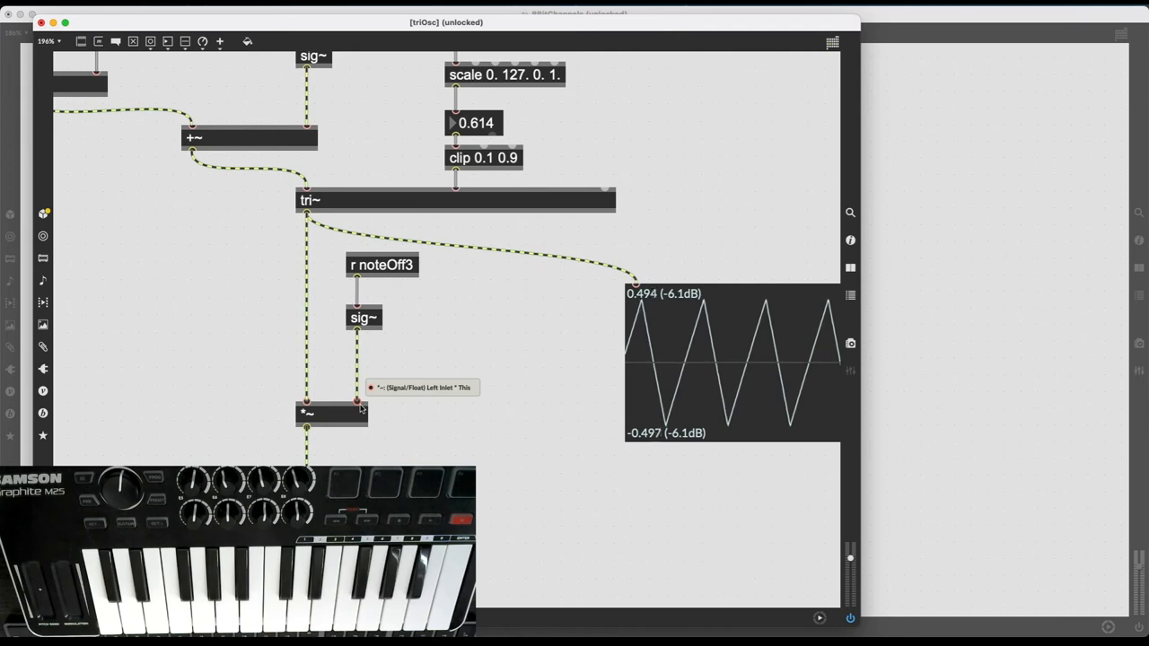
mouse_move(464, 347)
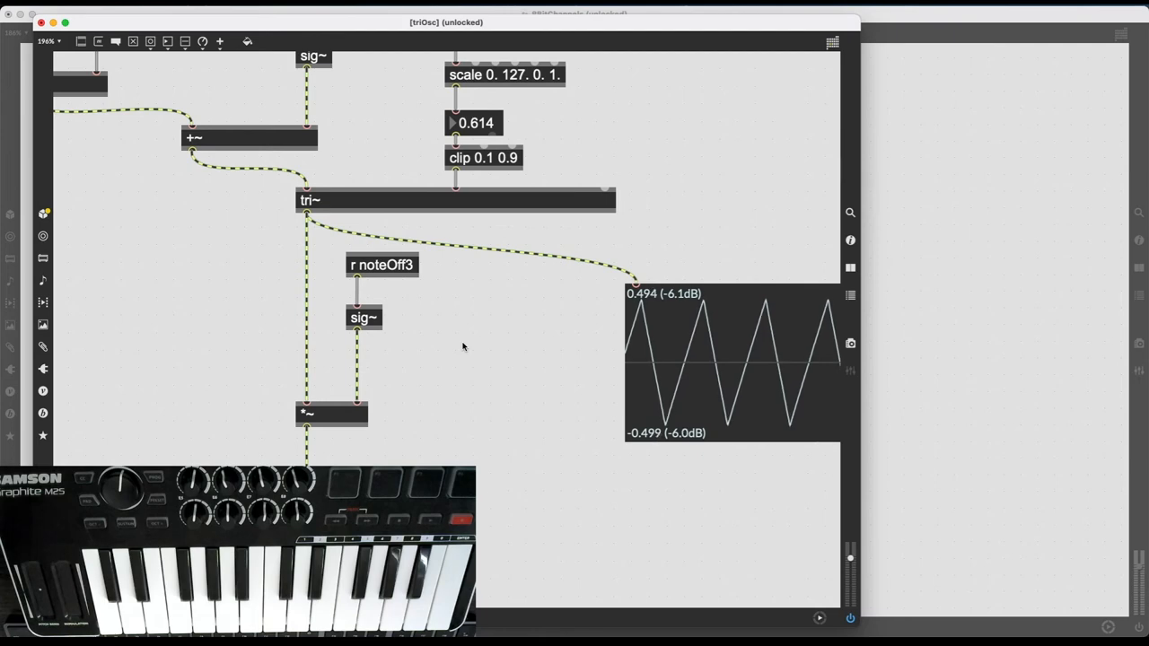
- Create a slide~ 20. 20. object and position it next to sig~
text(slide~)
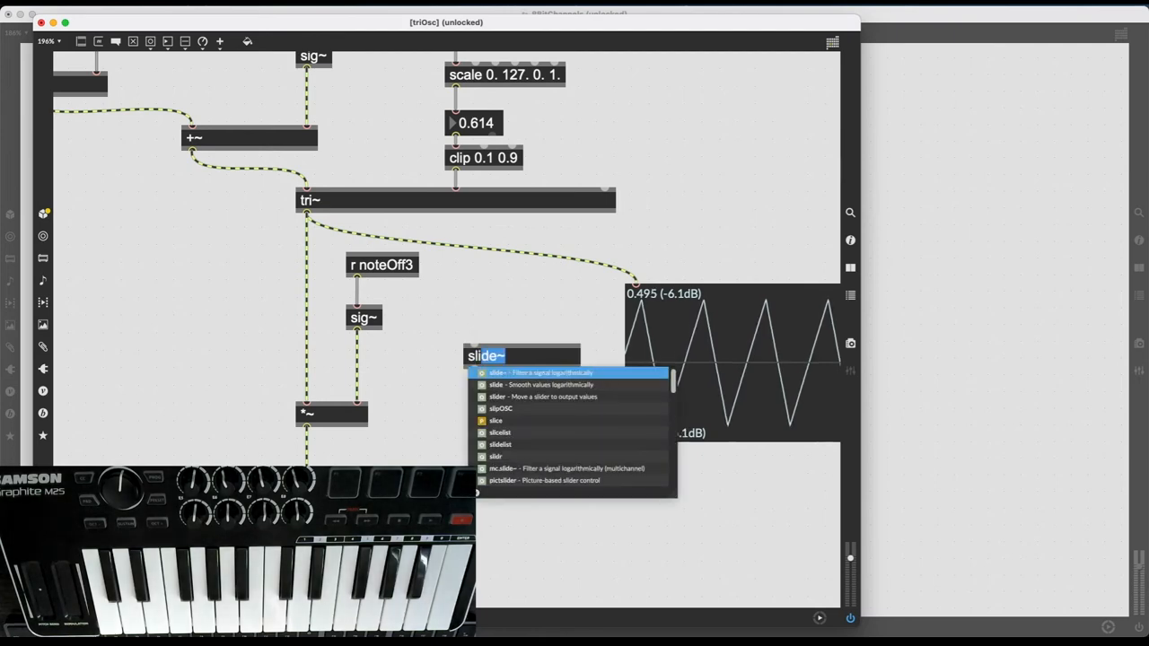
click(484, 354)
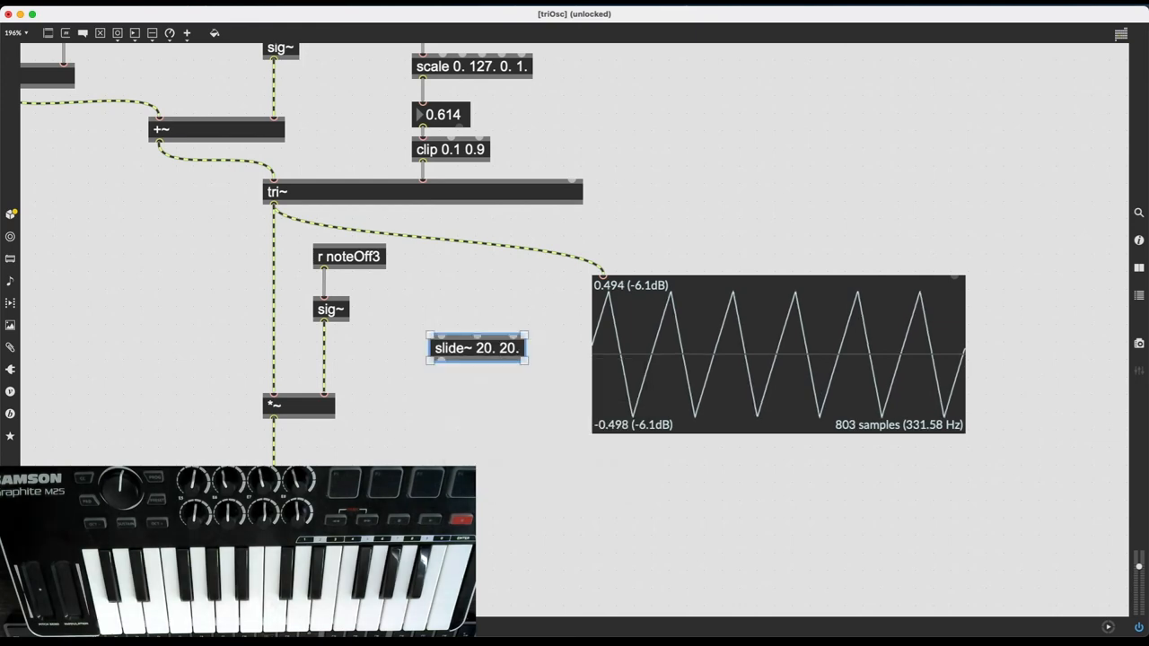
drag(476, 348, 390, 353)
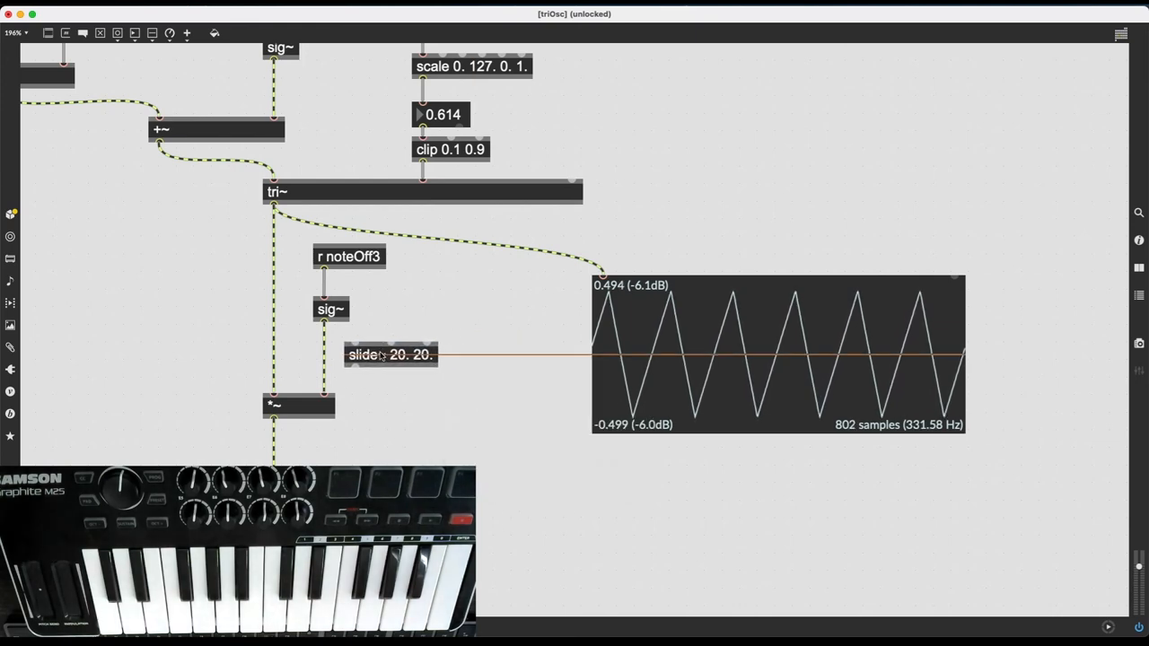
drag(391, 354, 359, 360)
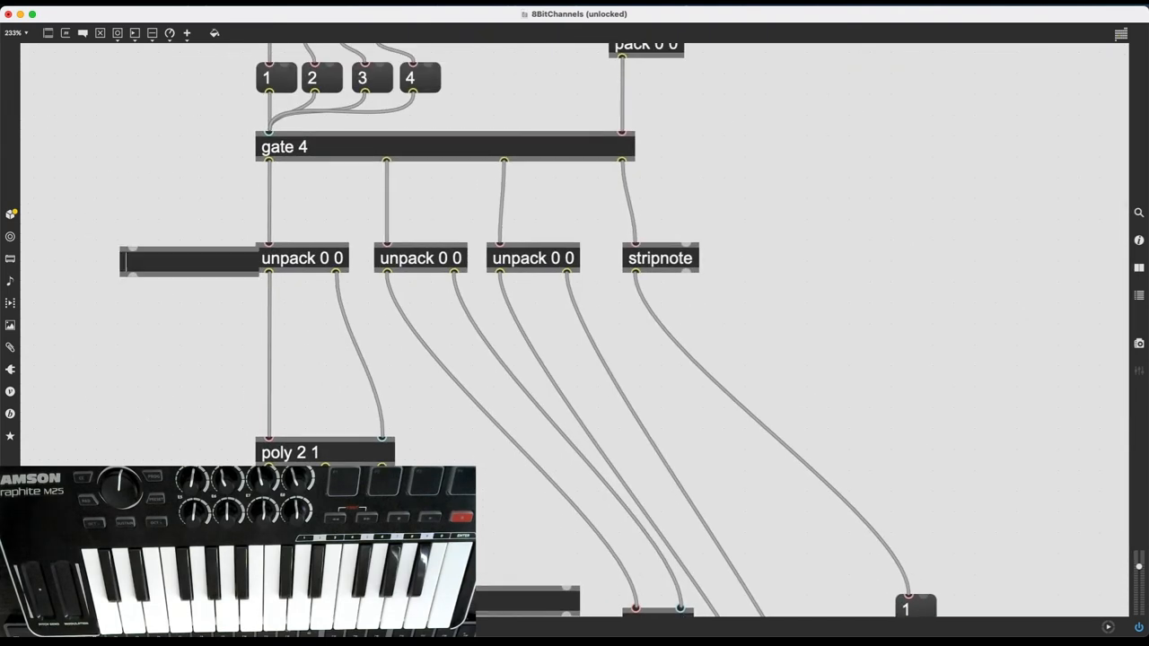
- Name the new object box 'flush' beside the first unpack under gate 4
text(flush)
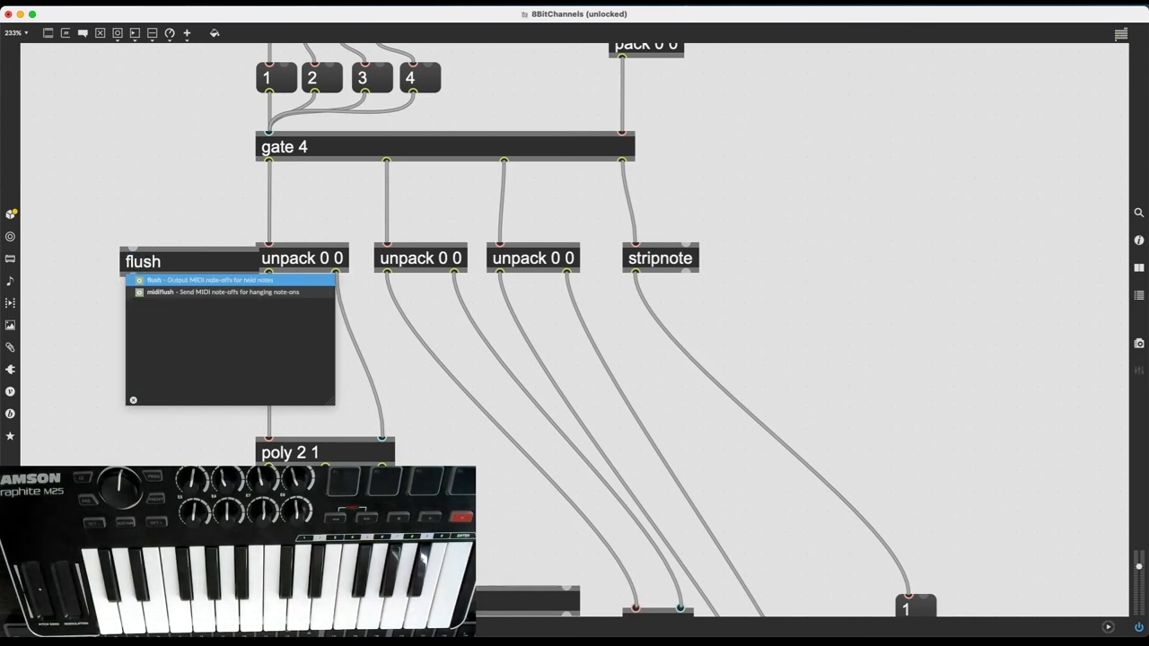
mouse_move(122, 205)
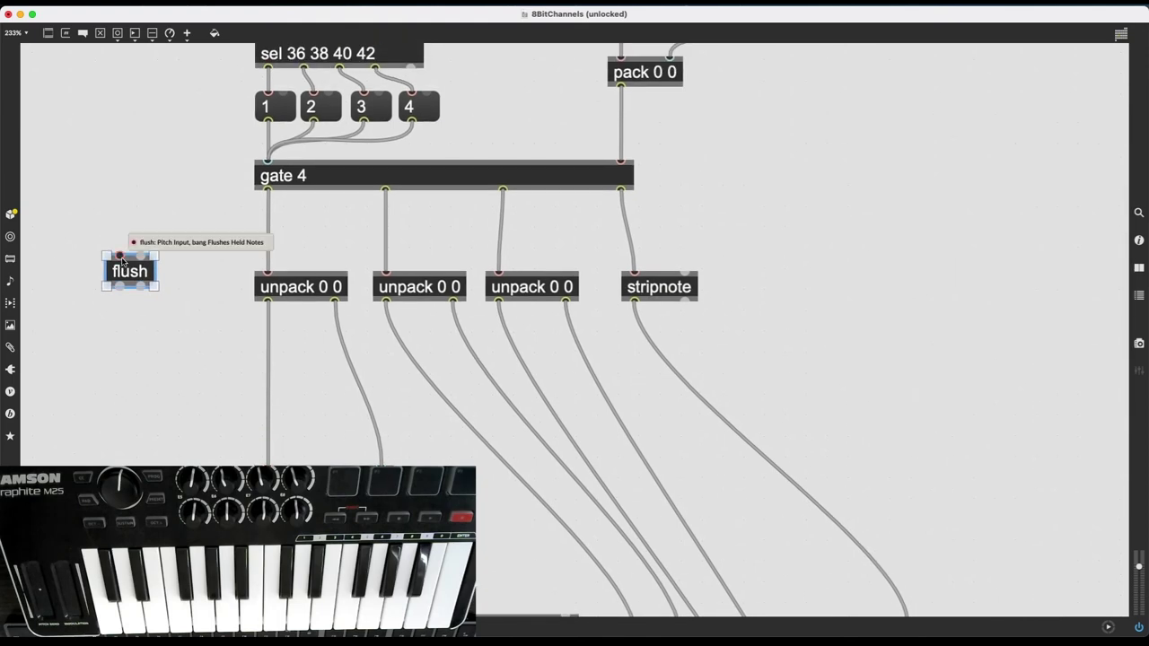
mouse_move(136, 258)
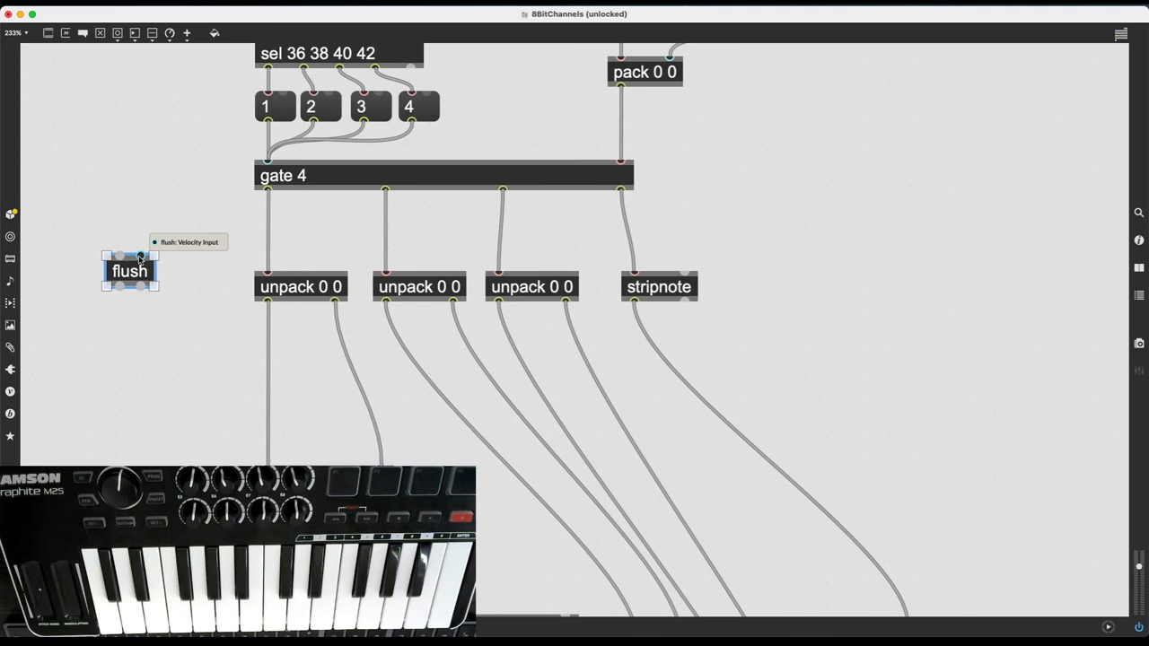
mouse_move(132, 215)
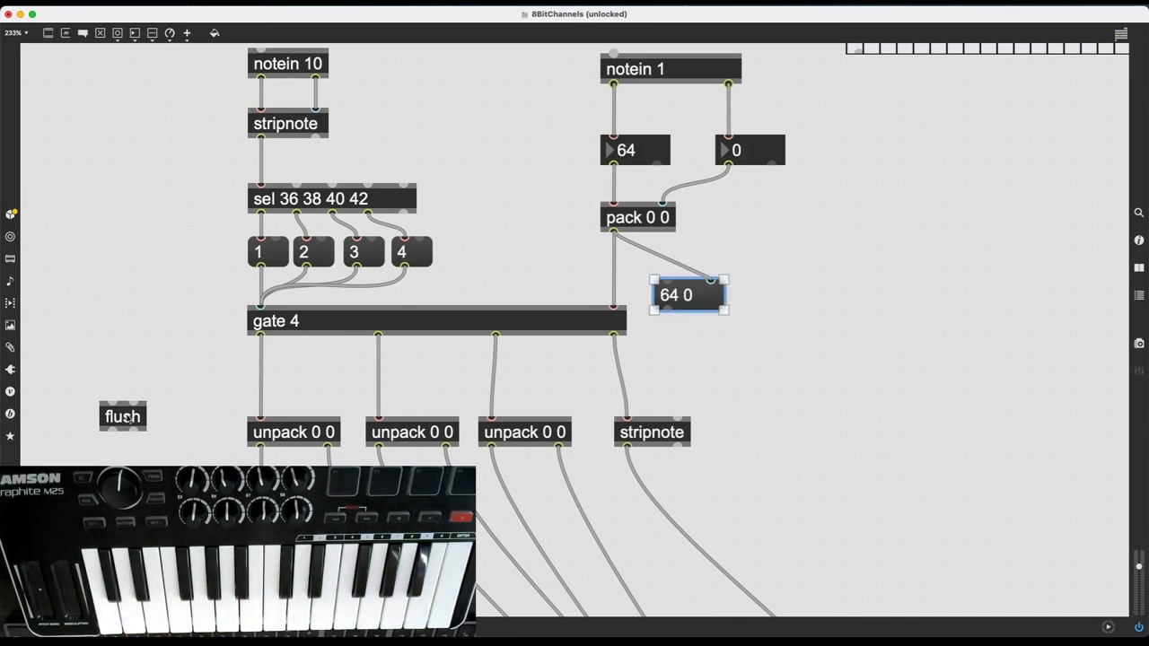
- Move flush near pack 0 0, connect a bang to it and place copies on gate 4's outlets
drag(122, 415, 687, 350)
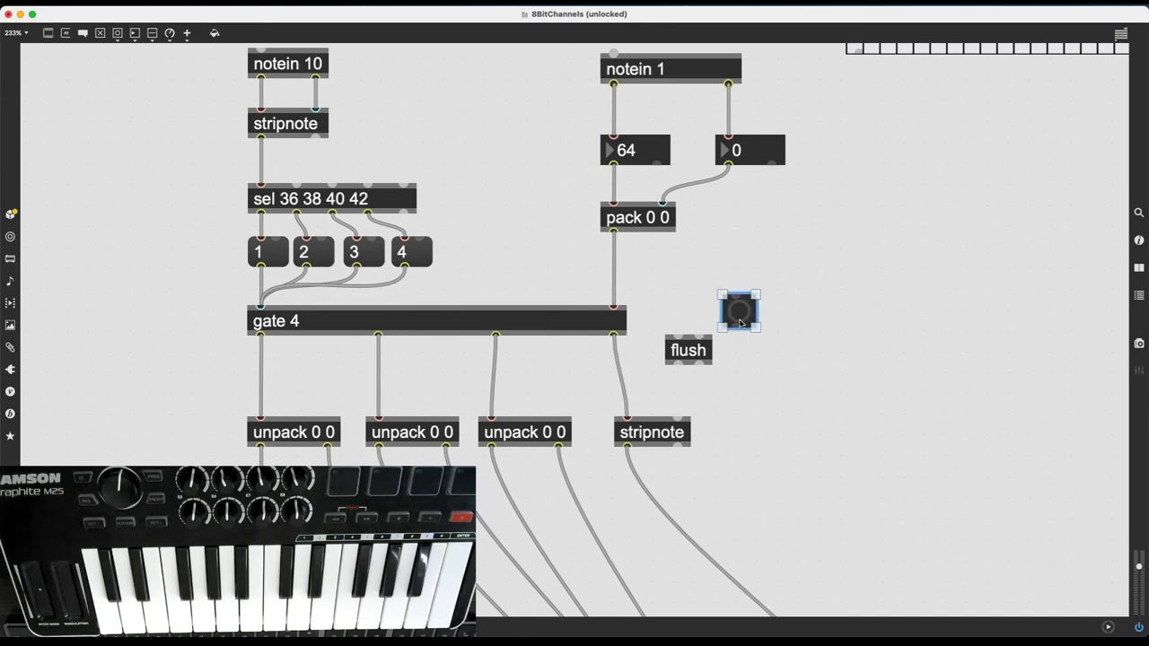
drag(738, 311, 736, 285)
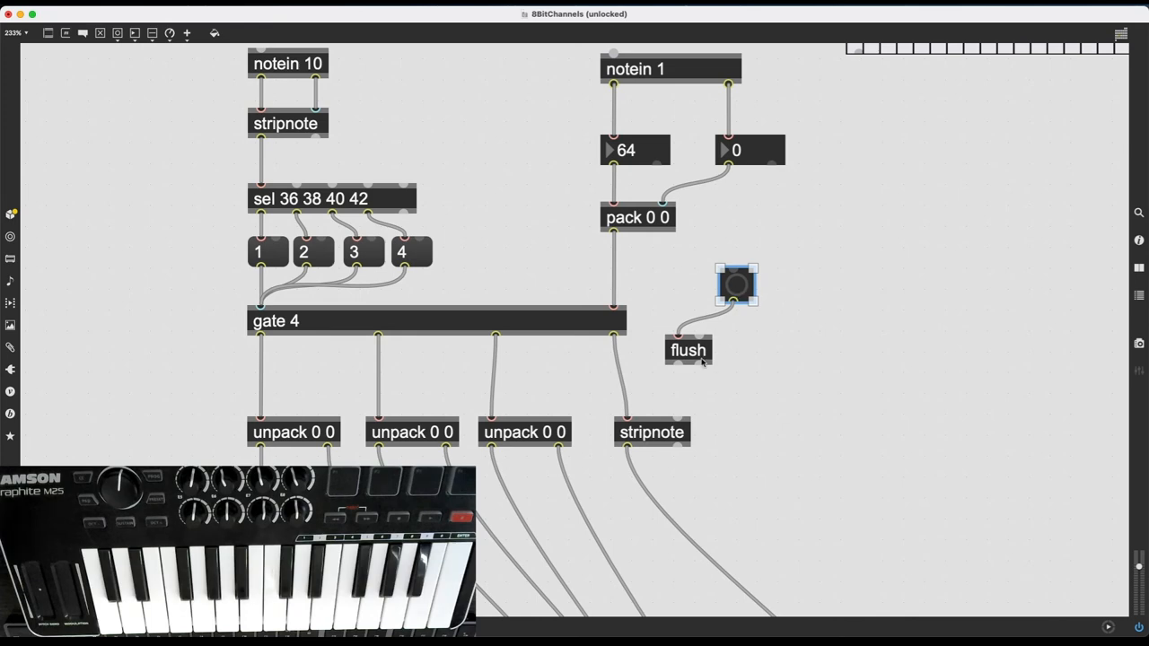
mouse_move(674, 372)
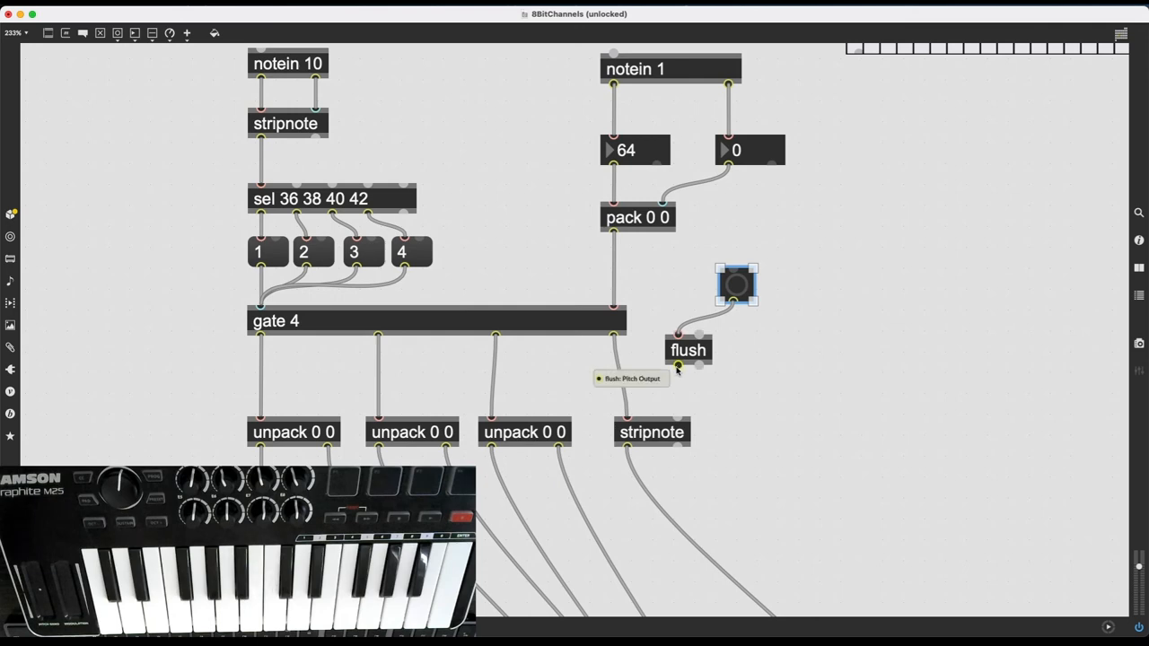
mouse_move(701, 371)
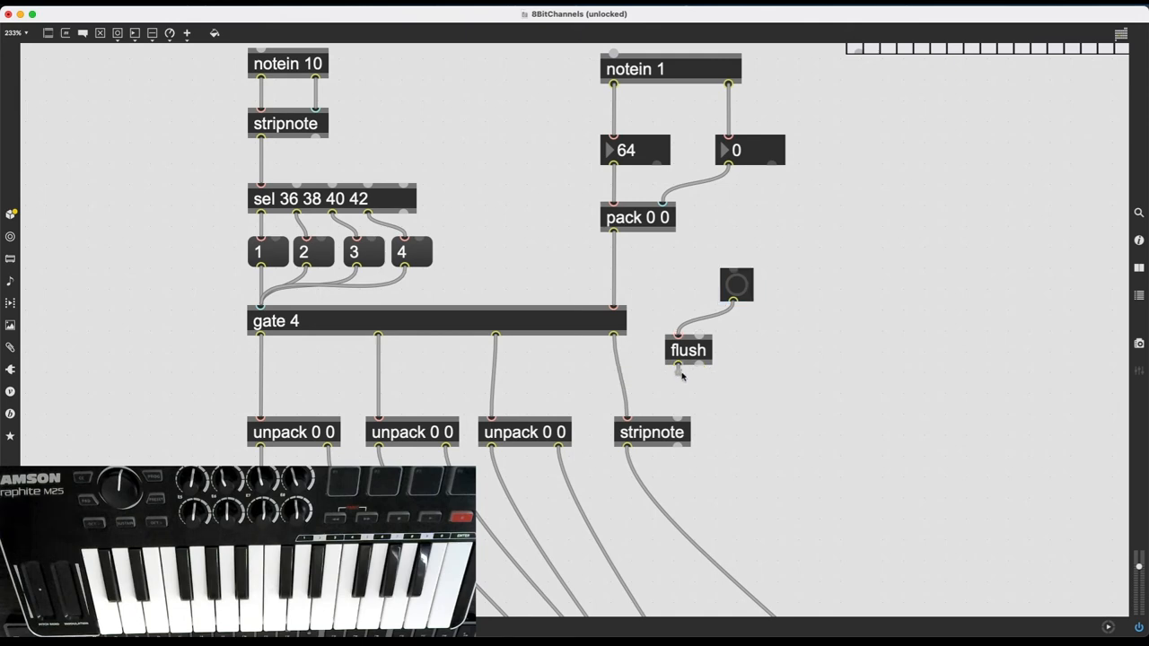
mouse_move(755, 290)
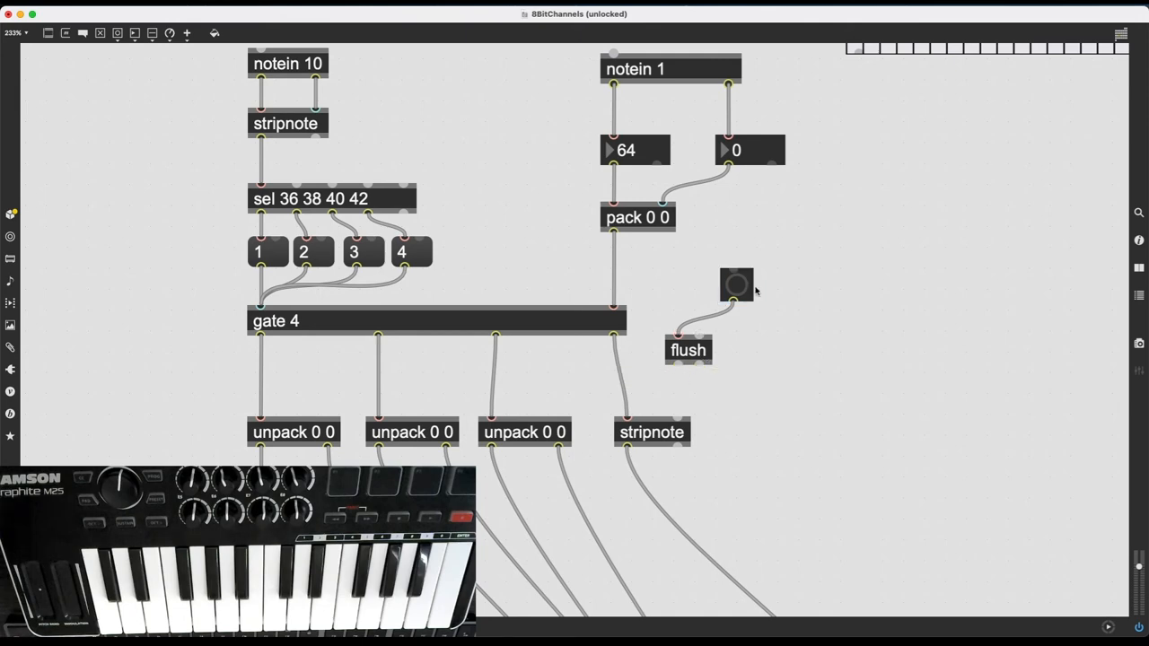
click(736, 283)
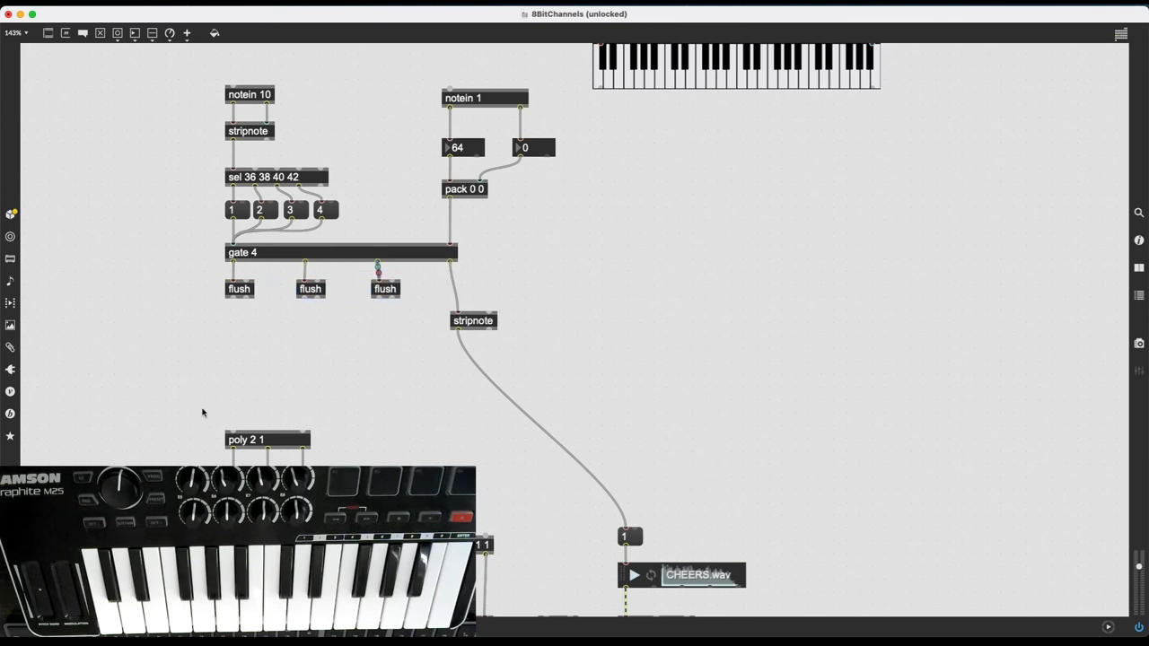
- Connect the flush outlets down into poly 2 1, poly 1 1 and p noise
drag(238, 301, 235, 434)
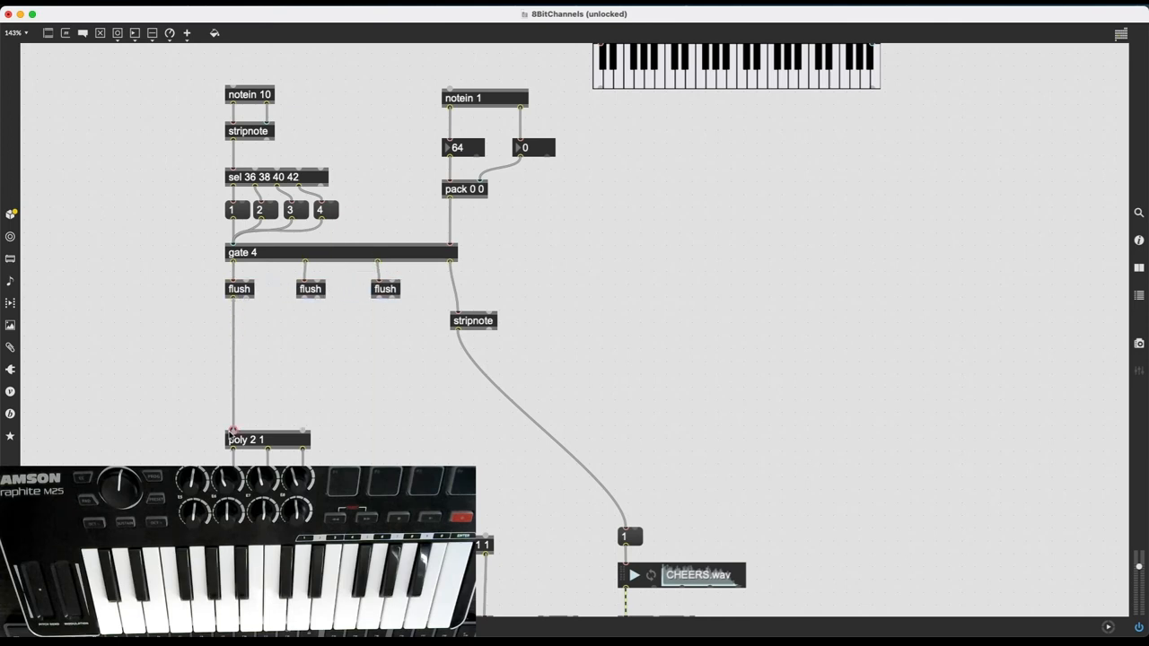
drag(247, 302, 304, 429)
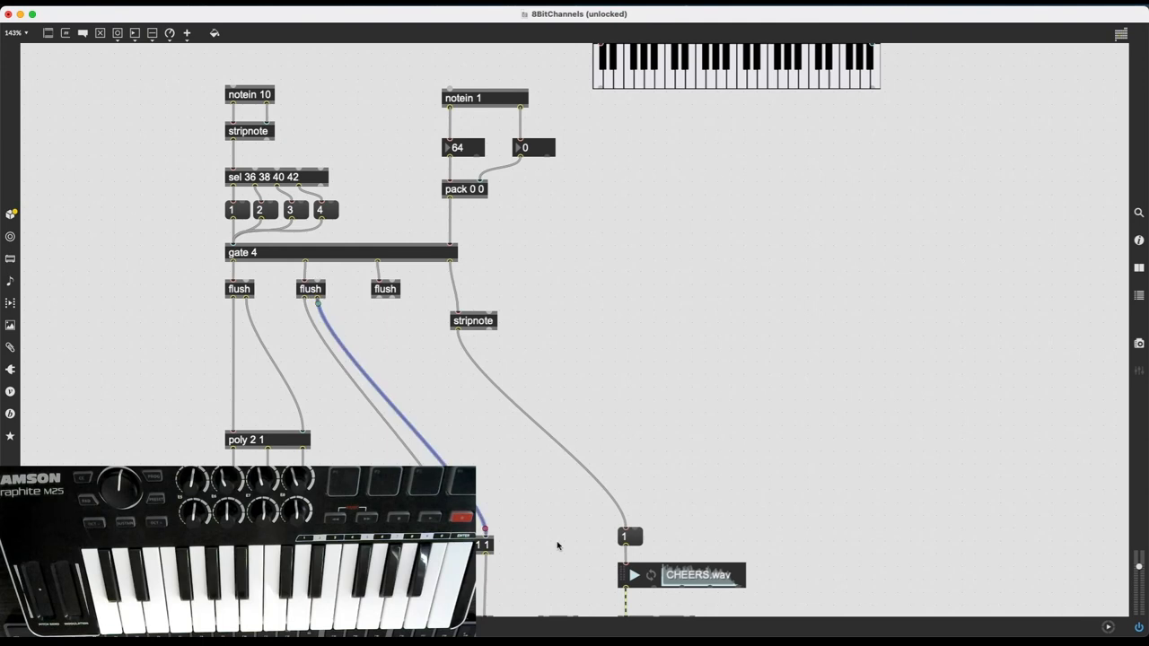
scroll(down, 3)
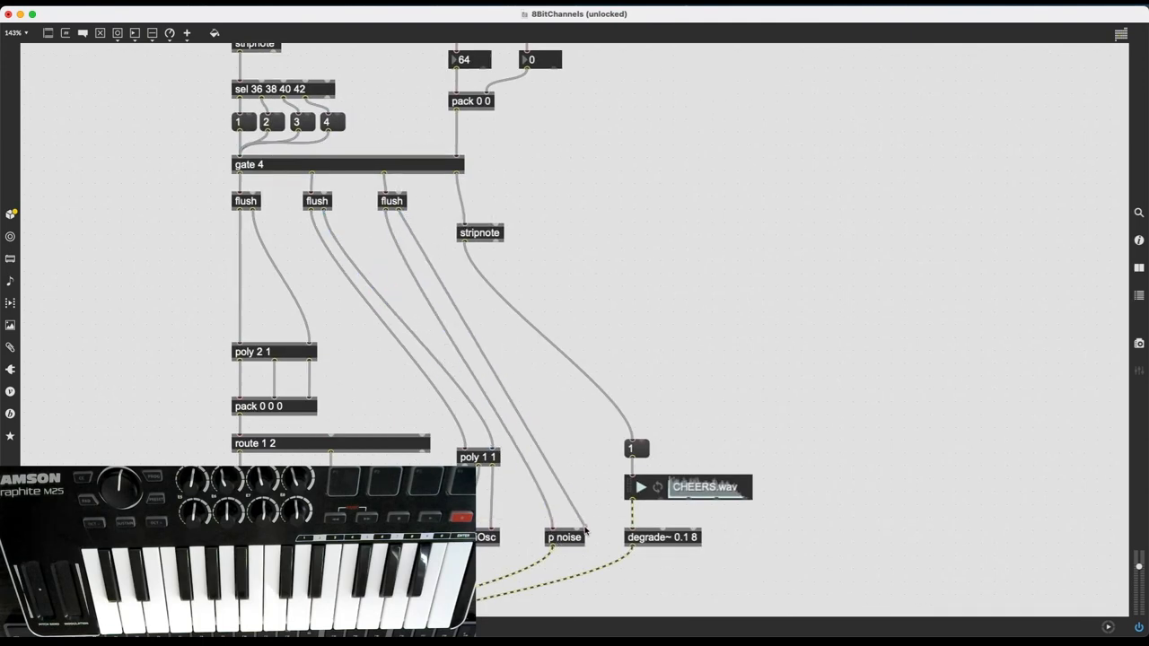
click(388, 200)
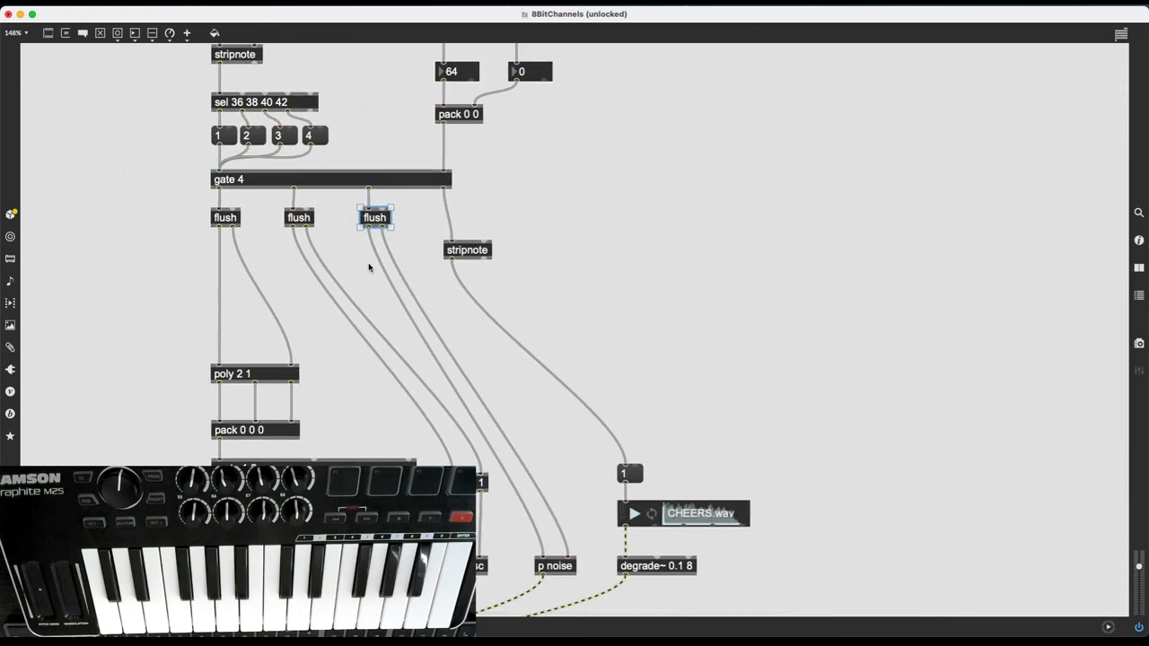
mouse_move(281, 263)
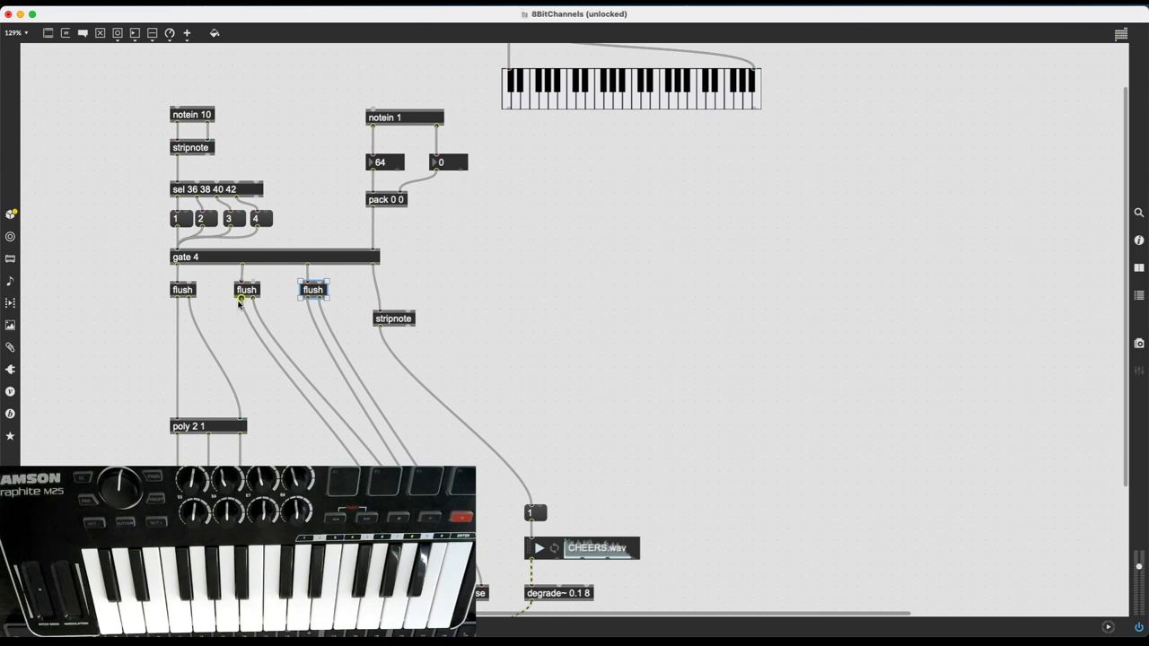
- Place a new bang object left of sel 36 38 40 42
click(182, 289)
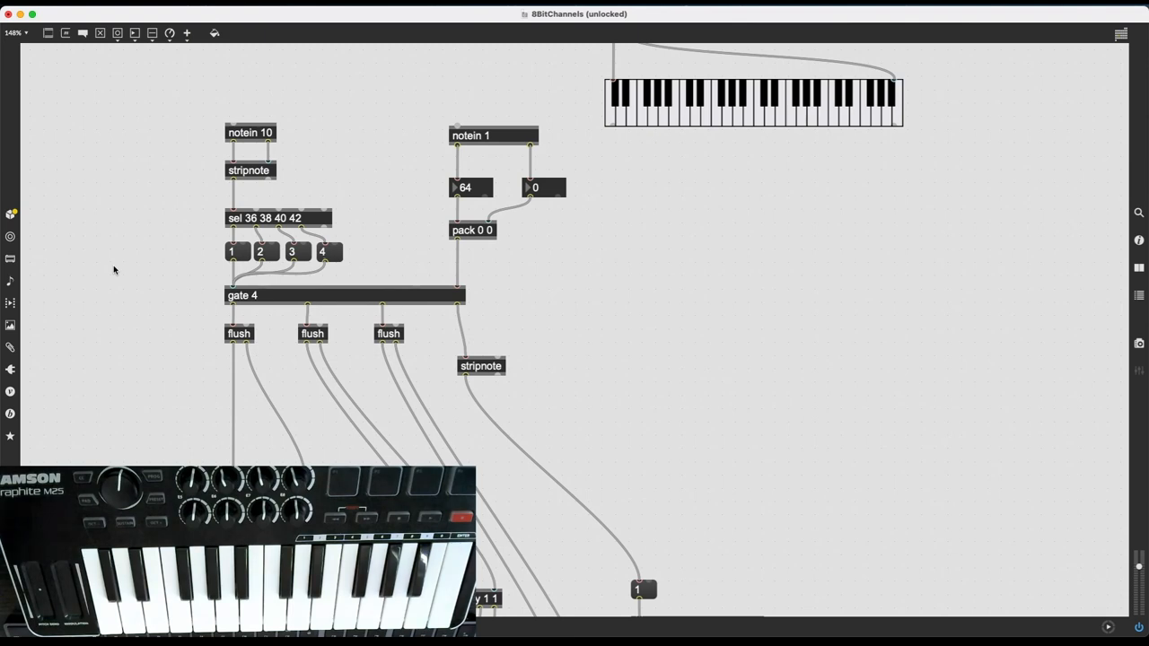
mouse_move(191, 202)
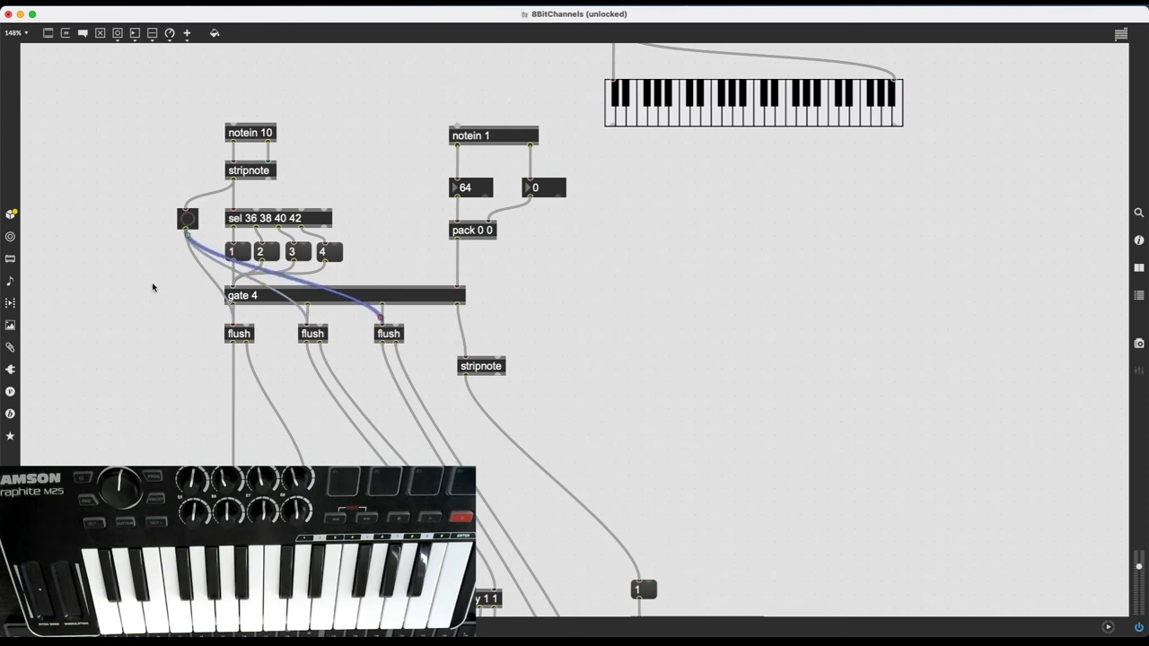
- Connect the bang's outlet to the last remaining flush inlet
drag(187, 218, 159, 221)
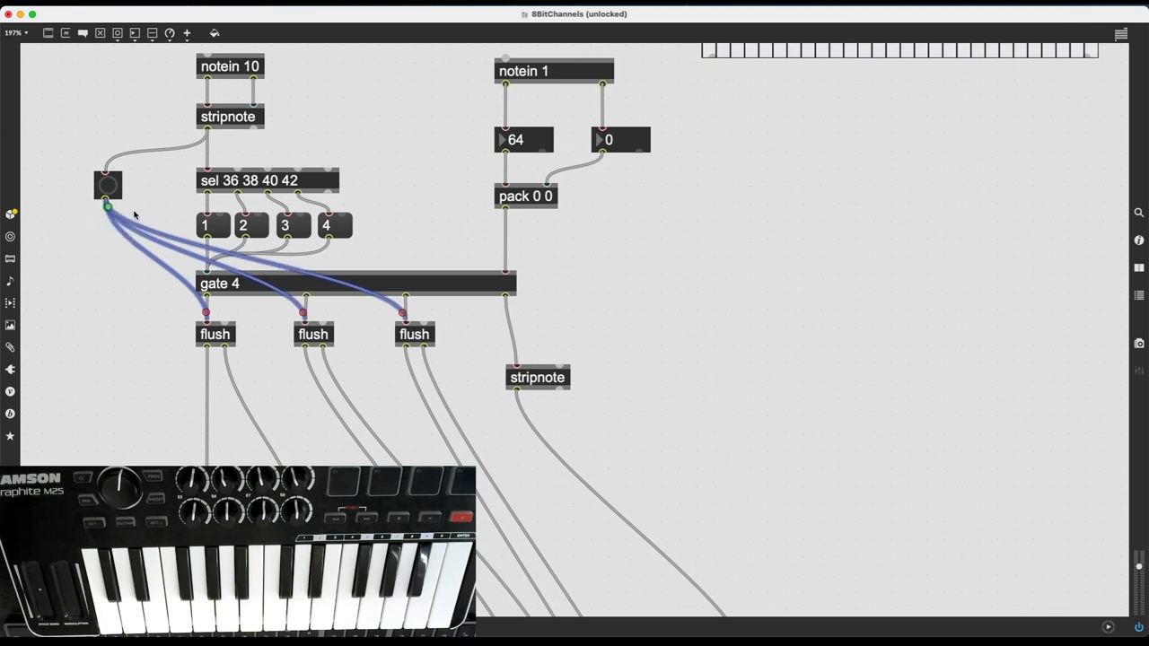
- Route the bang's patch cords into right-angled paths to the flush objects
right_click(133, 216)
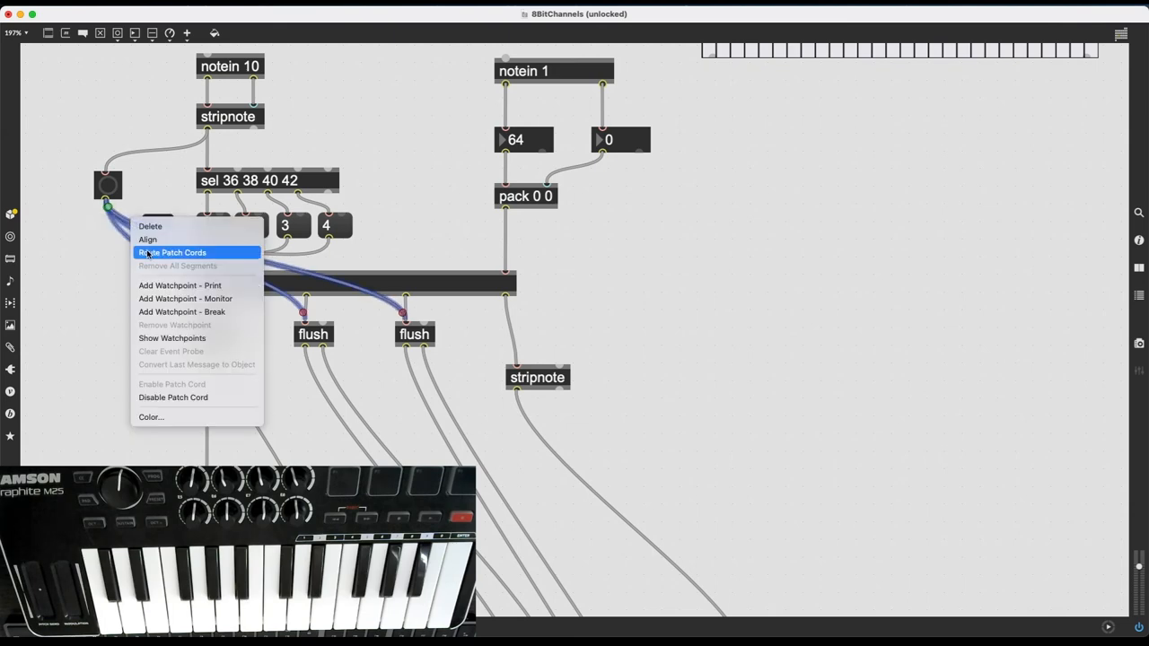
click(171, 252)
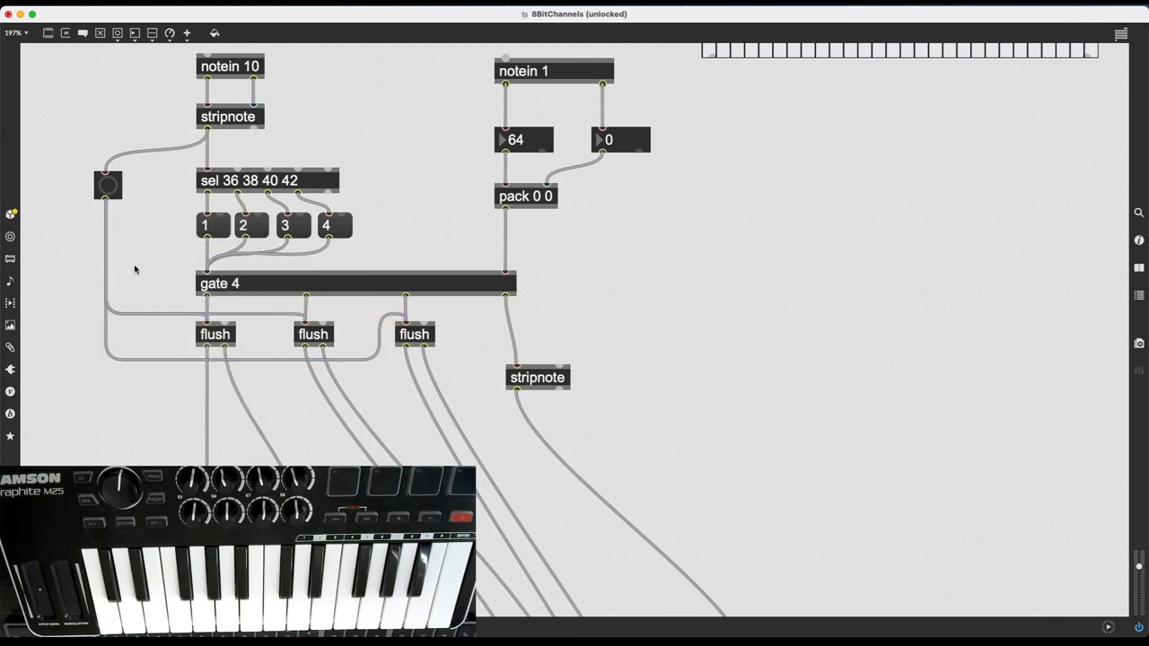
mouse_move(146, 330)
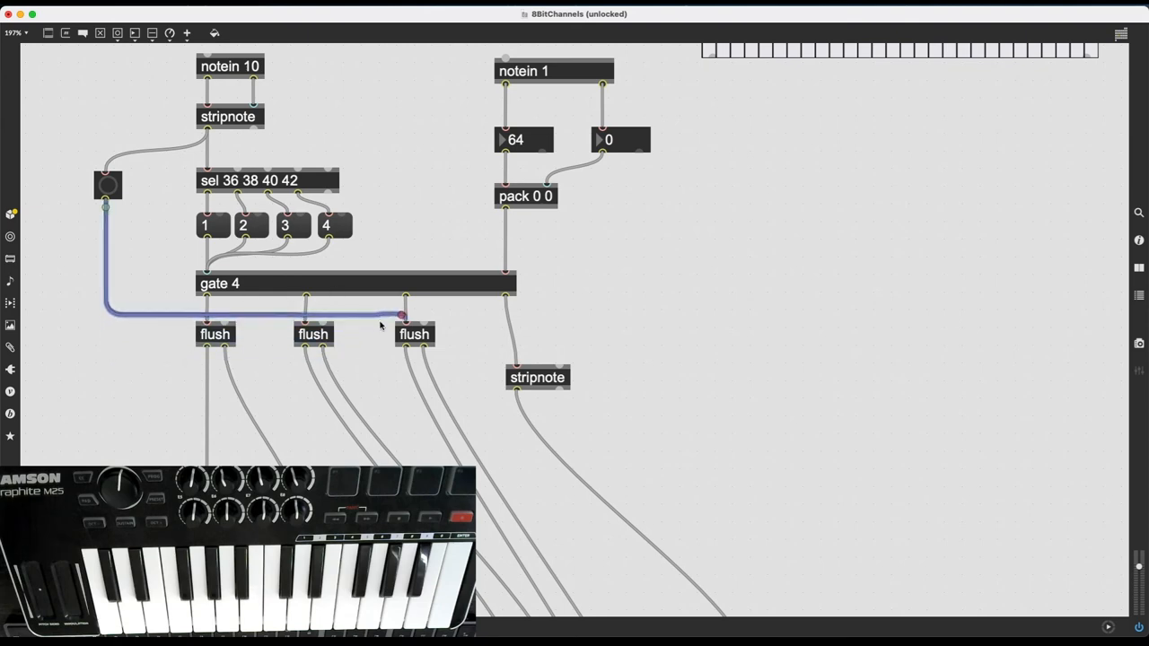
mouse_move(386, 314)
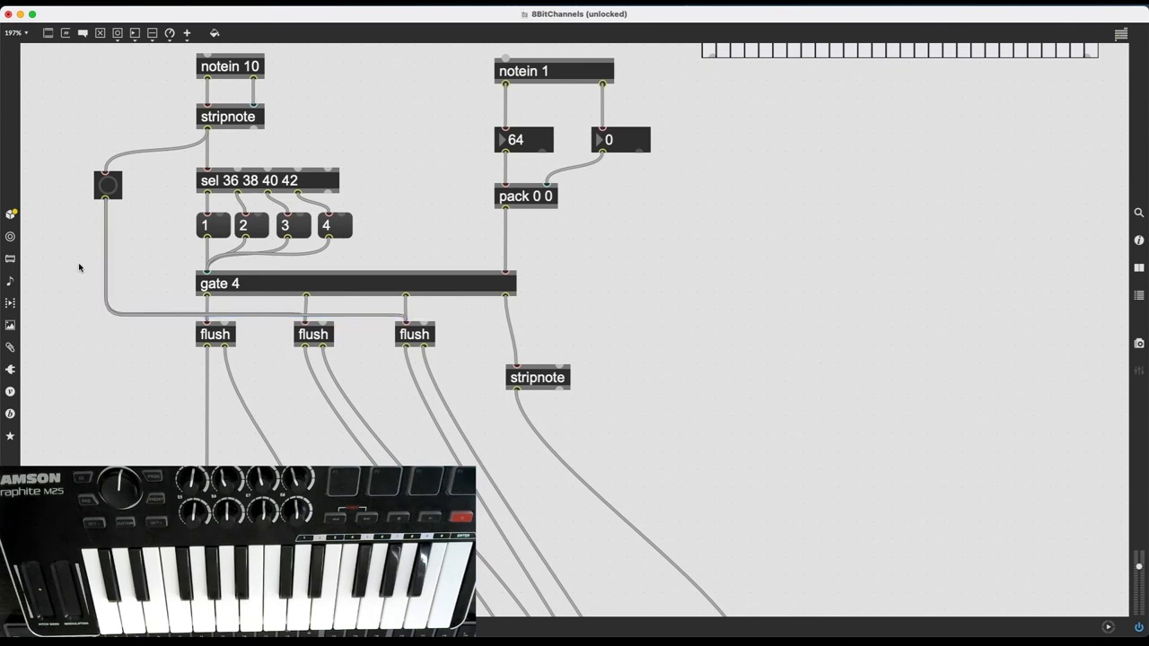
scroll(down, 3)
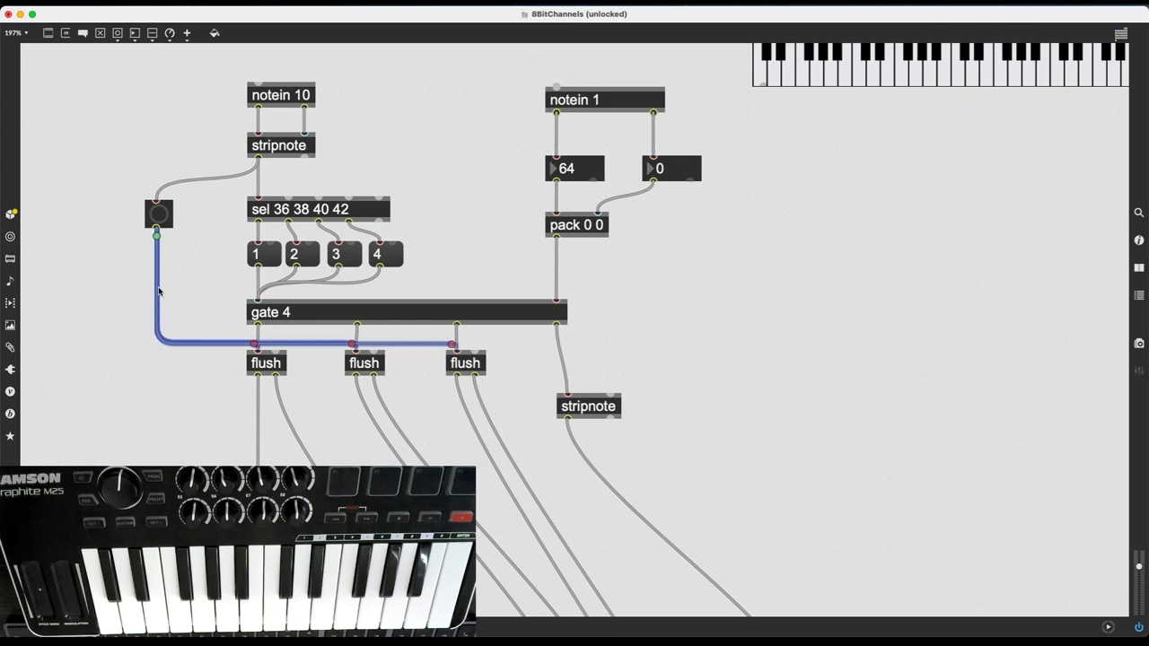
- Colour the bang-to-flush patch cords red via the Colors panel
right_click(159, 287)
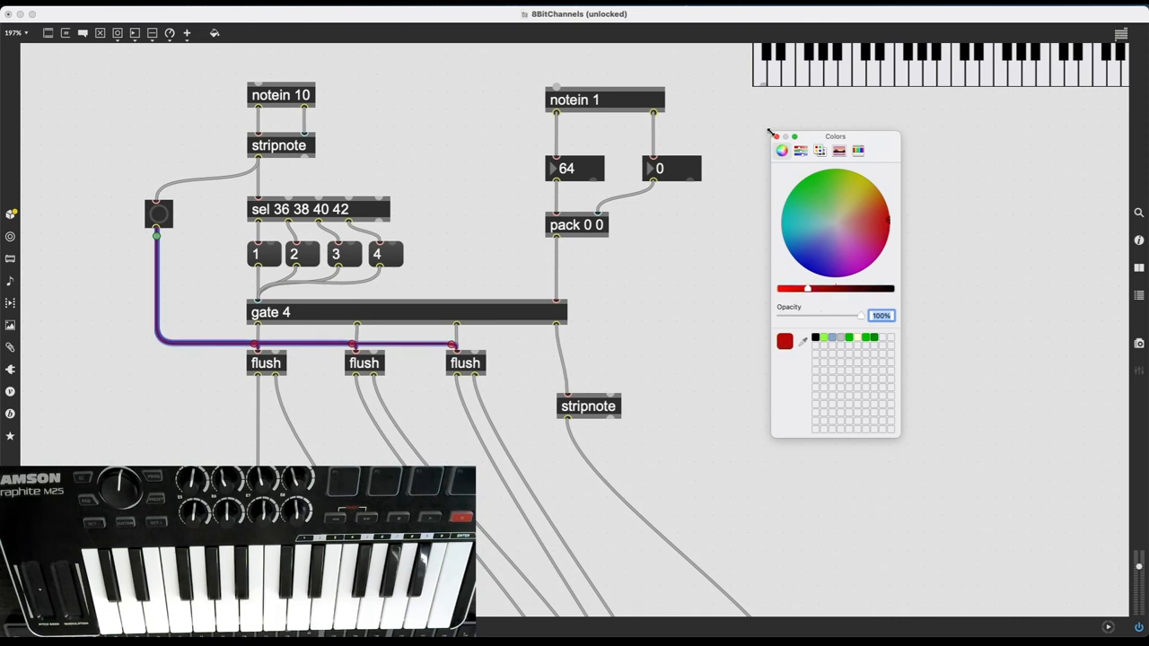
click(776, 136)
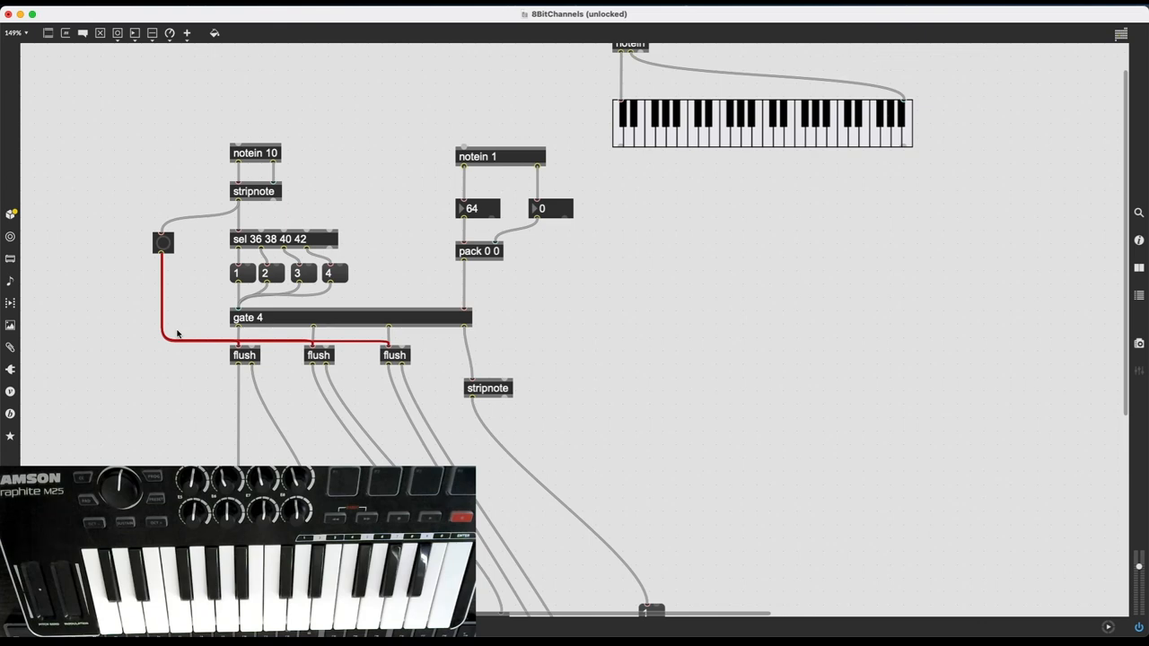
click(296, 238)
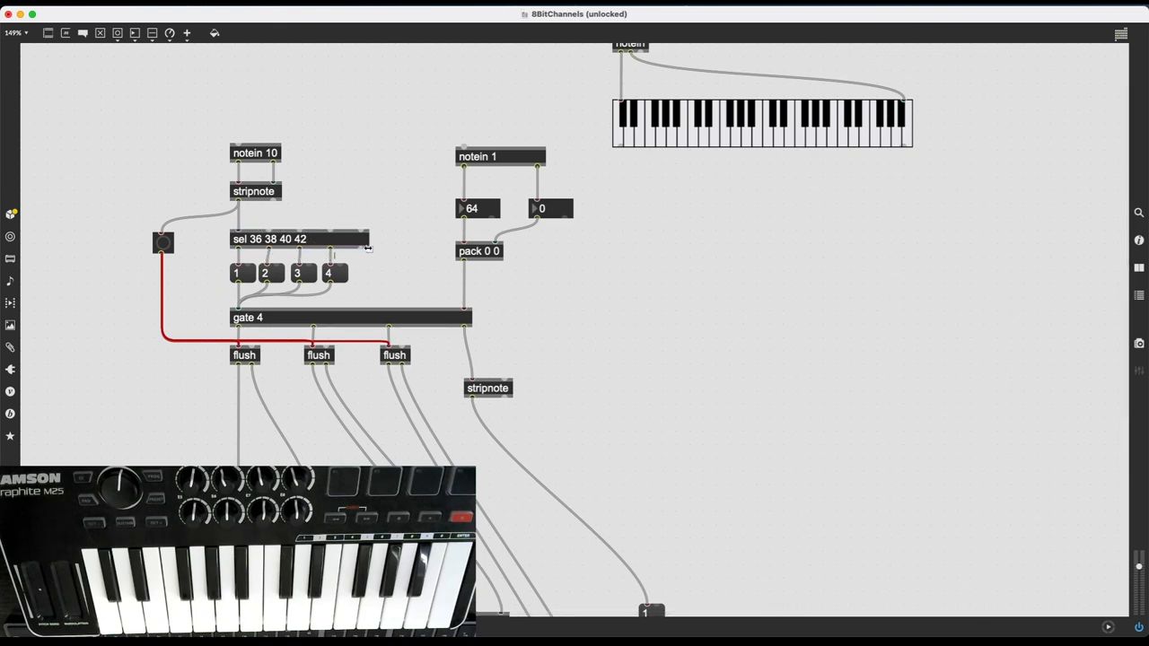
click(297, 238)
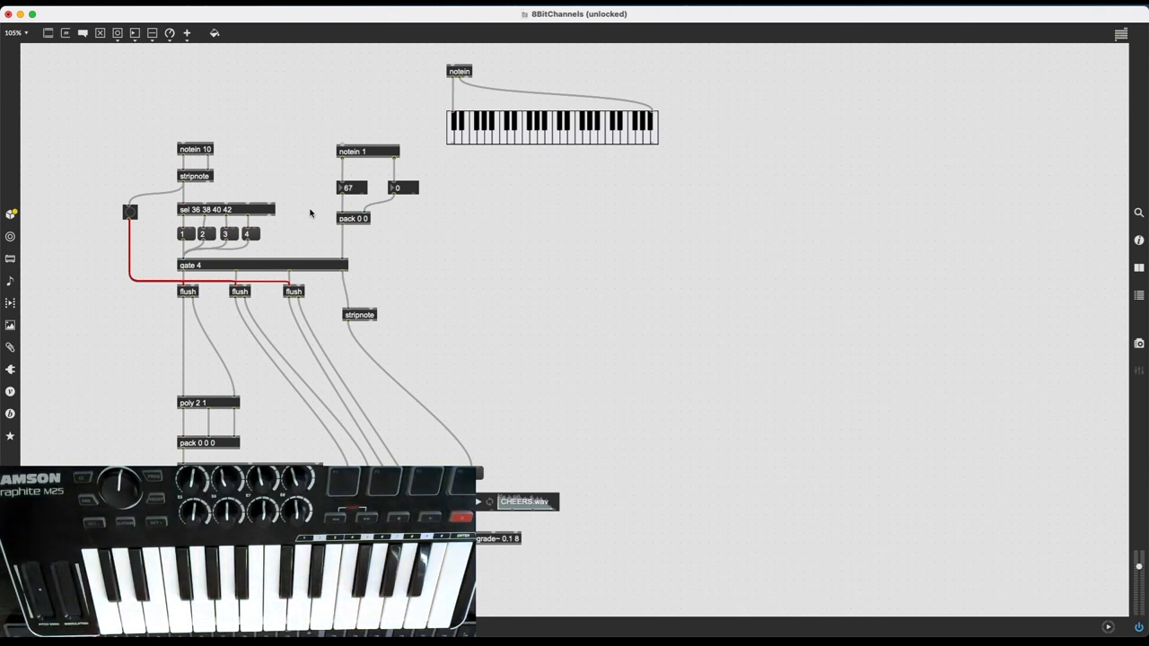
scroll(down, 3)
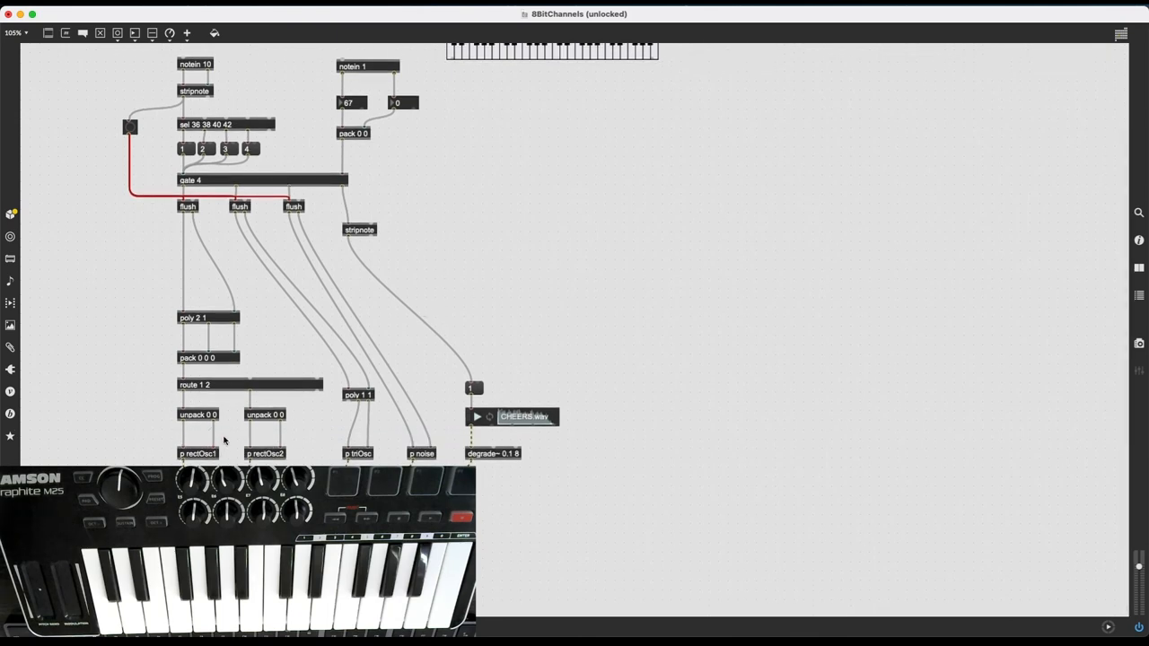
mouse_move(314, 412)
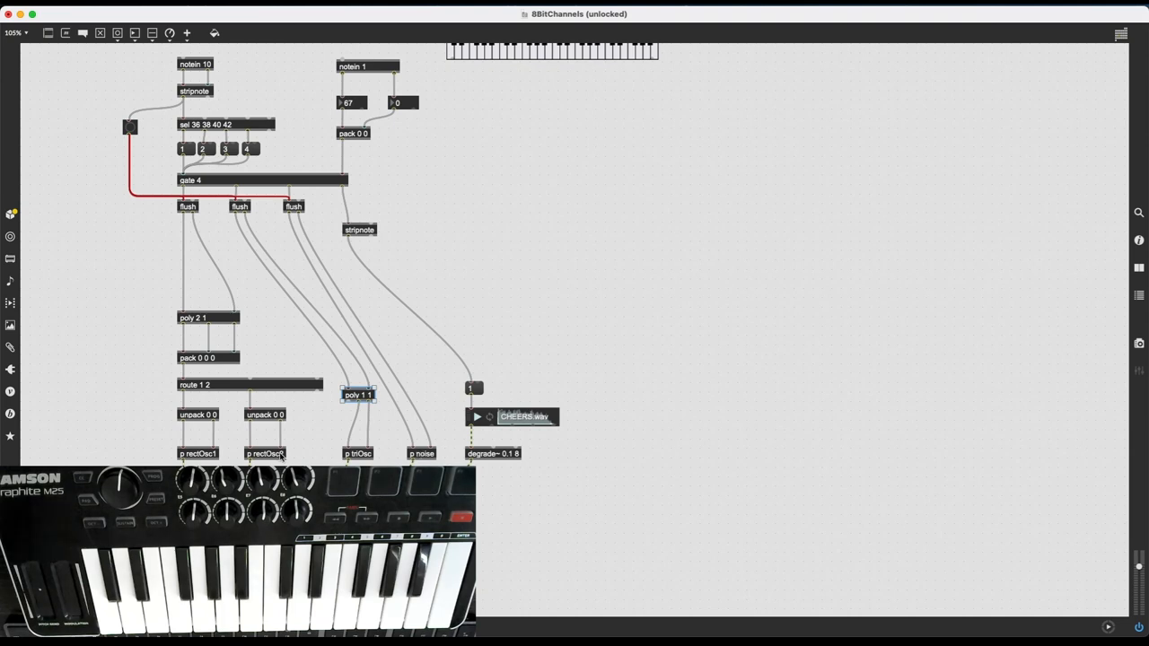
double_click(188, 451)
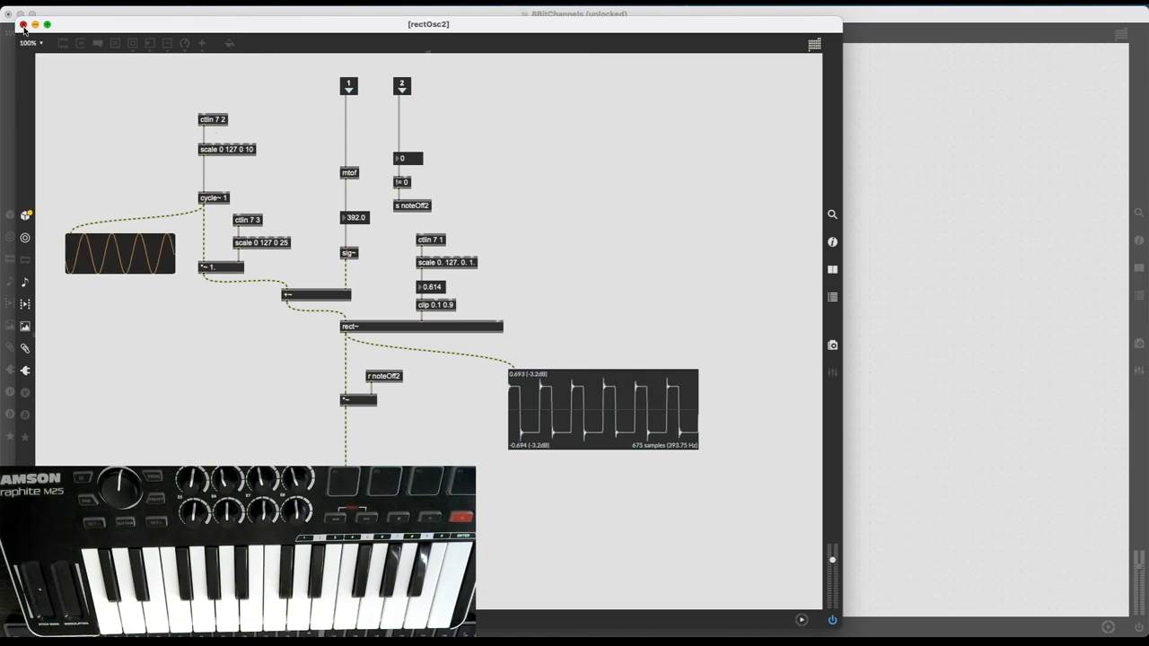
click(15, 25)
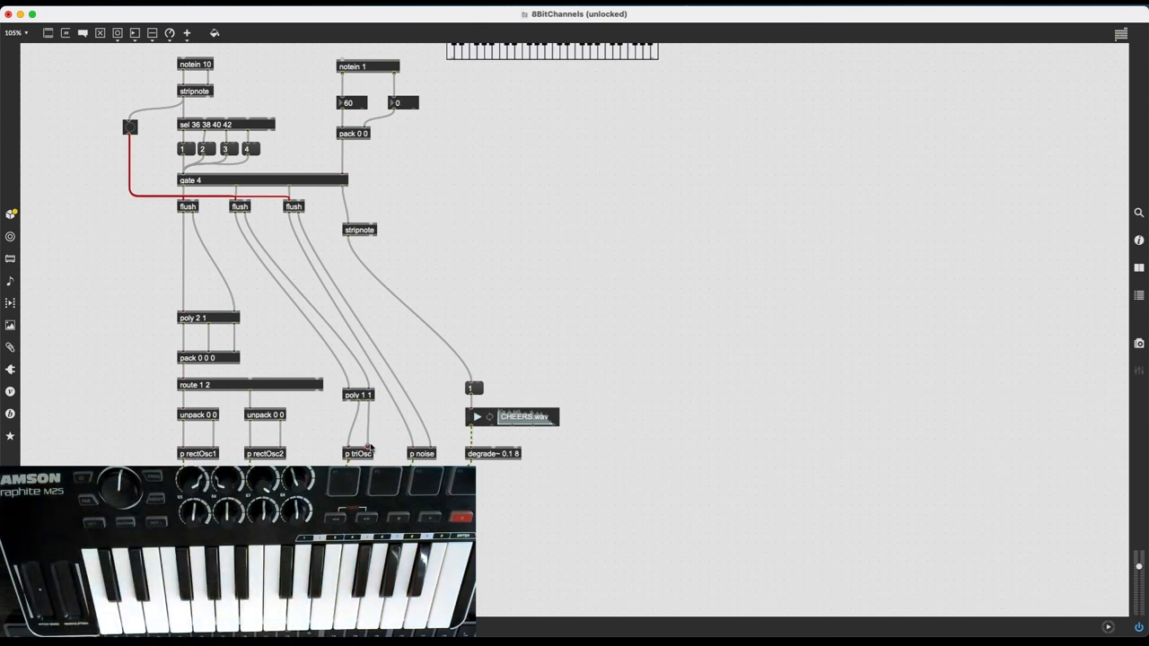
scroll(down, 3)
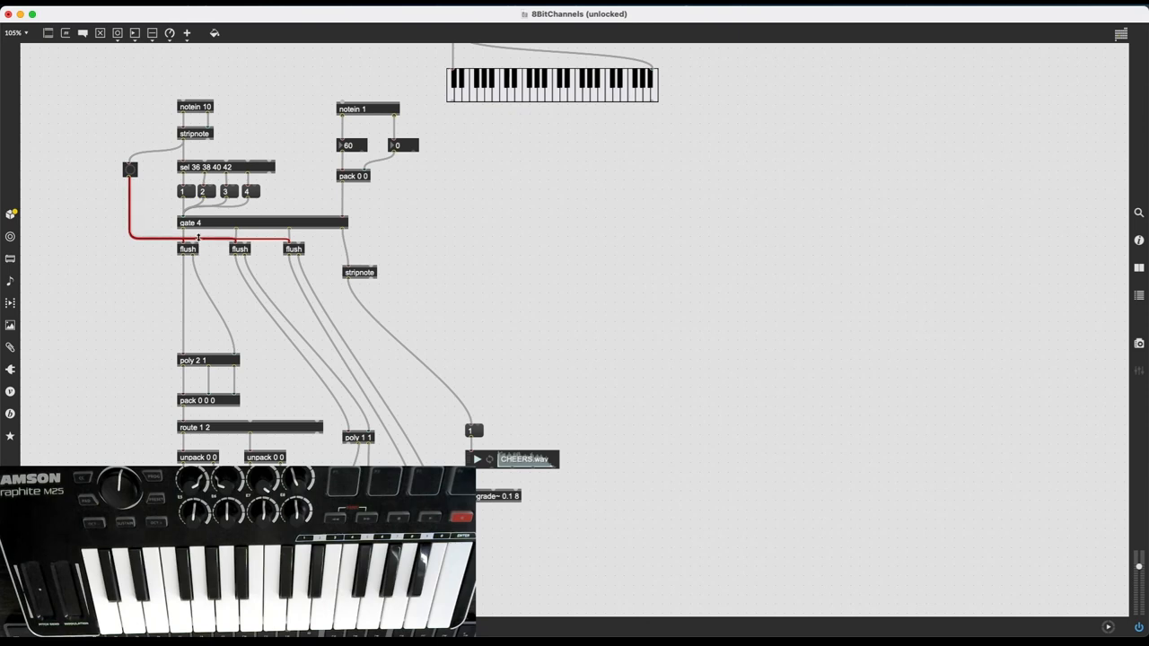
mouse_move(291, 225)
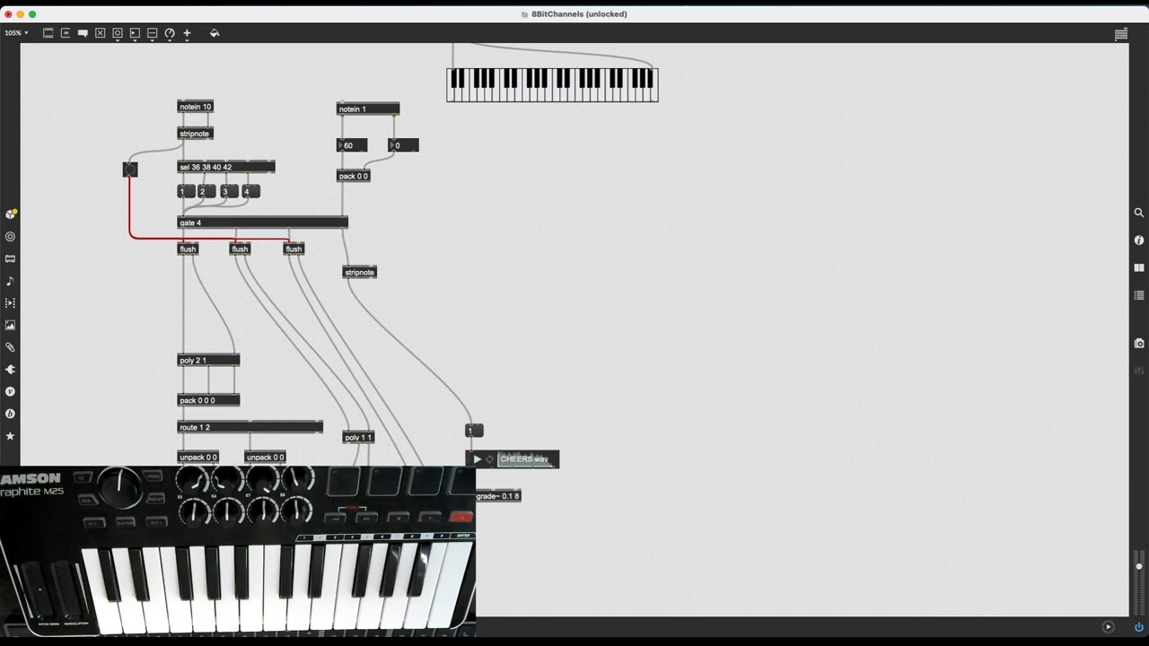
mouse_move(397, 480)
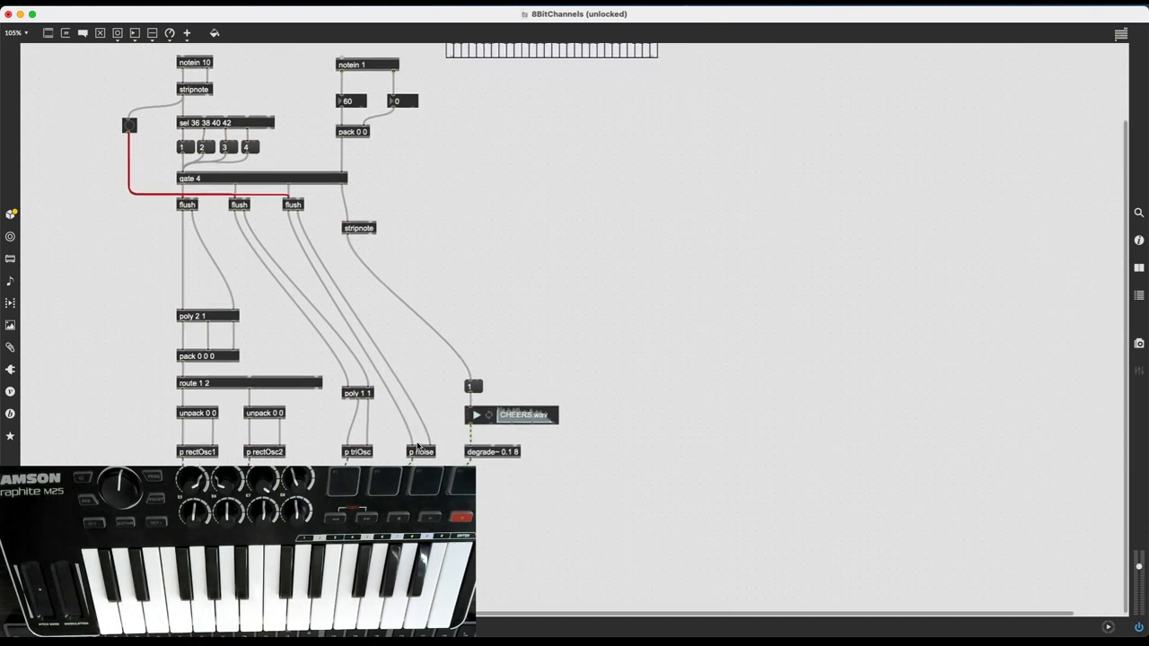
scroll(down, 3)
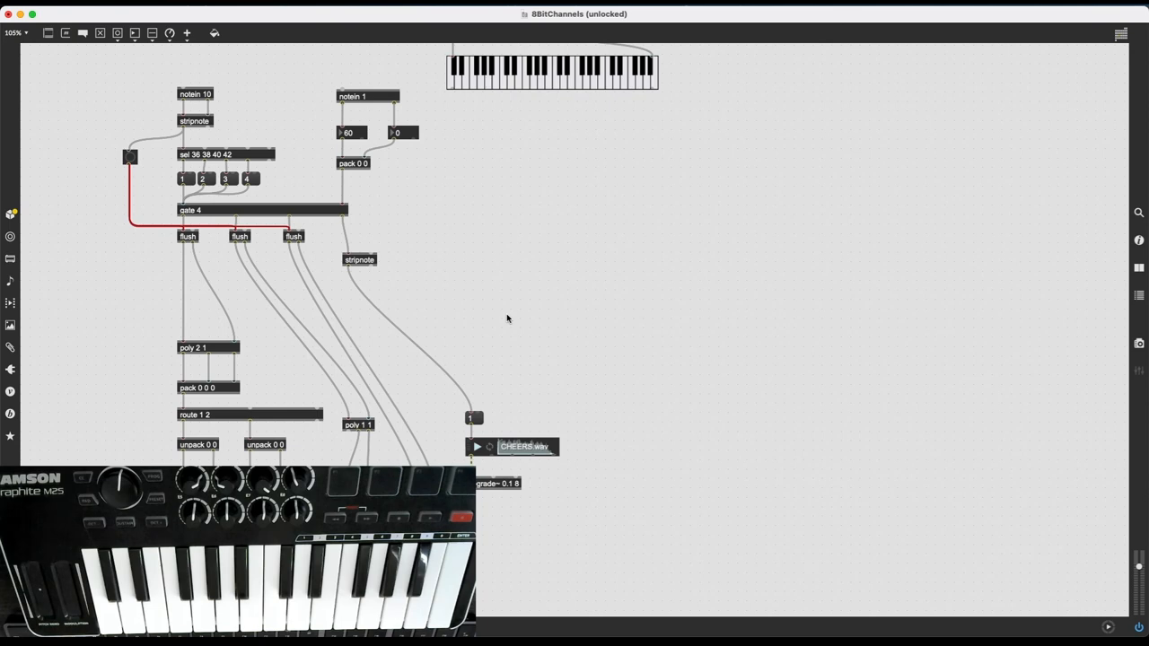